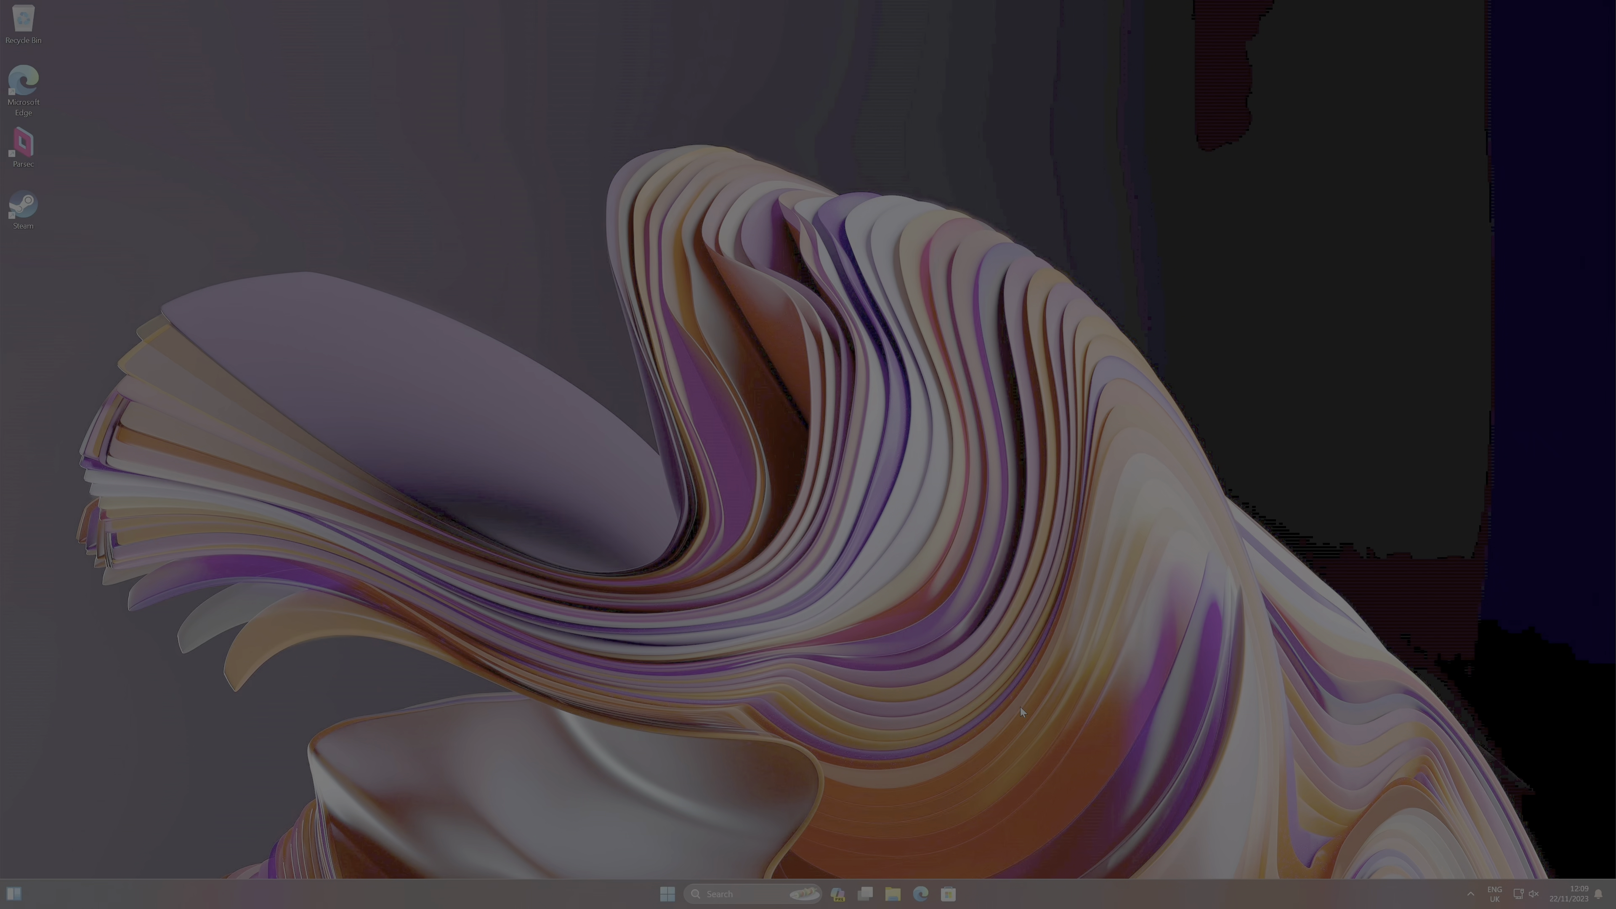
{"action": "mouse_move", "coordinate": [987, 841]}
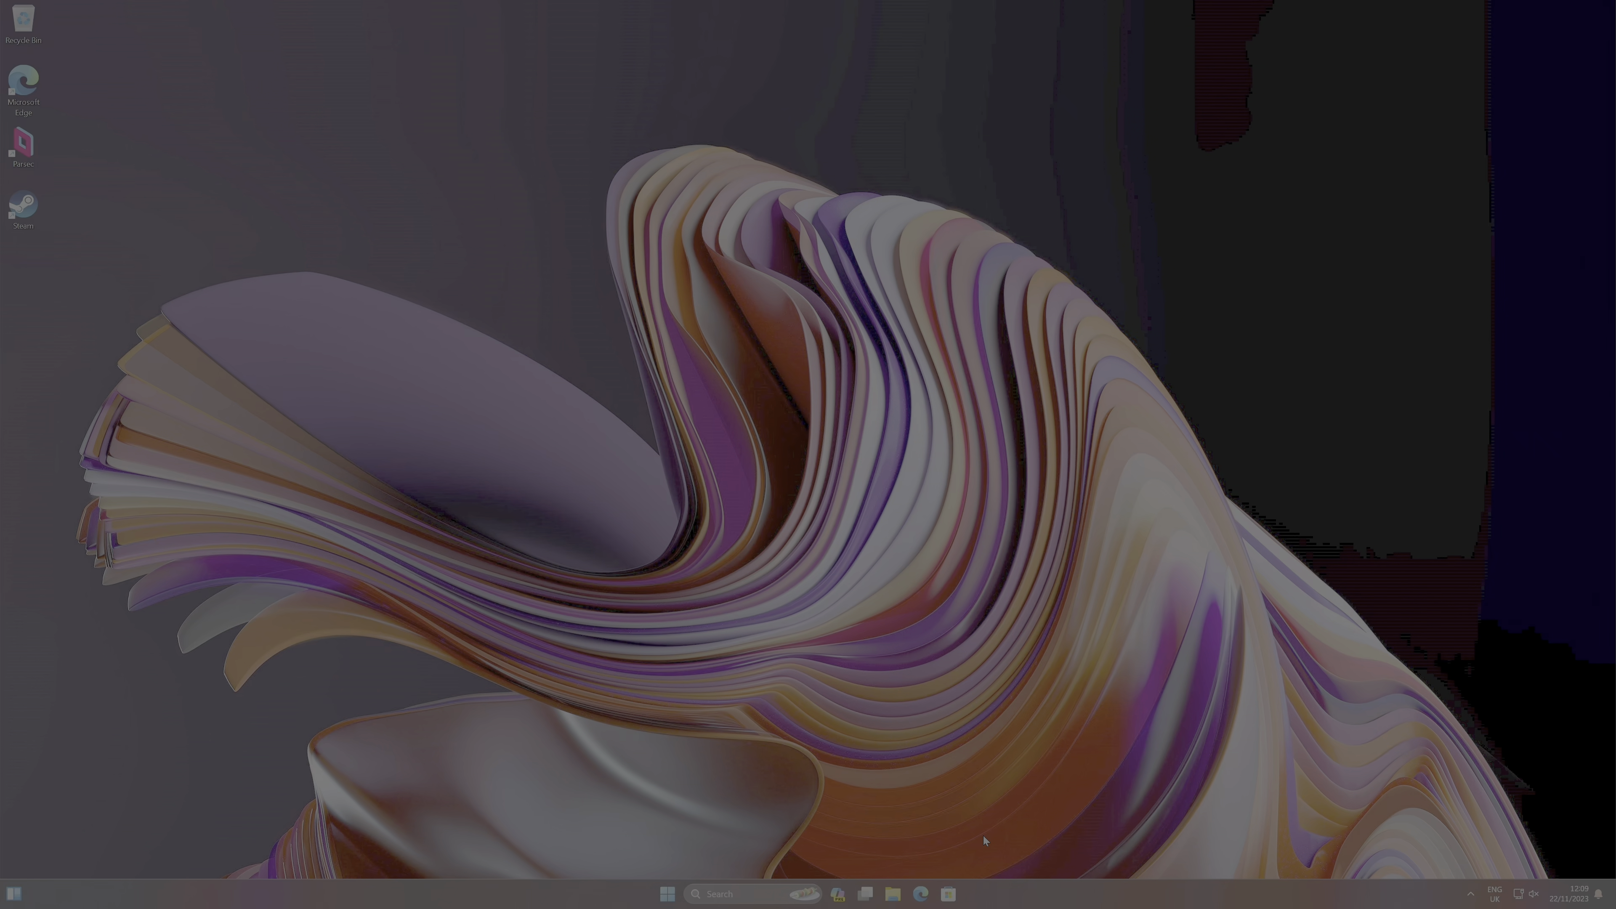
{"action": "mouse_move", "coordinate": [945, 864]}
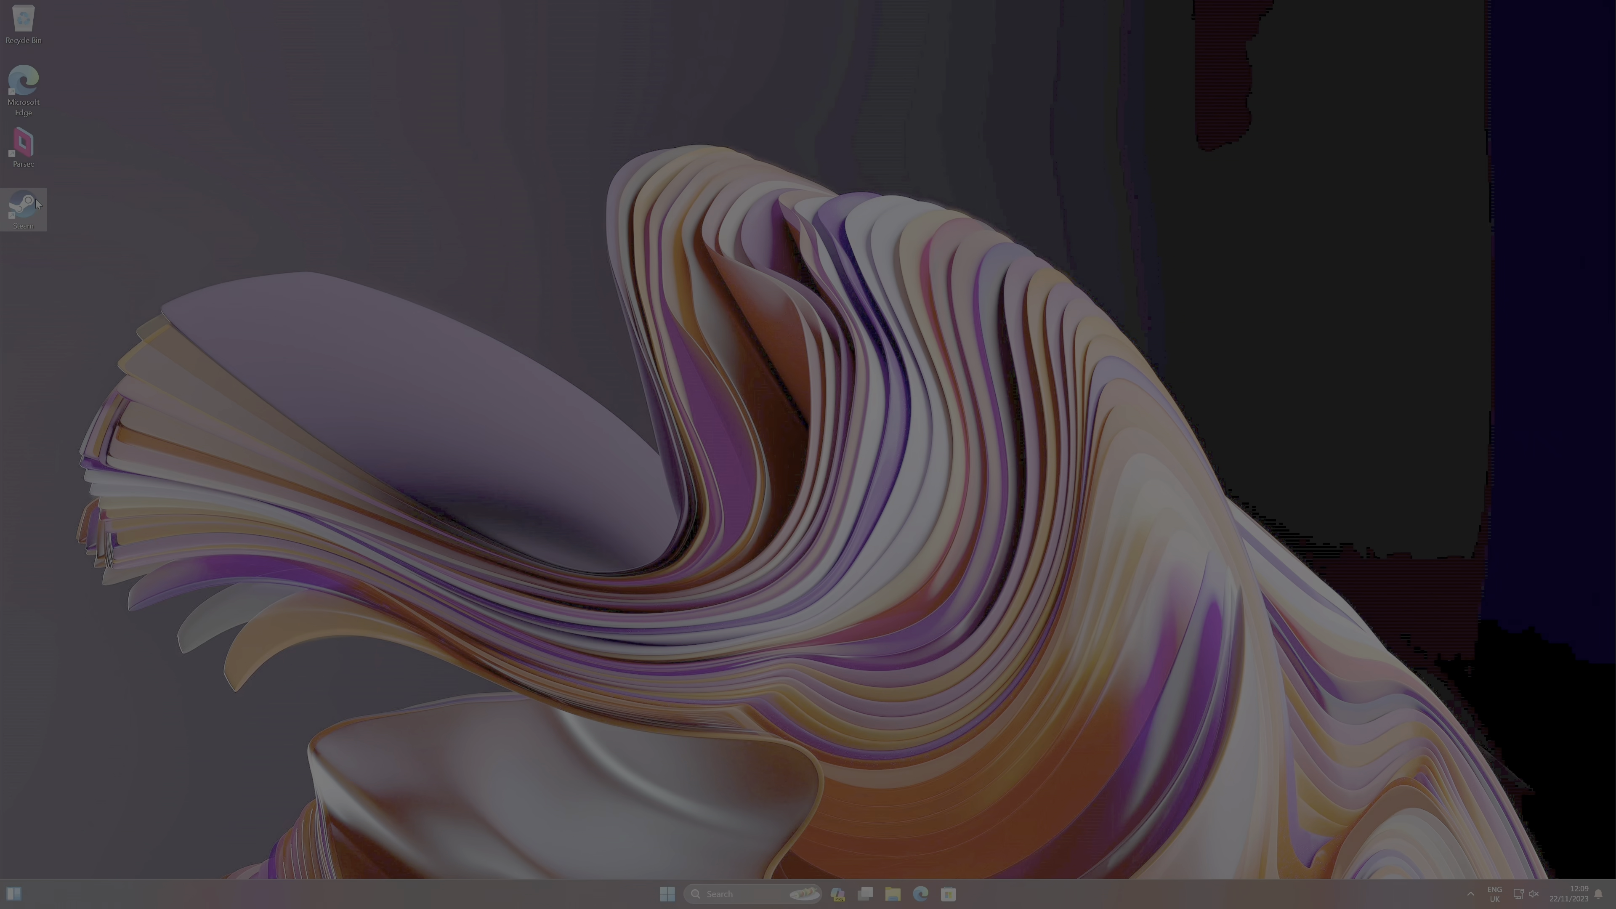
- Launch Steam, find Lethal Company via the 'let' search and install it
{"action": "double_click", "coordinate": [24, 203]}
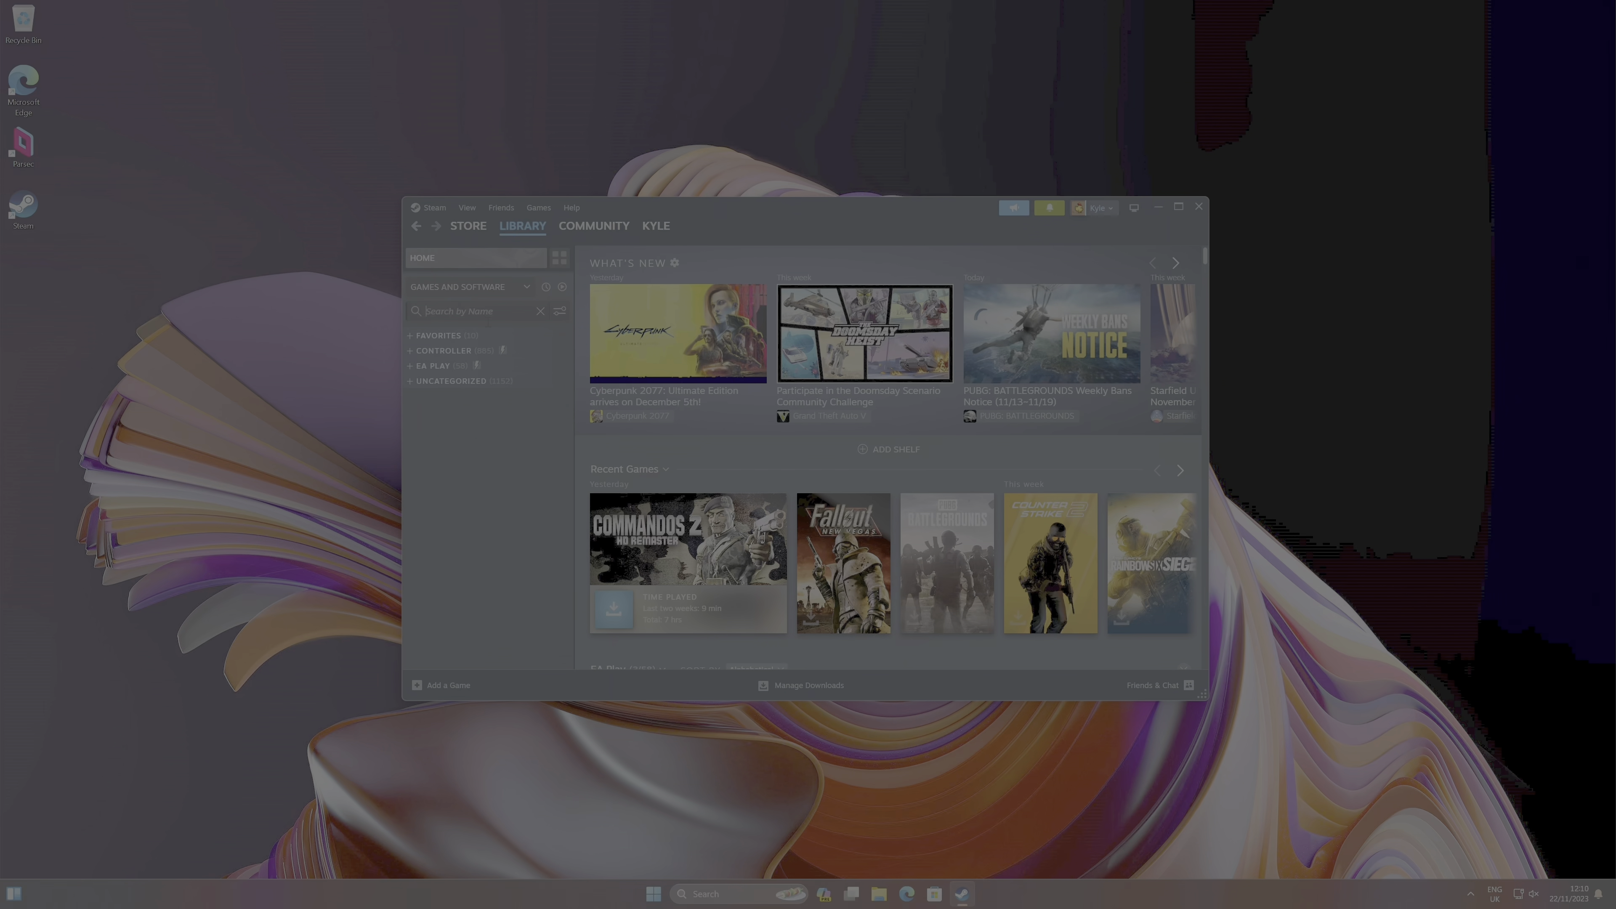
{"action": "type", "text": "leth"}
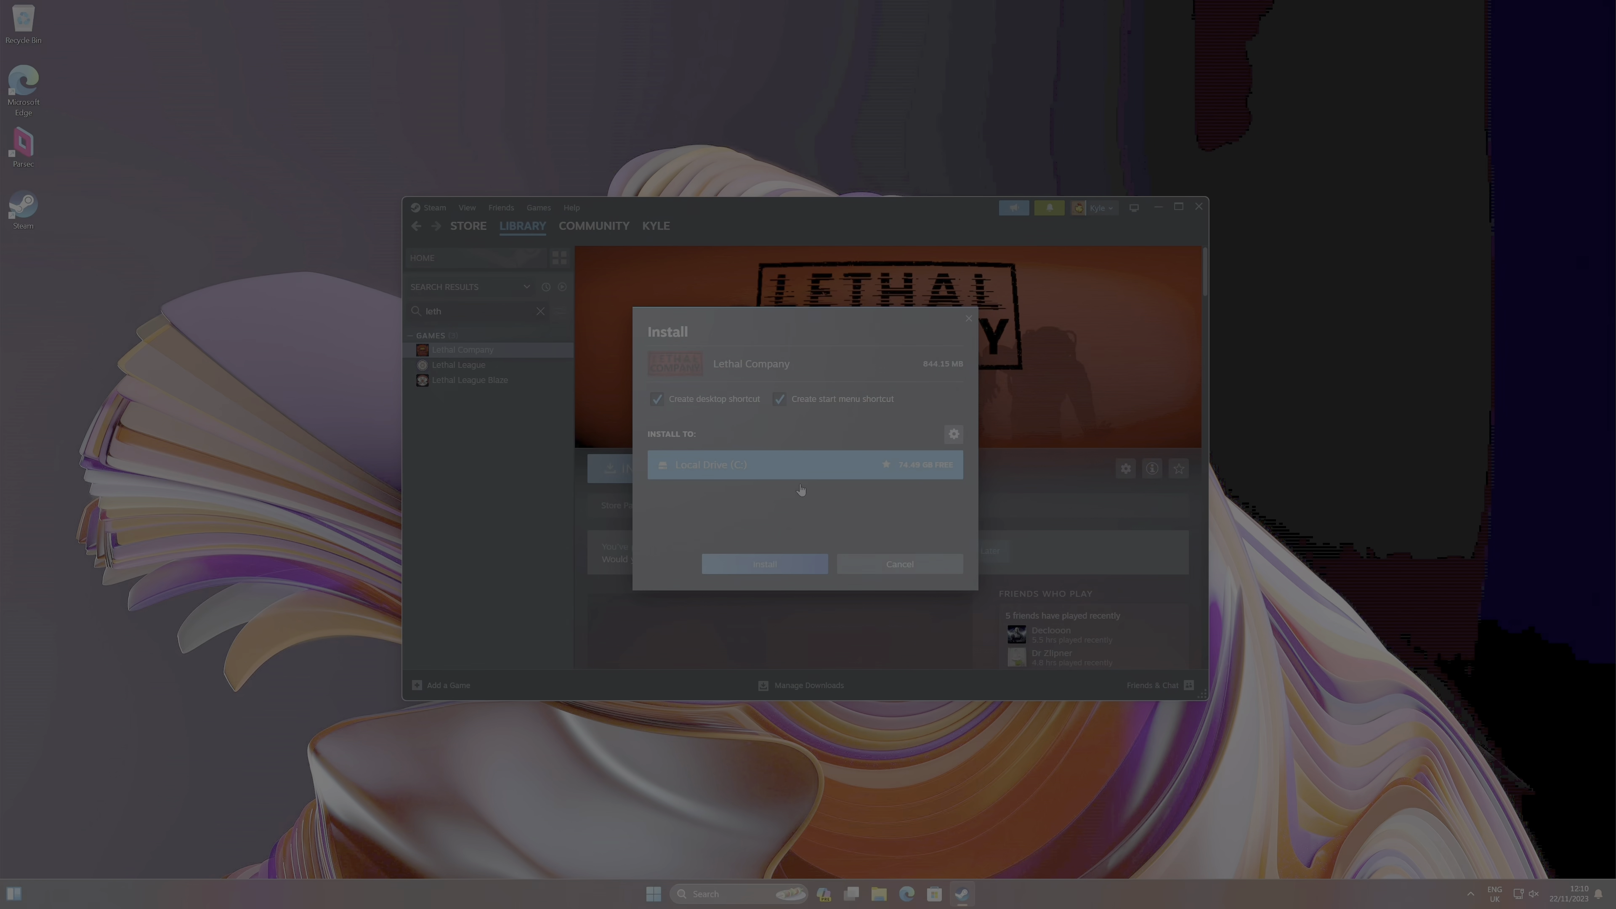
{"action": "left_click", "coordinate": [764, 563]}
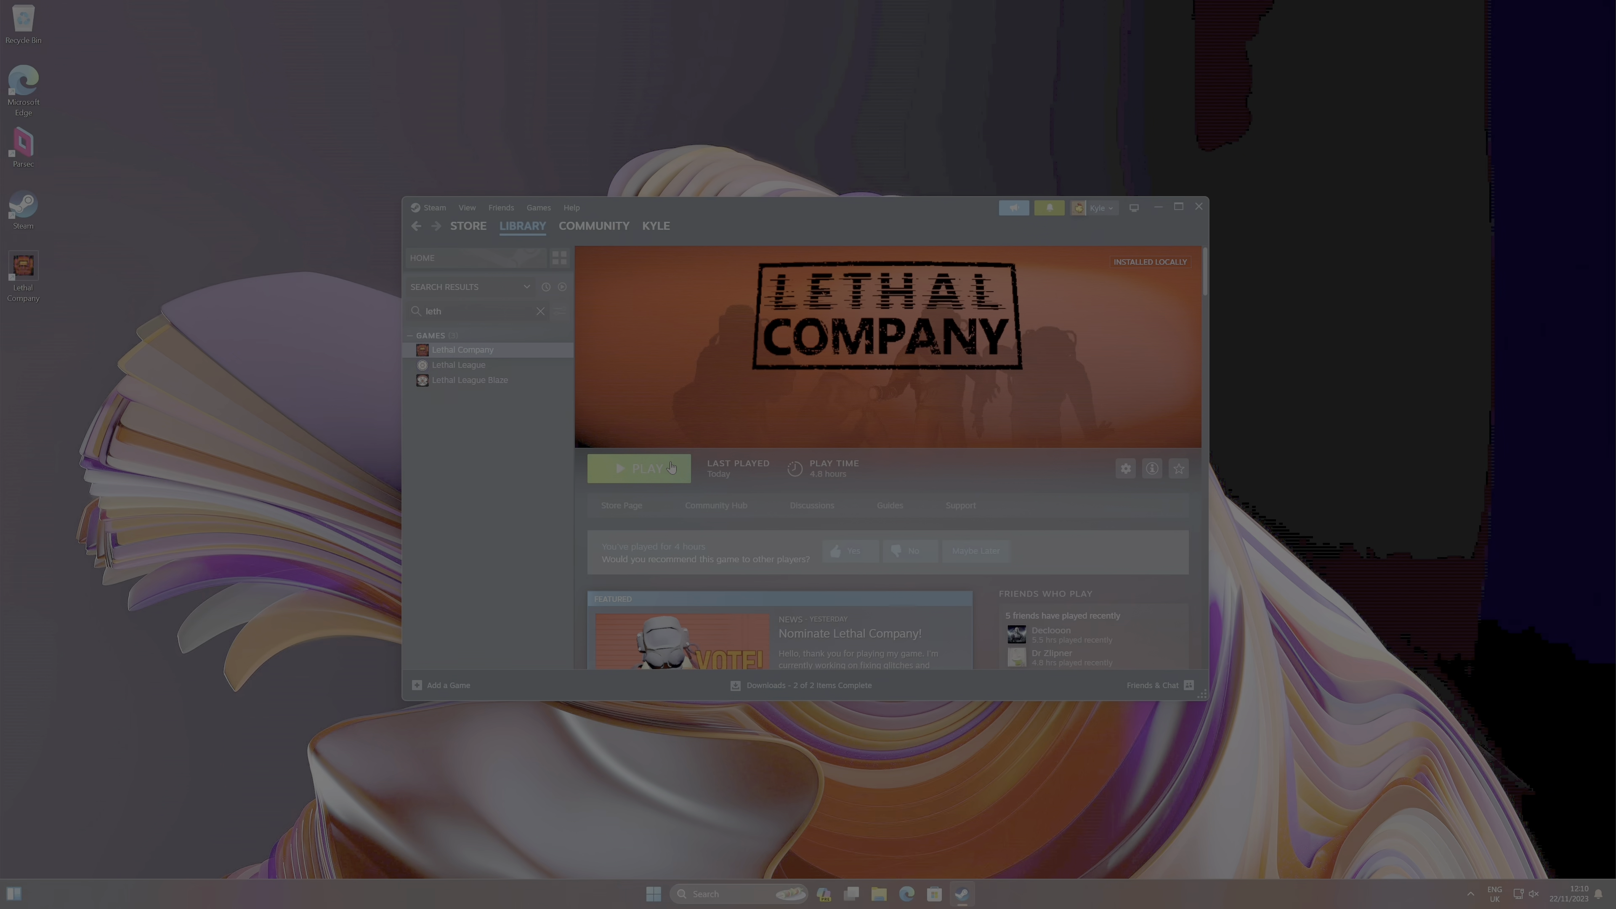
{"action": "left_click", "coordinate": [645, 468]}
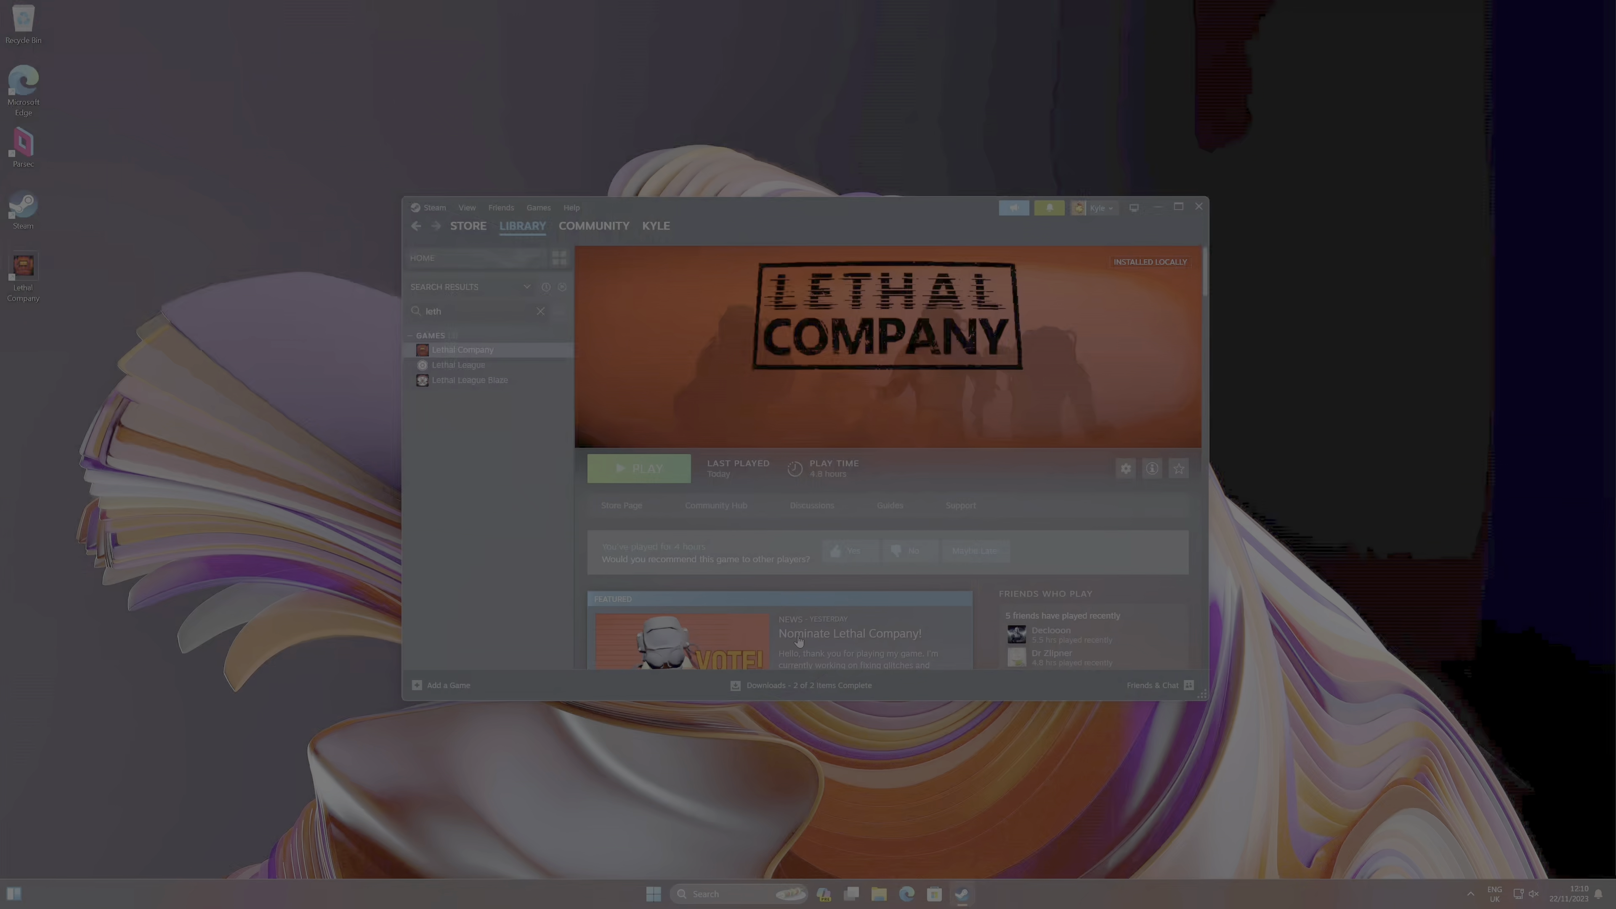
{"action": "mouse_move", "coordinate": [810, 617]}
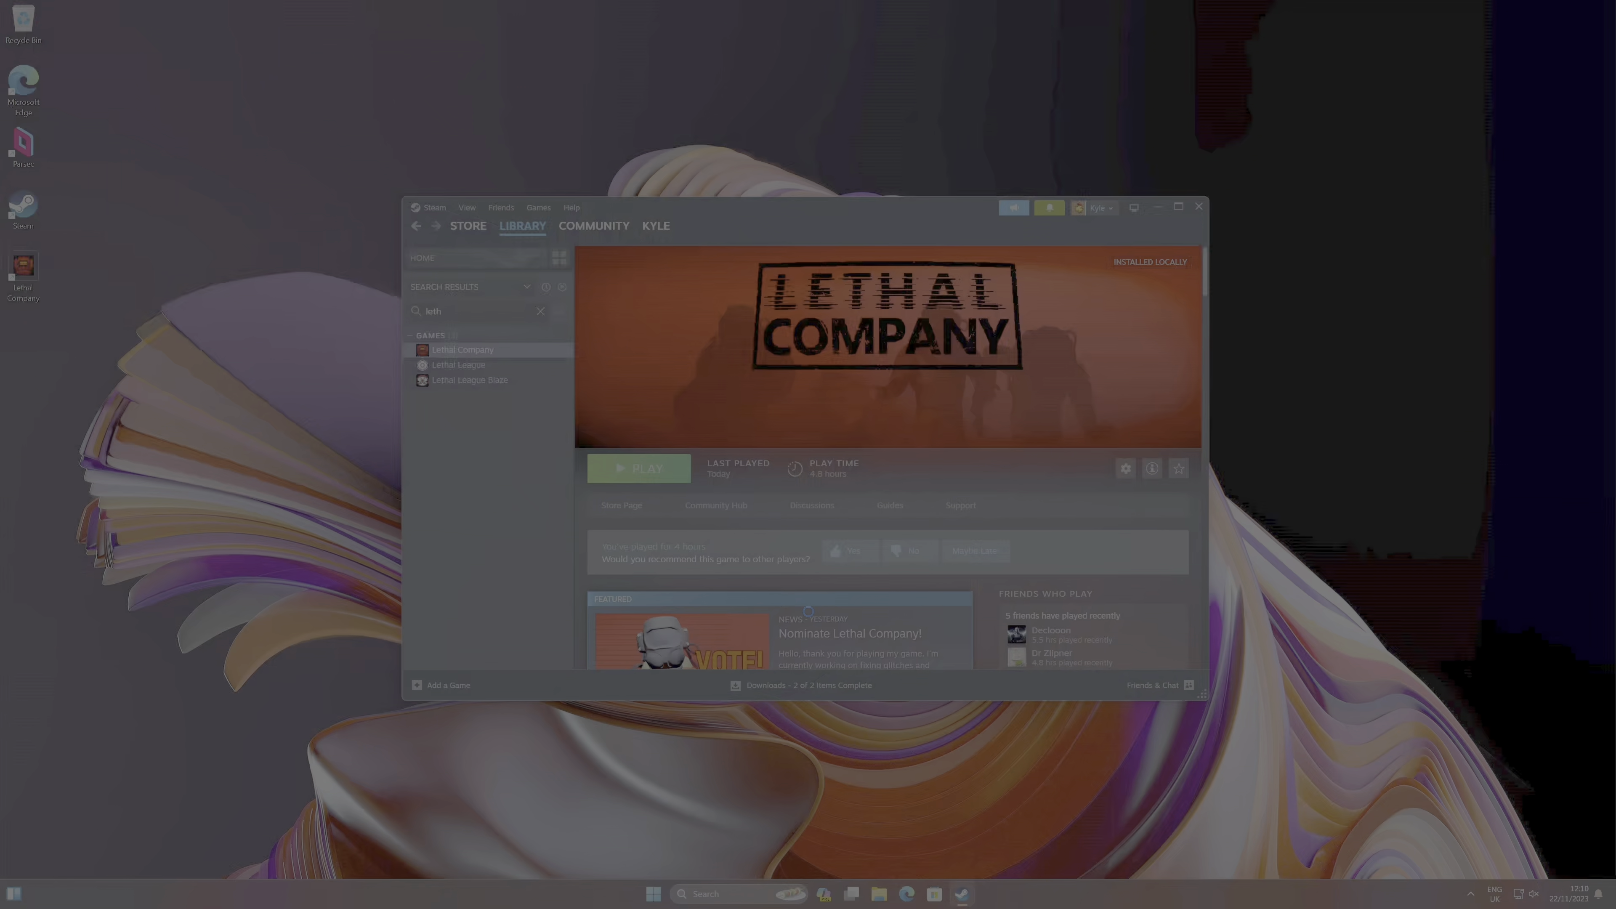
- Play Lethal Company in Online (Recommended) mode, then quit from the main menu
{"action": "left_click", "coordinate": [639, 468]}
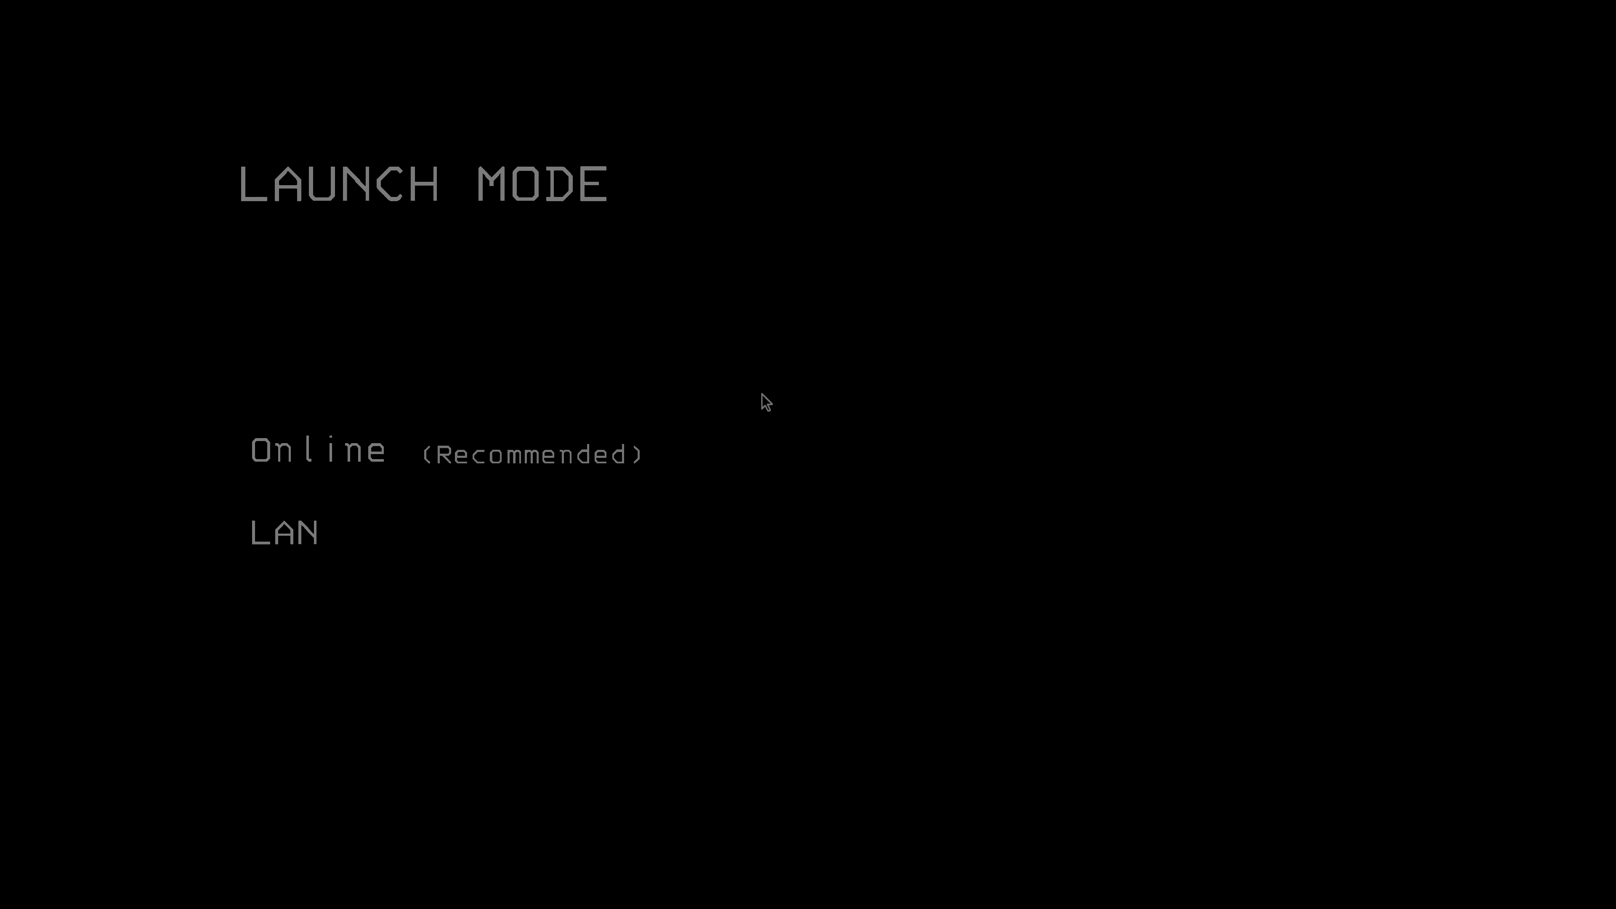
{"action": "mouse_move", "coordinate": [502, 530]}
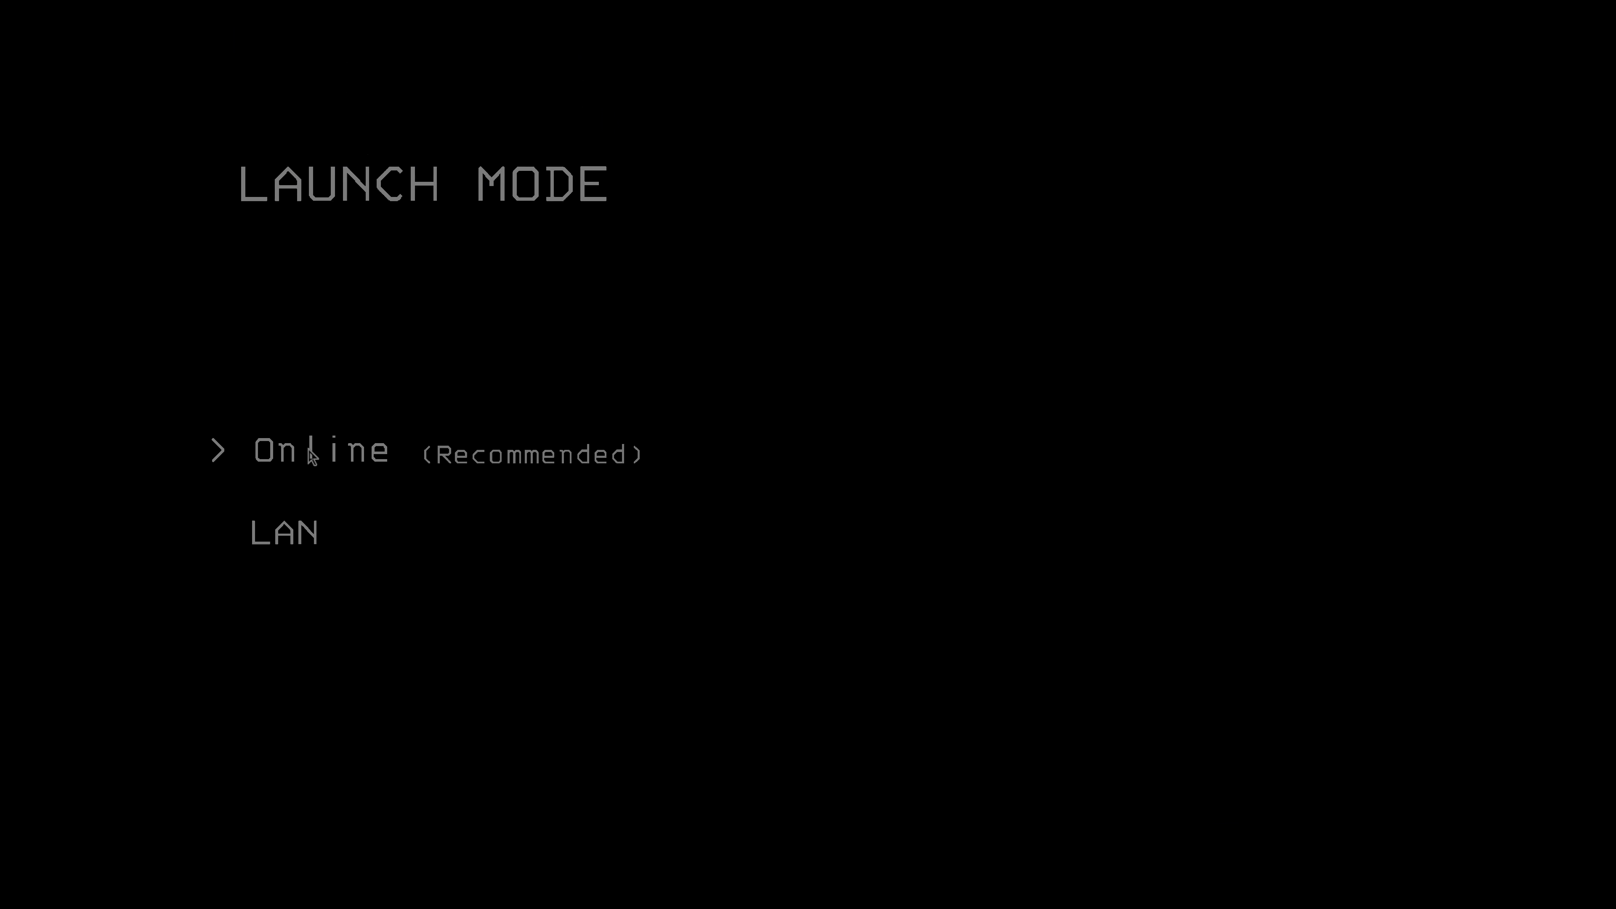
{"action": "left_click", "coordinate": [314, 456]}
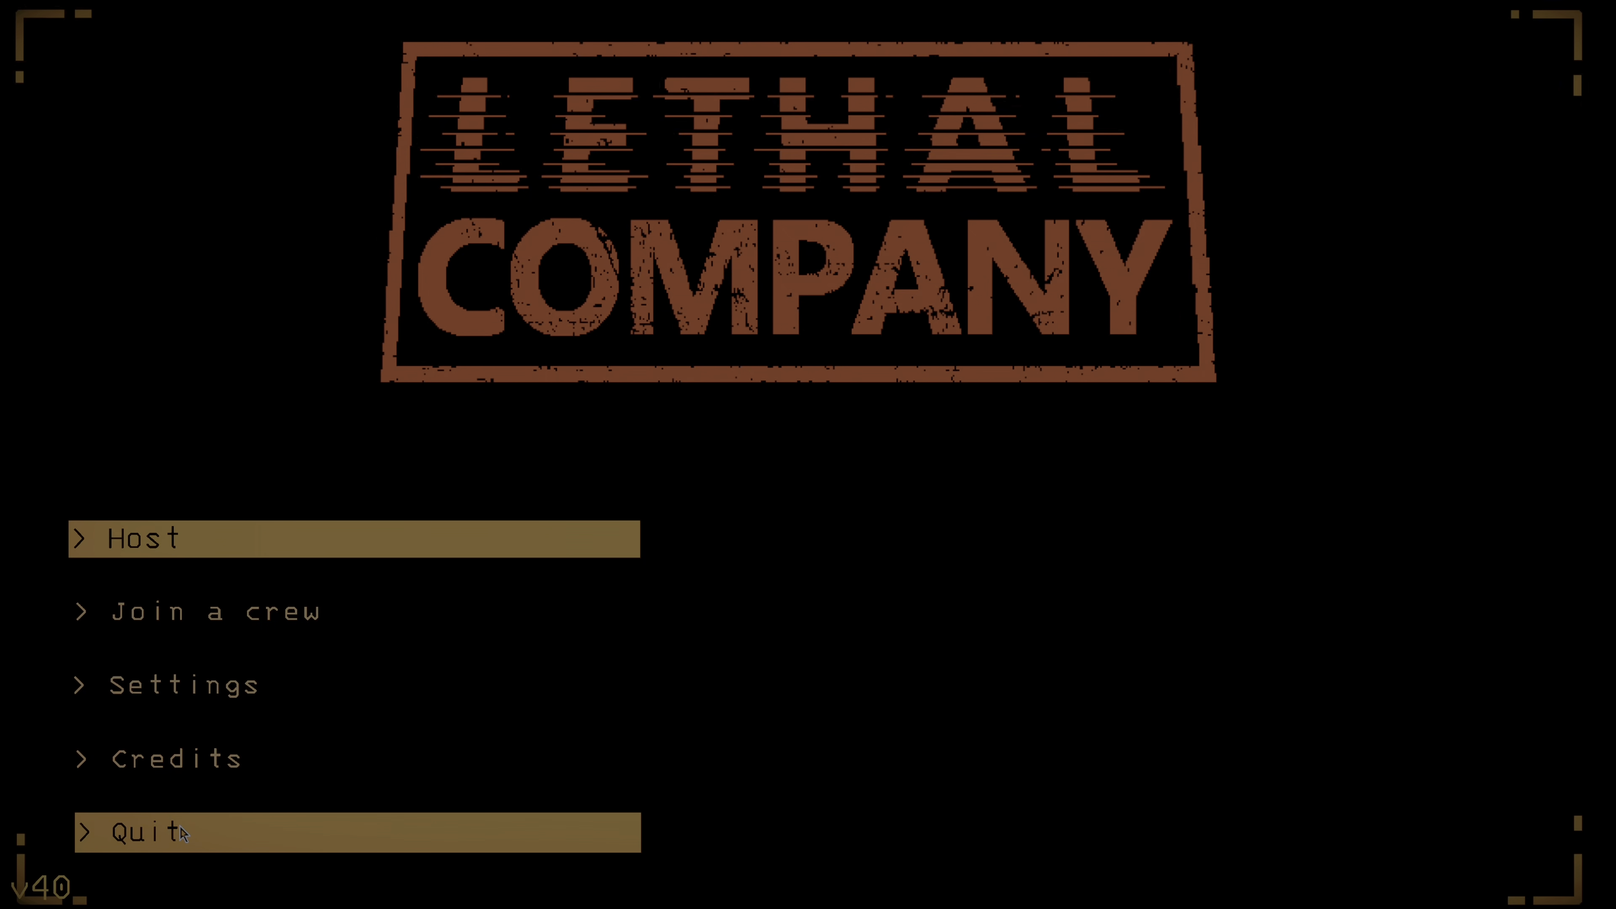
{"action": "left_click", "coordinate": [177, 835]}
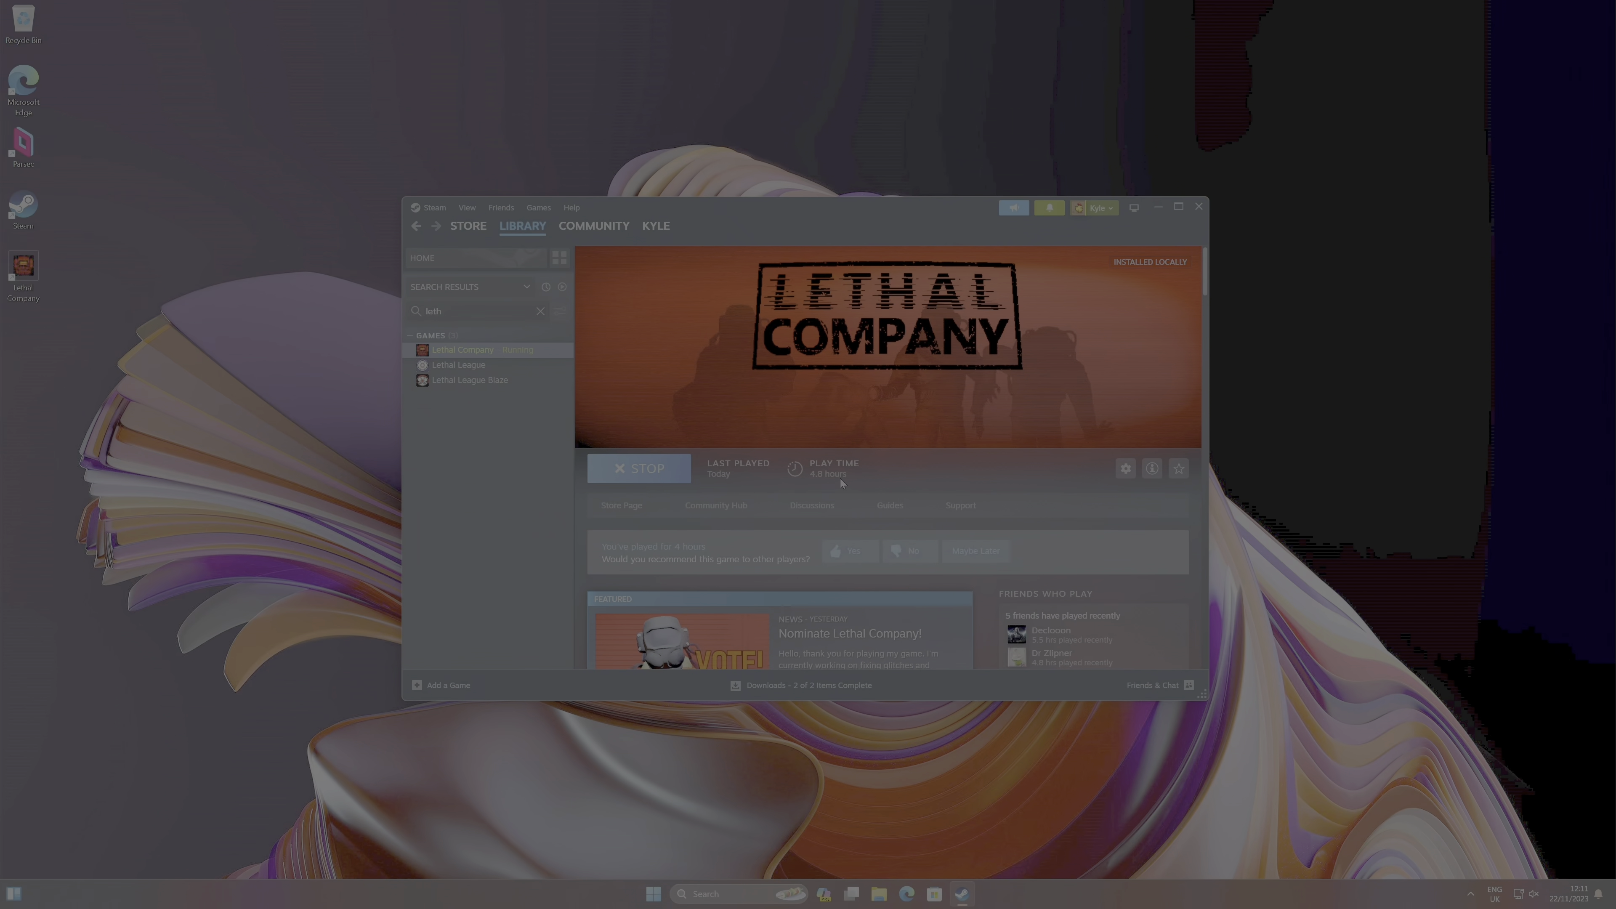
- Download the Thunderstore Mod Manager installer from the Overwolf page
{"action": "left_click", "coordinate": [638, 468]}
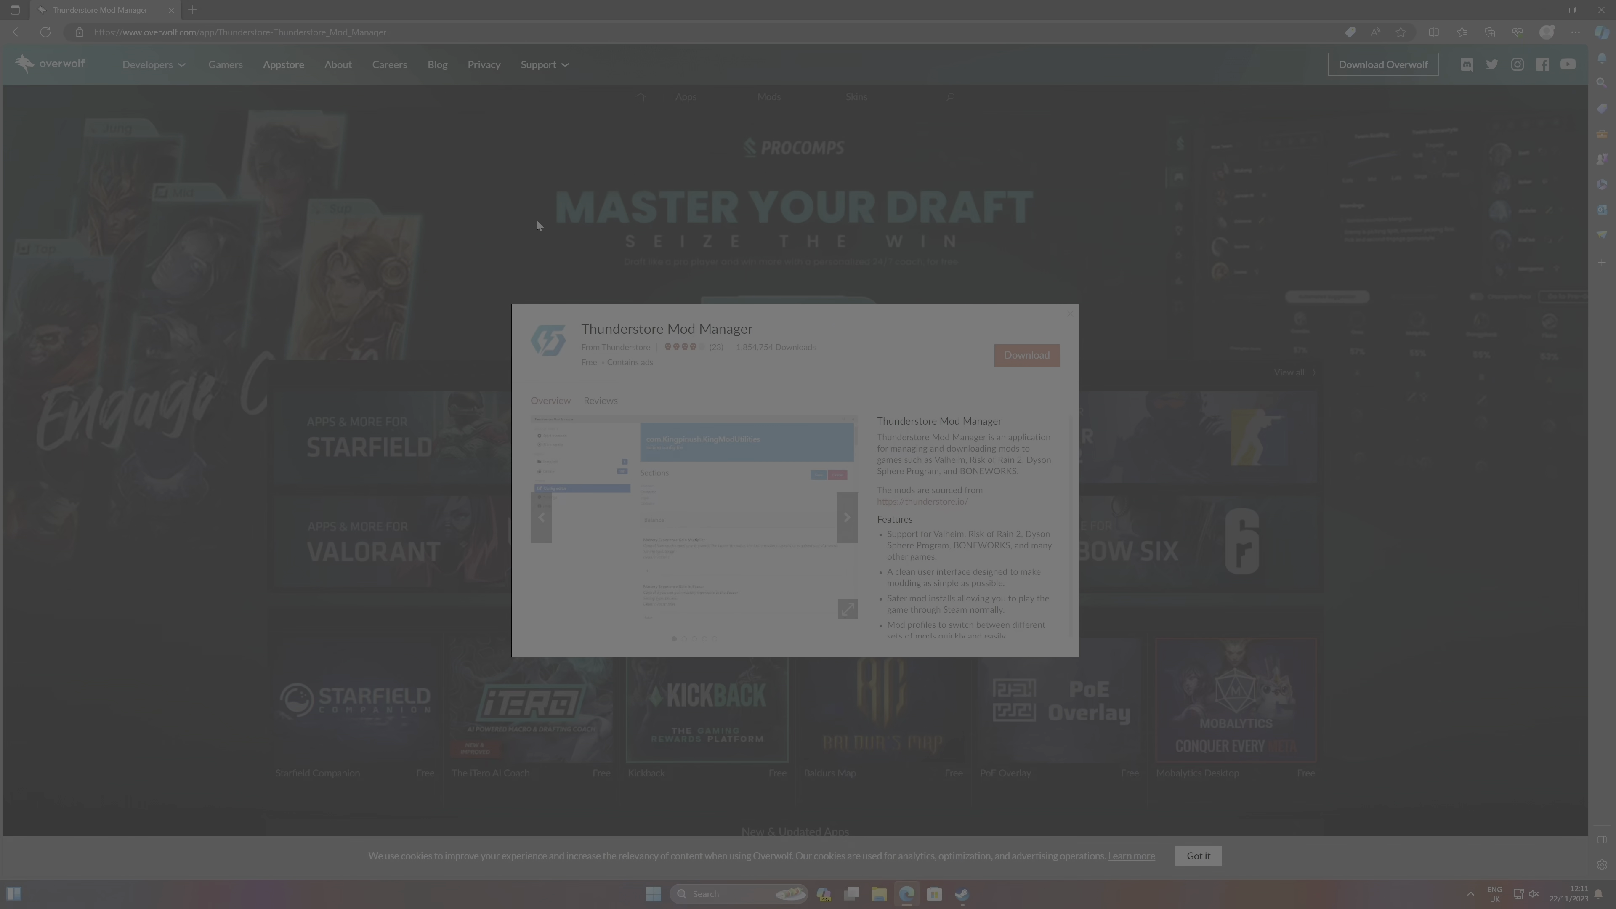
{"action": "left_click", "coordinate": [1027, 355]}
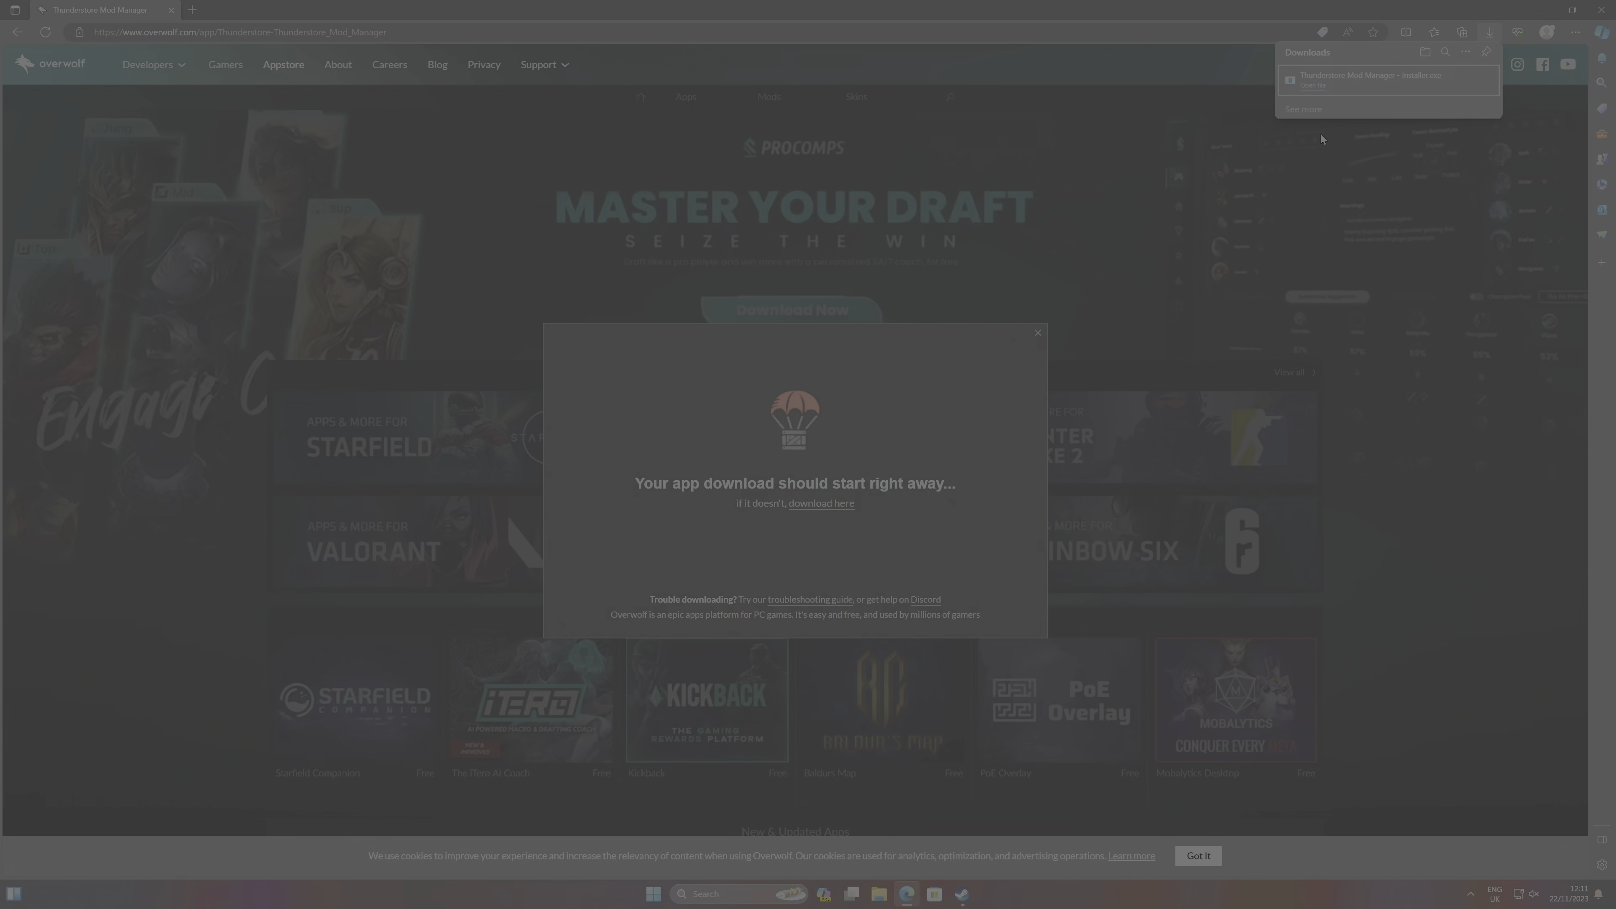
{"action": "mouse_move", "coordinate": [908, 371]}
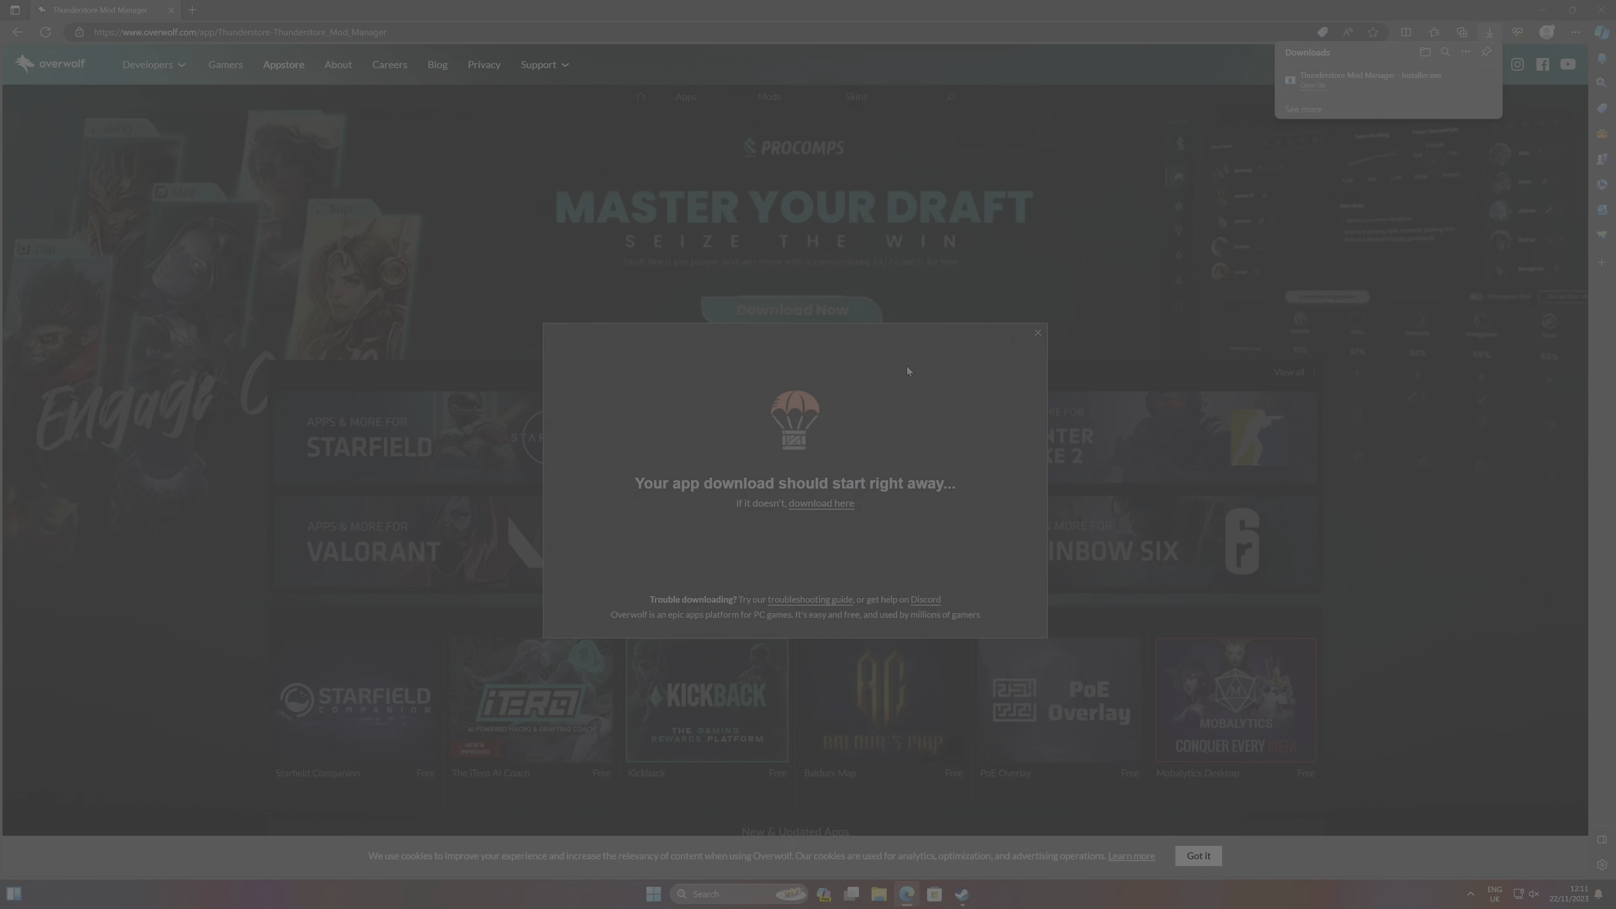
{"action": "mouse_move", "coordinate": [1038, 338]}
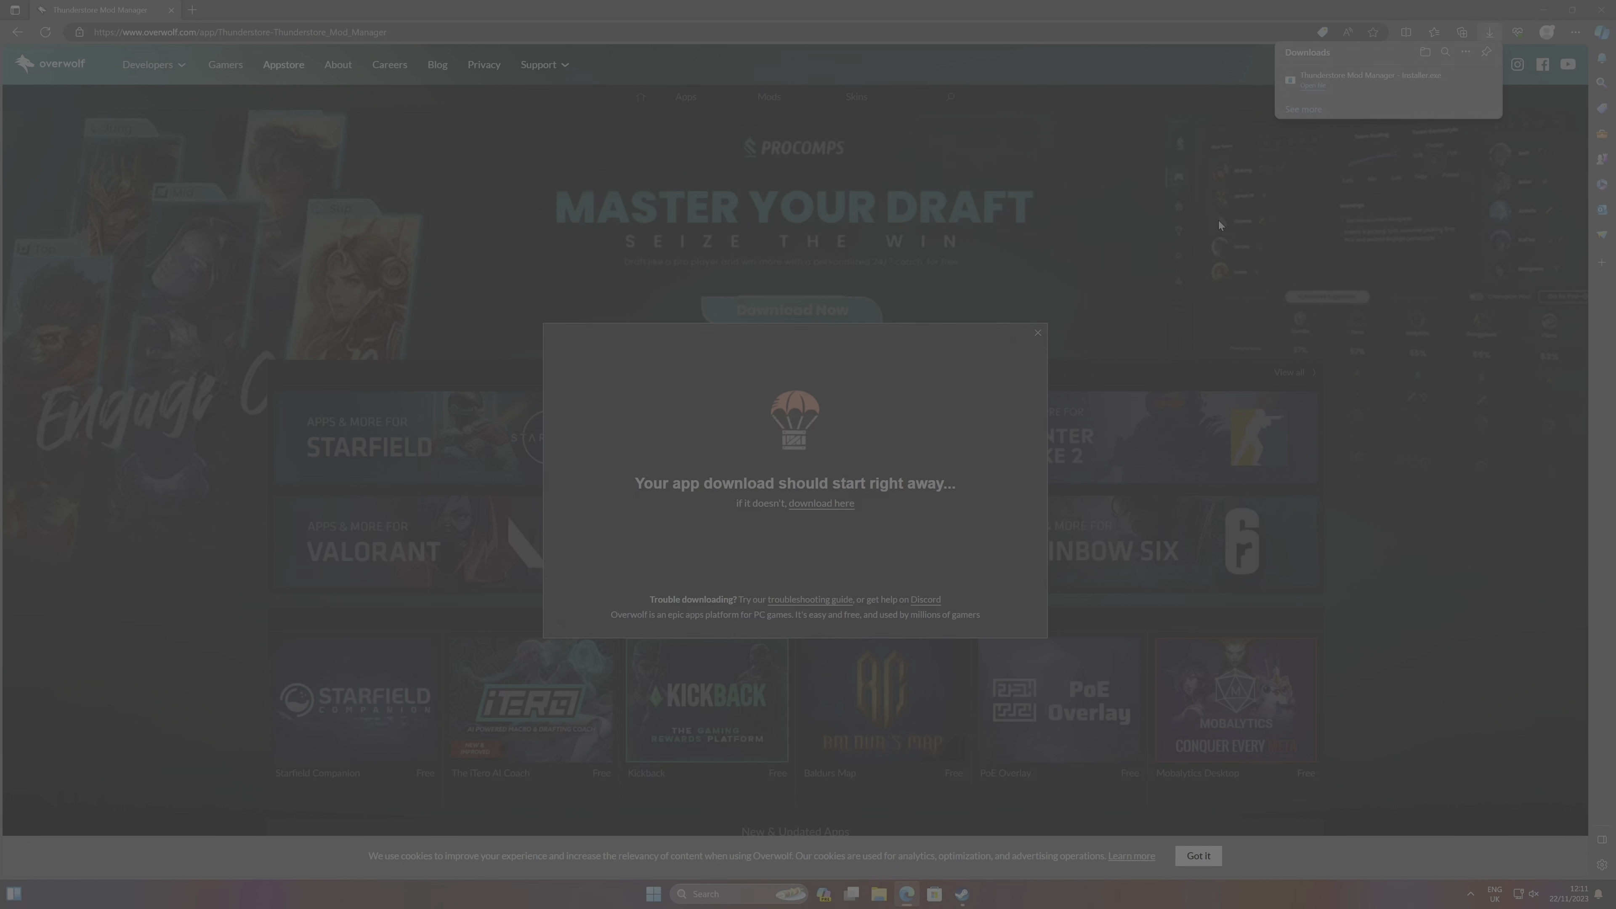
{"action": "mouse_move", "coordinate": [1080, 699]}
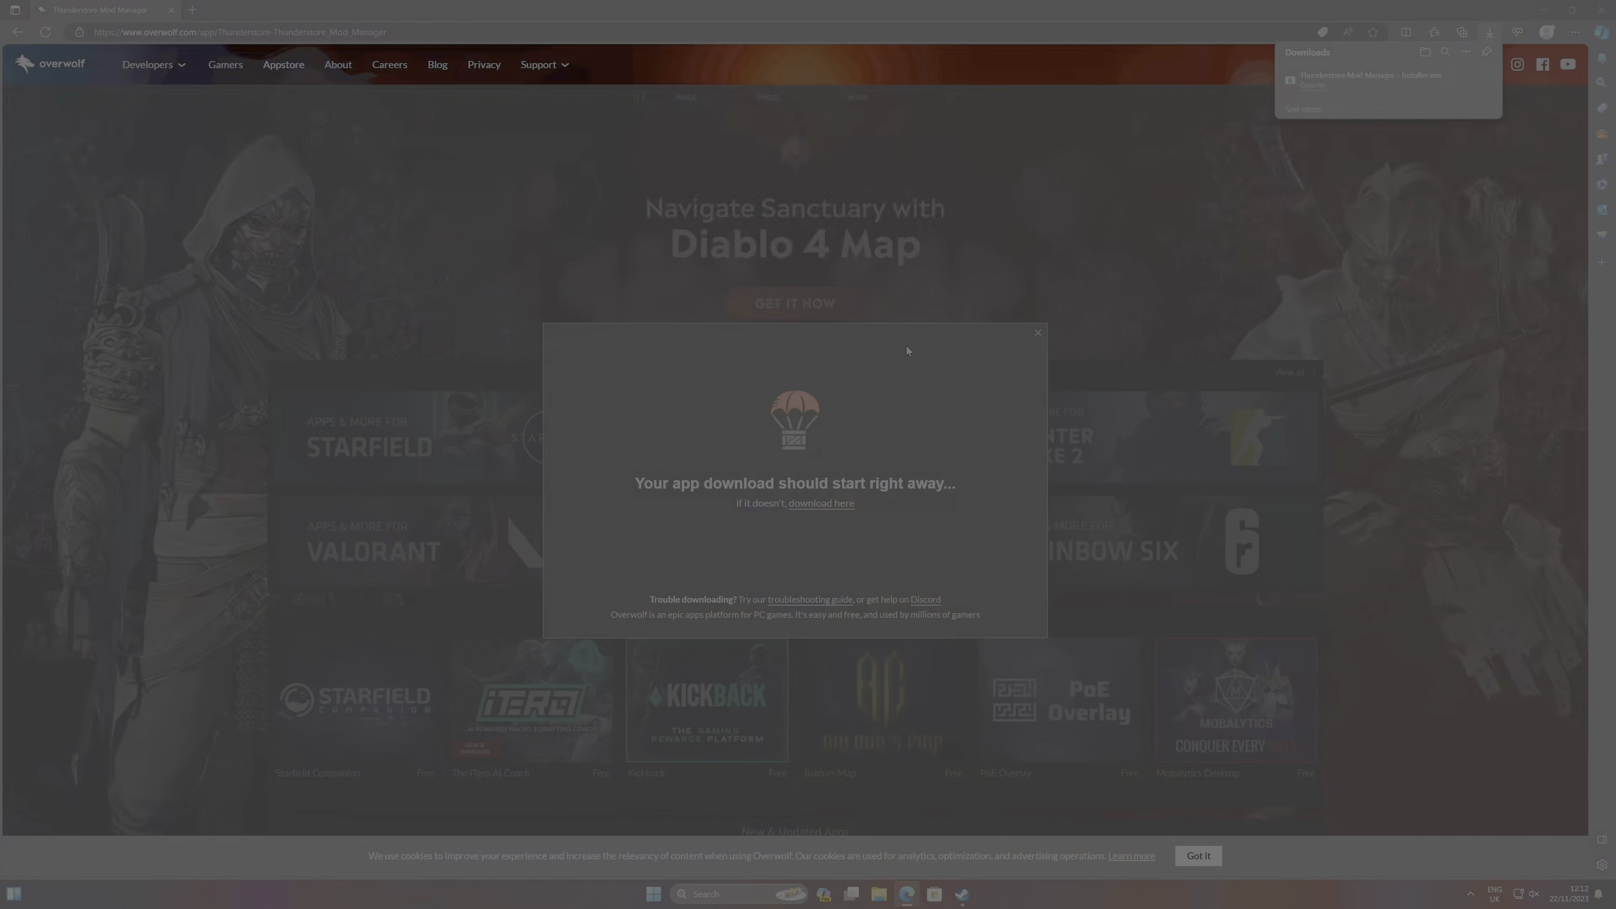
{"action": "mouse_move", "coordinate": [1050, 316]}
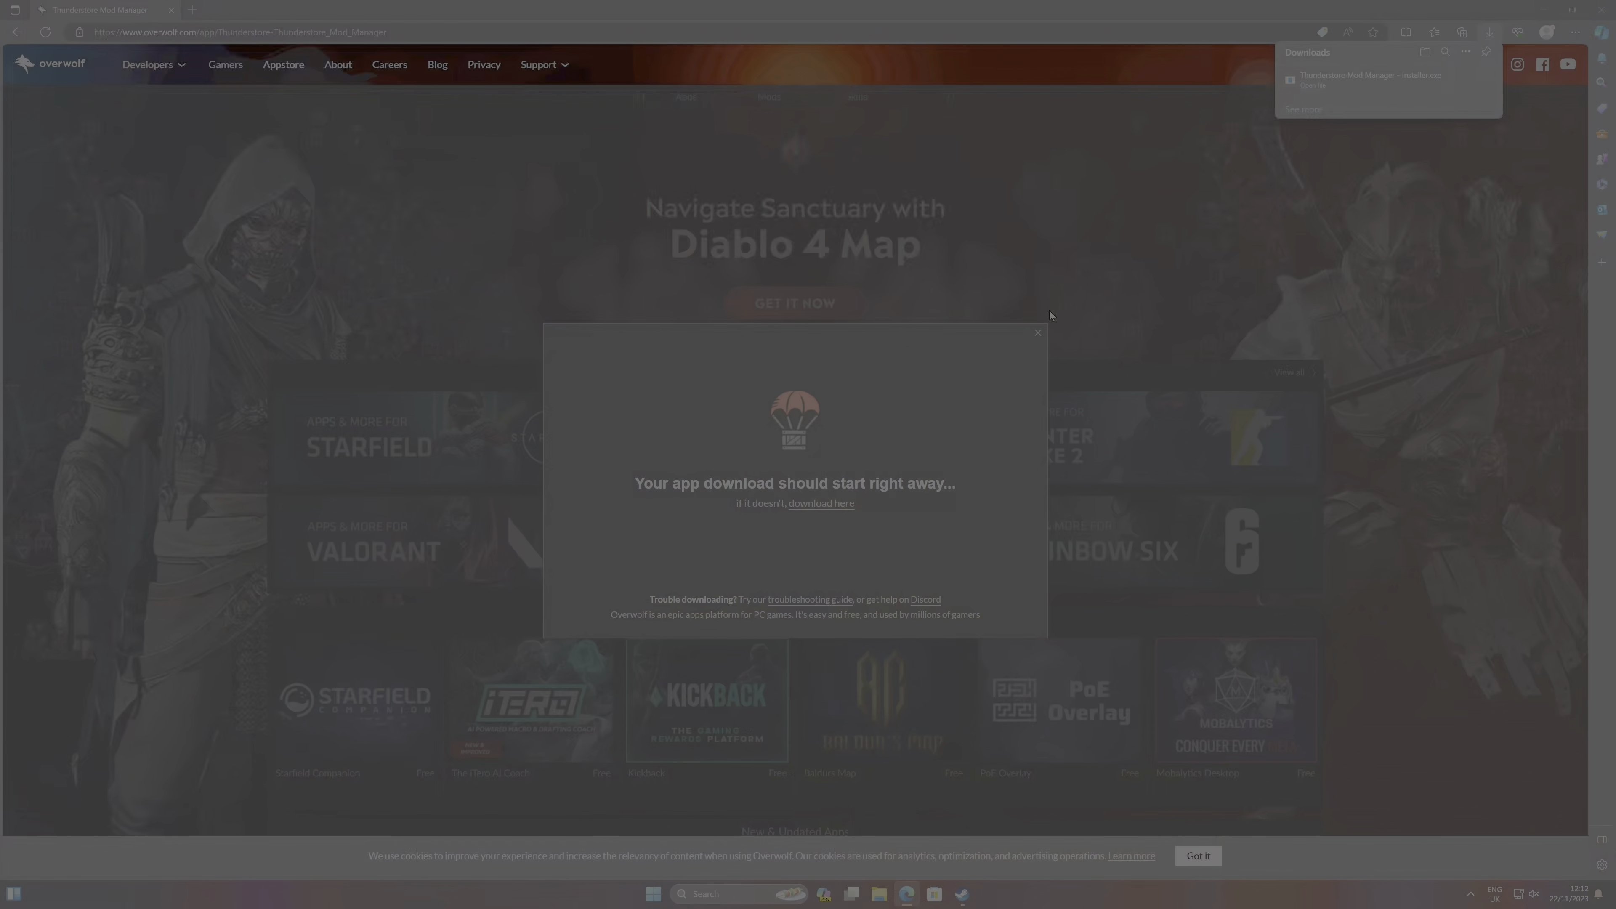
{"action": "mouse_move", "coordinate": [977, 825]}
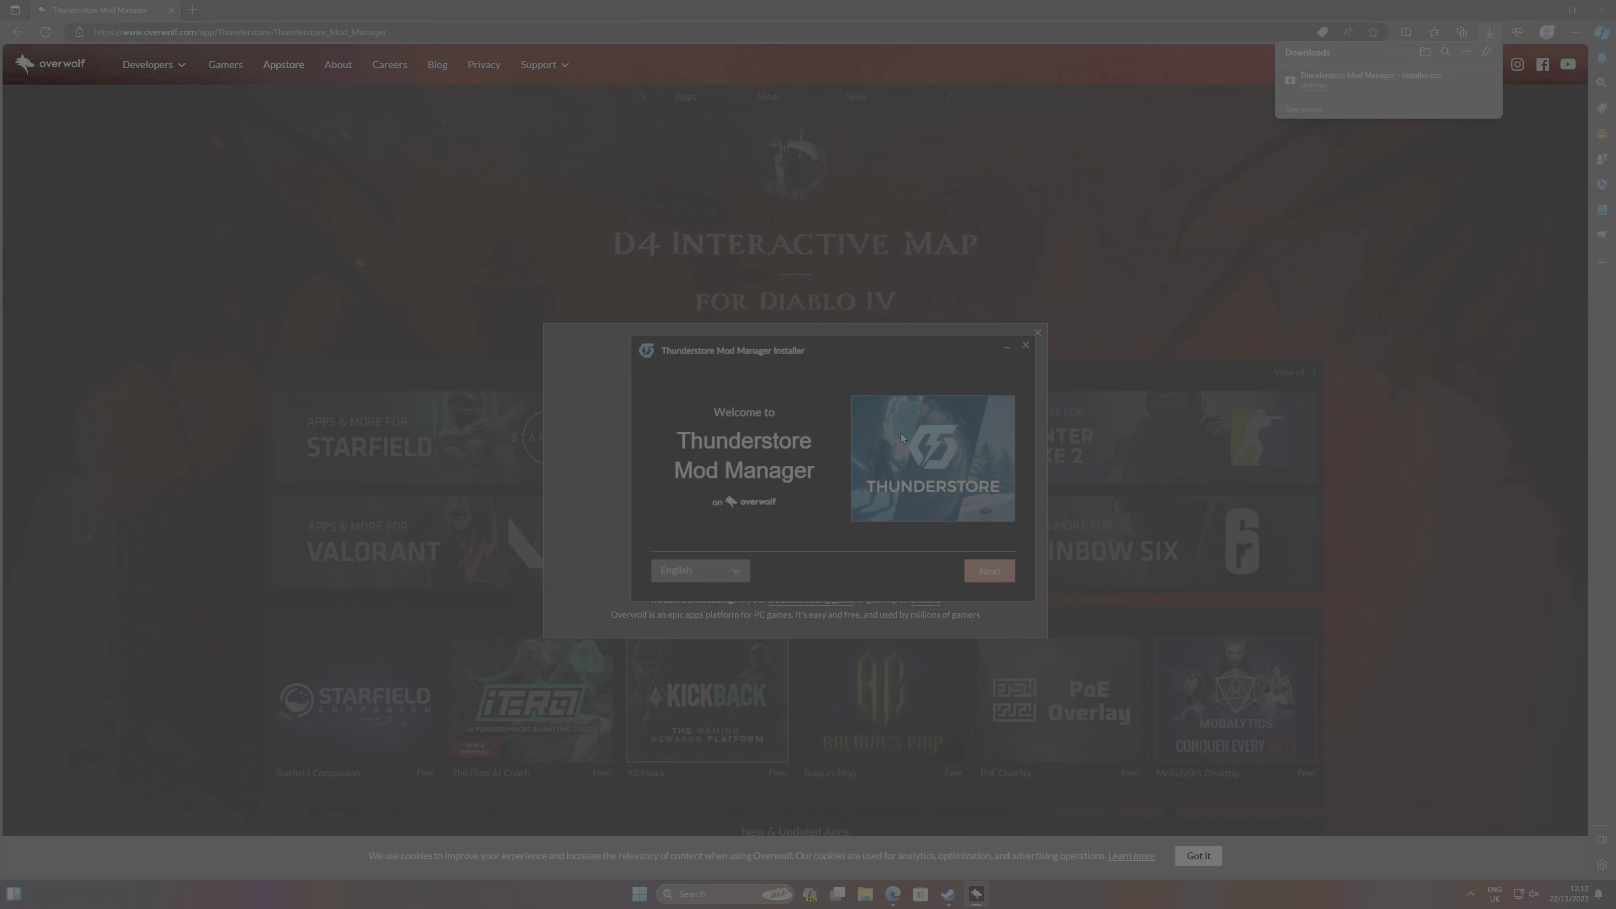
- Accept the installer's terms of use and ad data consent, then install Thunderstore Mod Manager
{"action": "left_click", "coordinate": [990, 571]}
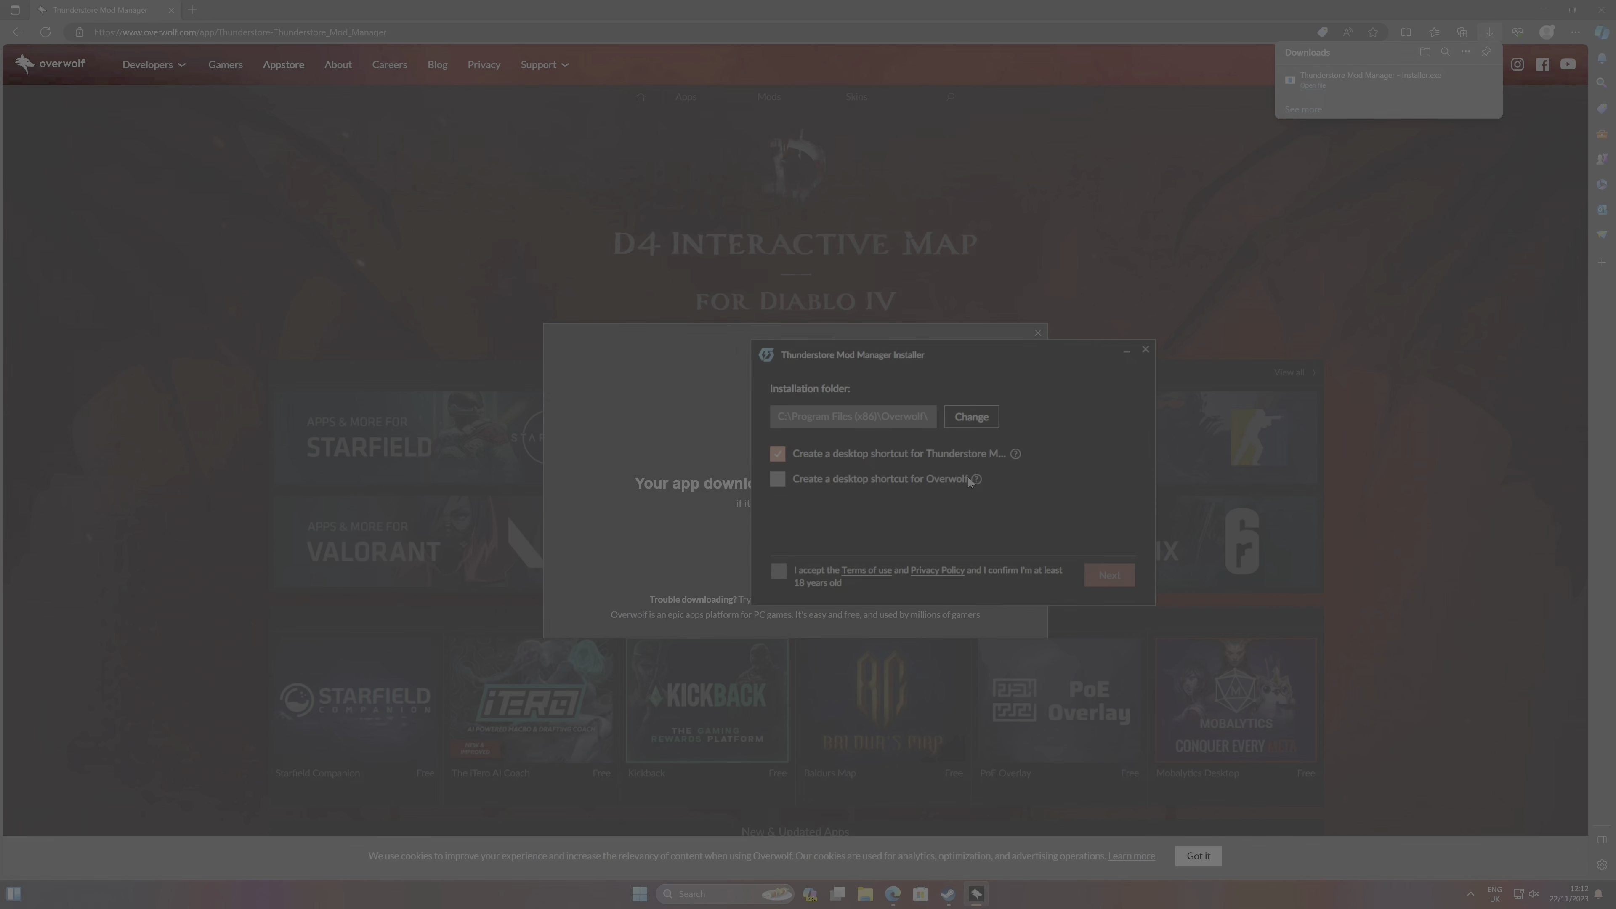
{"action": "left_click", "coordinate": [779, 570]}
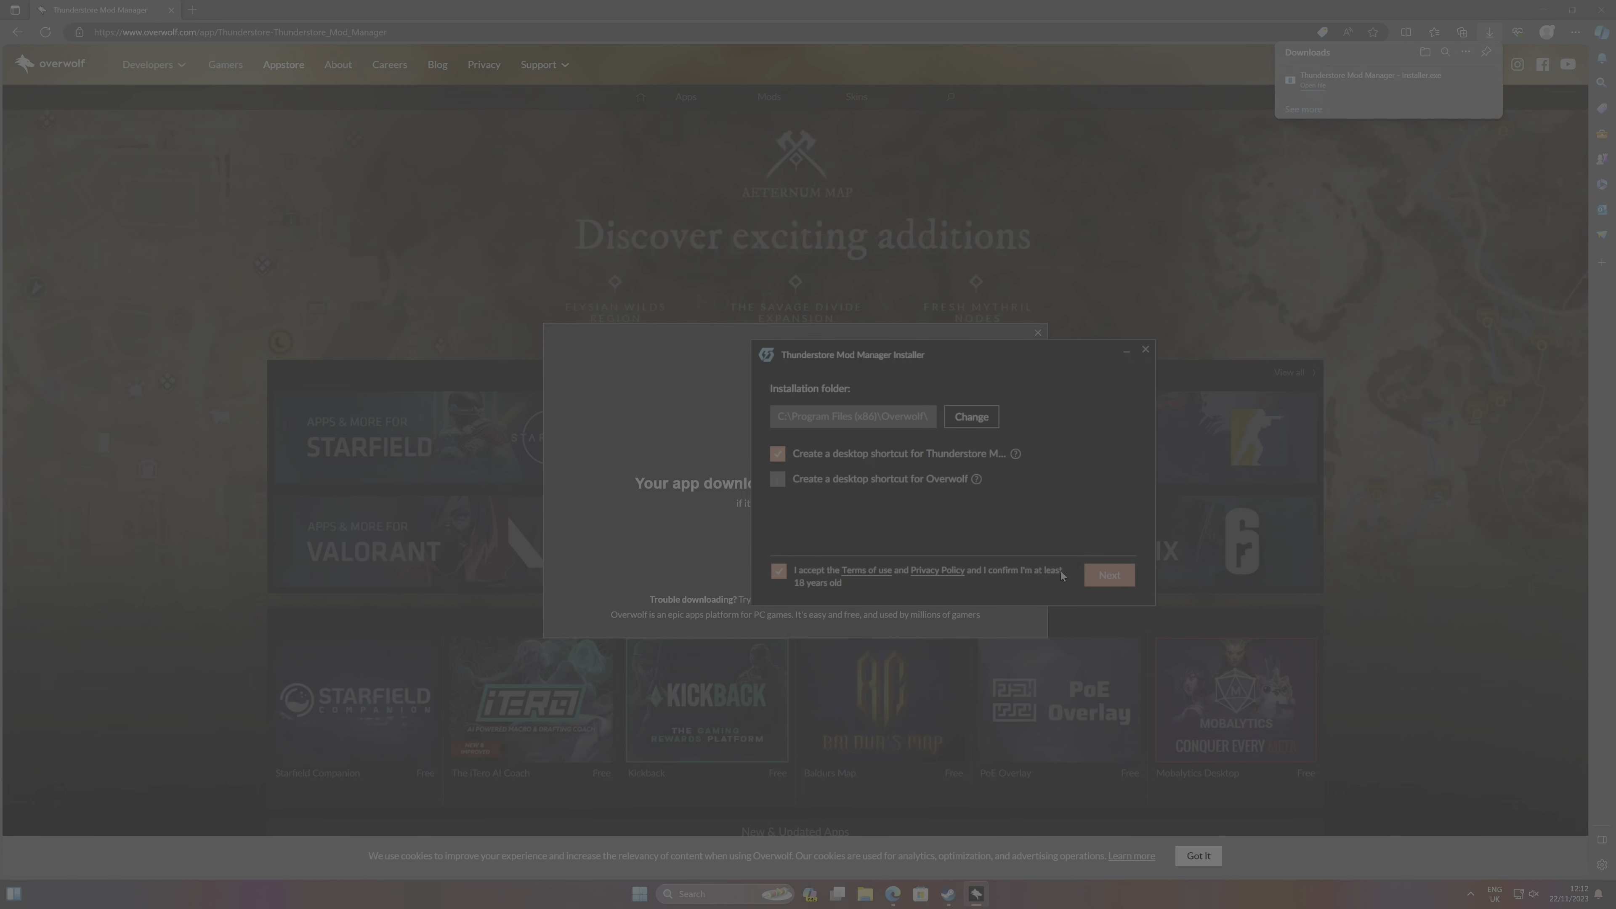
{"action": "left_click", "coordinate": [1109, 575]}
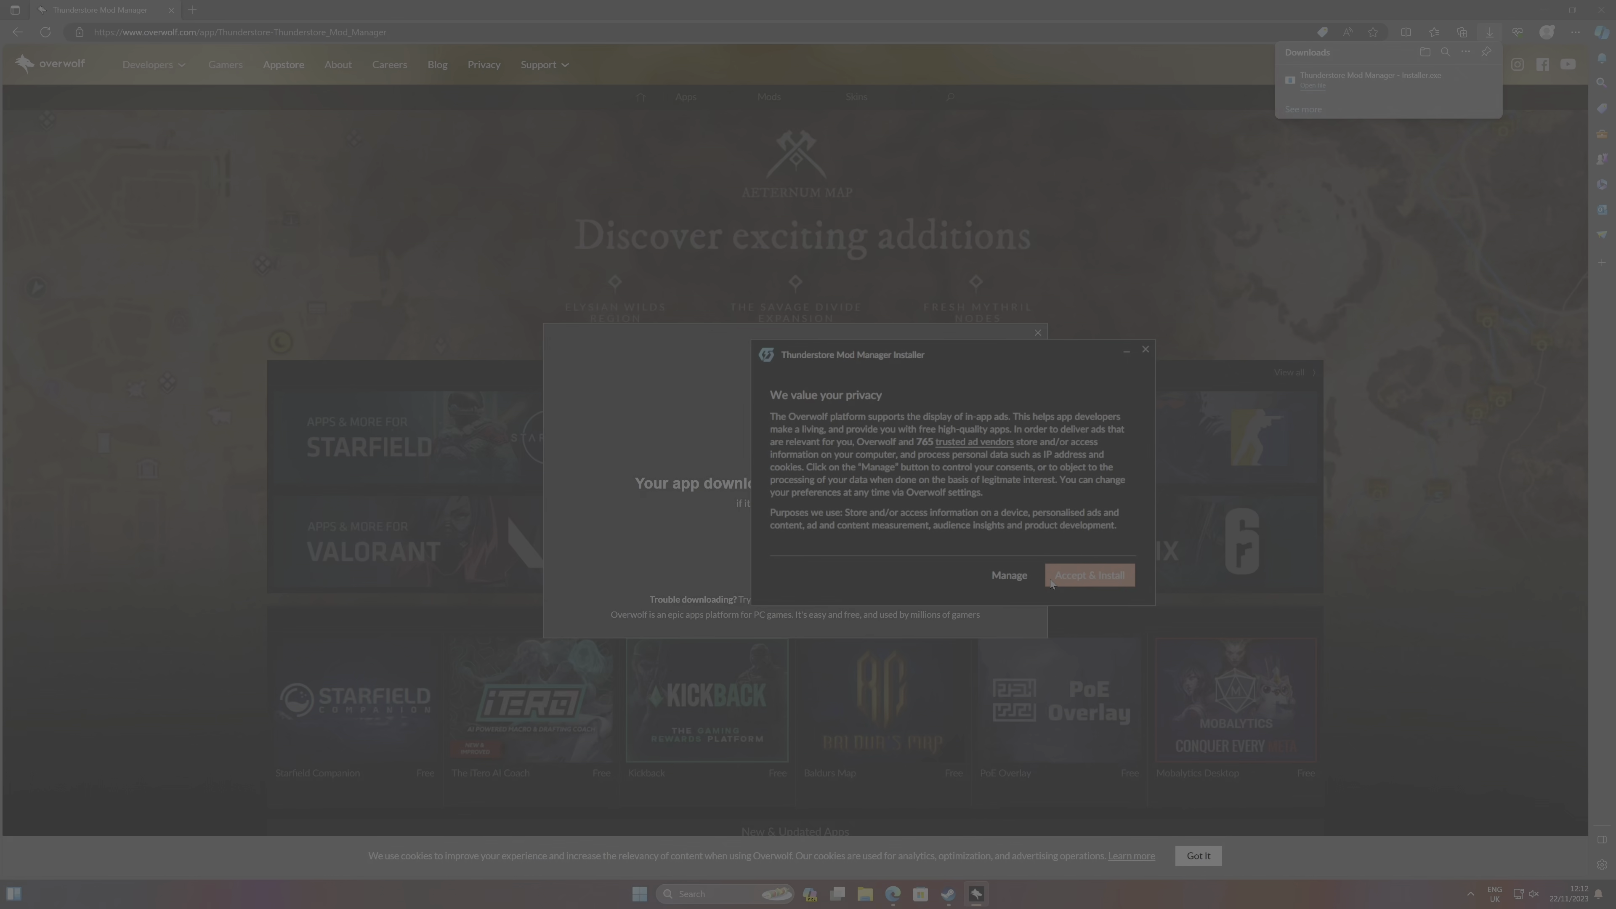
{"action": "left_click", "coordinate": [1009, 575]}
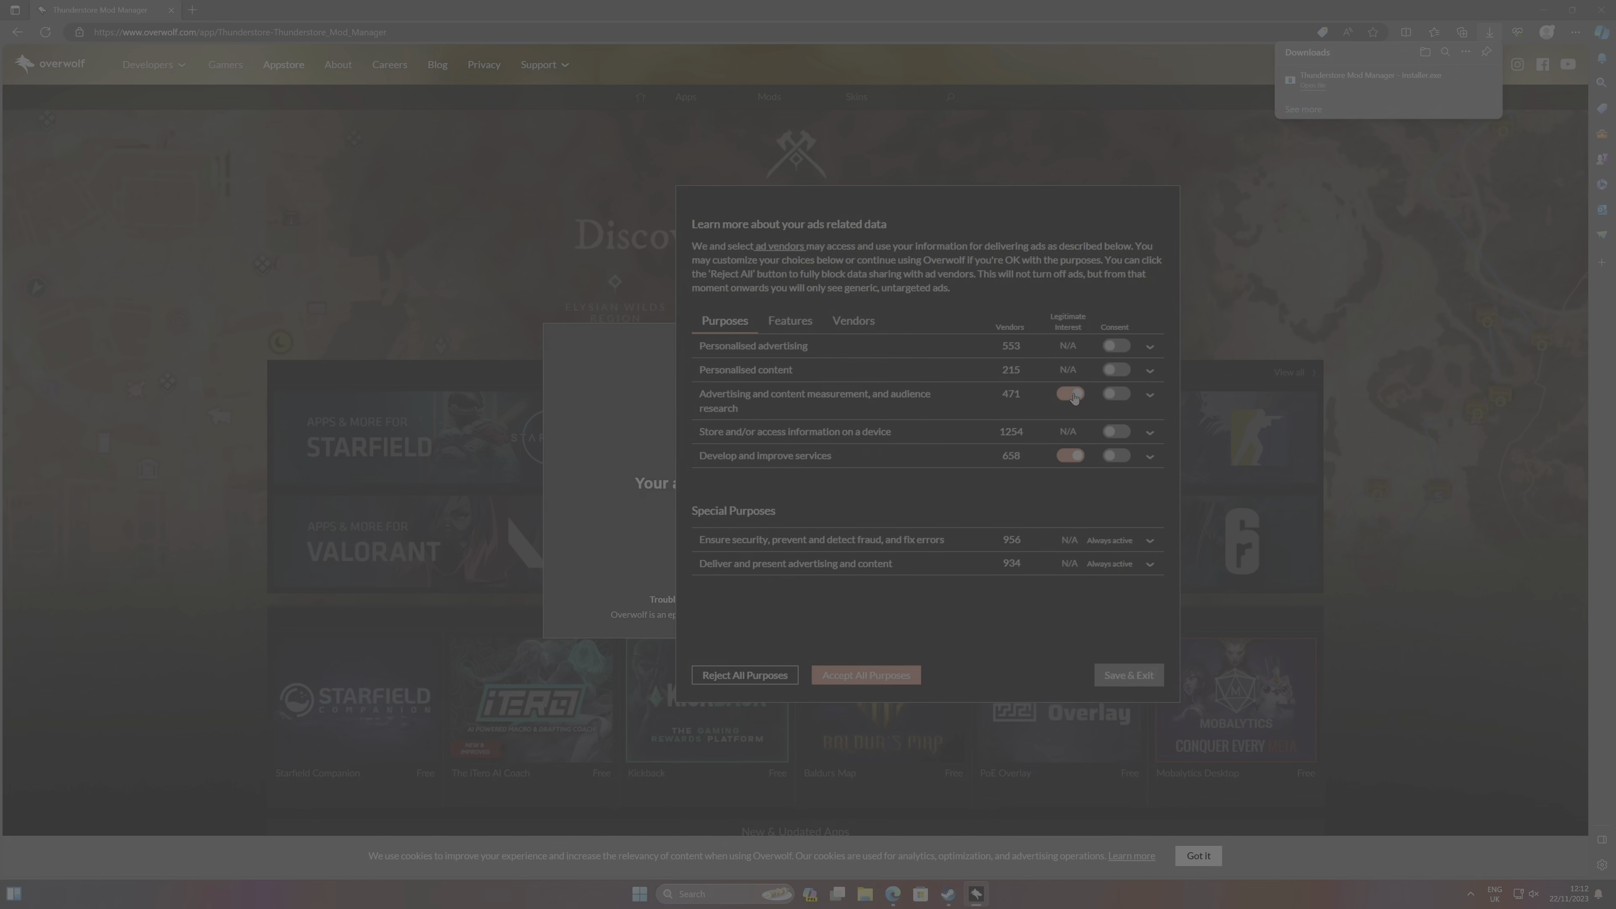
{"action": "left_click", "coordinate": [1071, 393]}
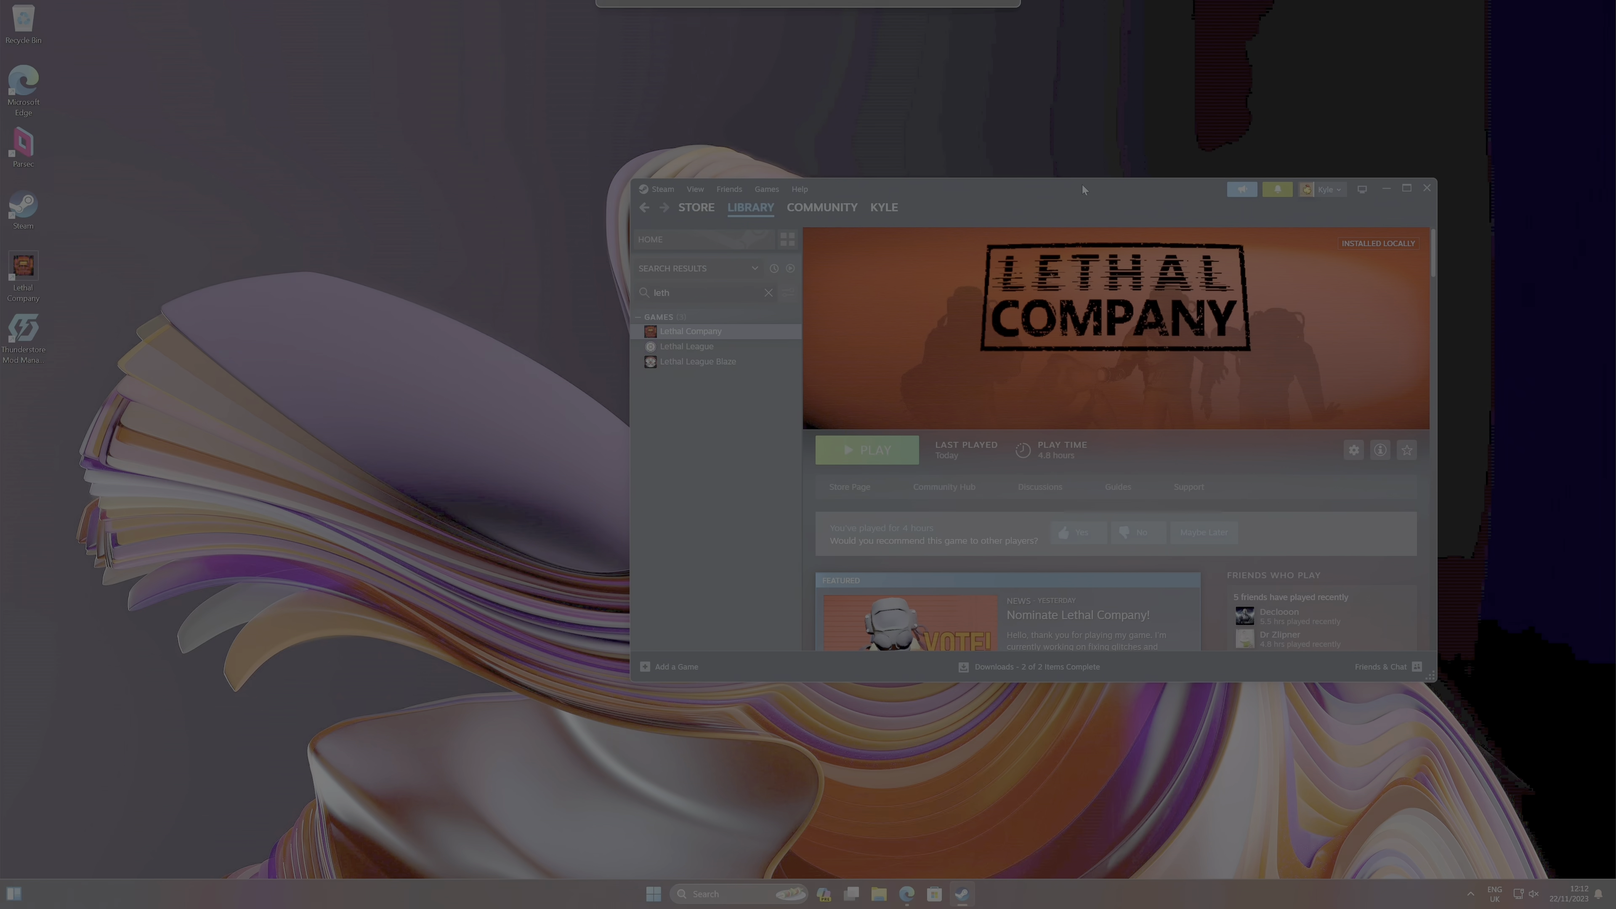
{"action": "mouse_move", "coordinate": [665, 201]}
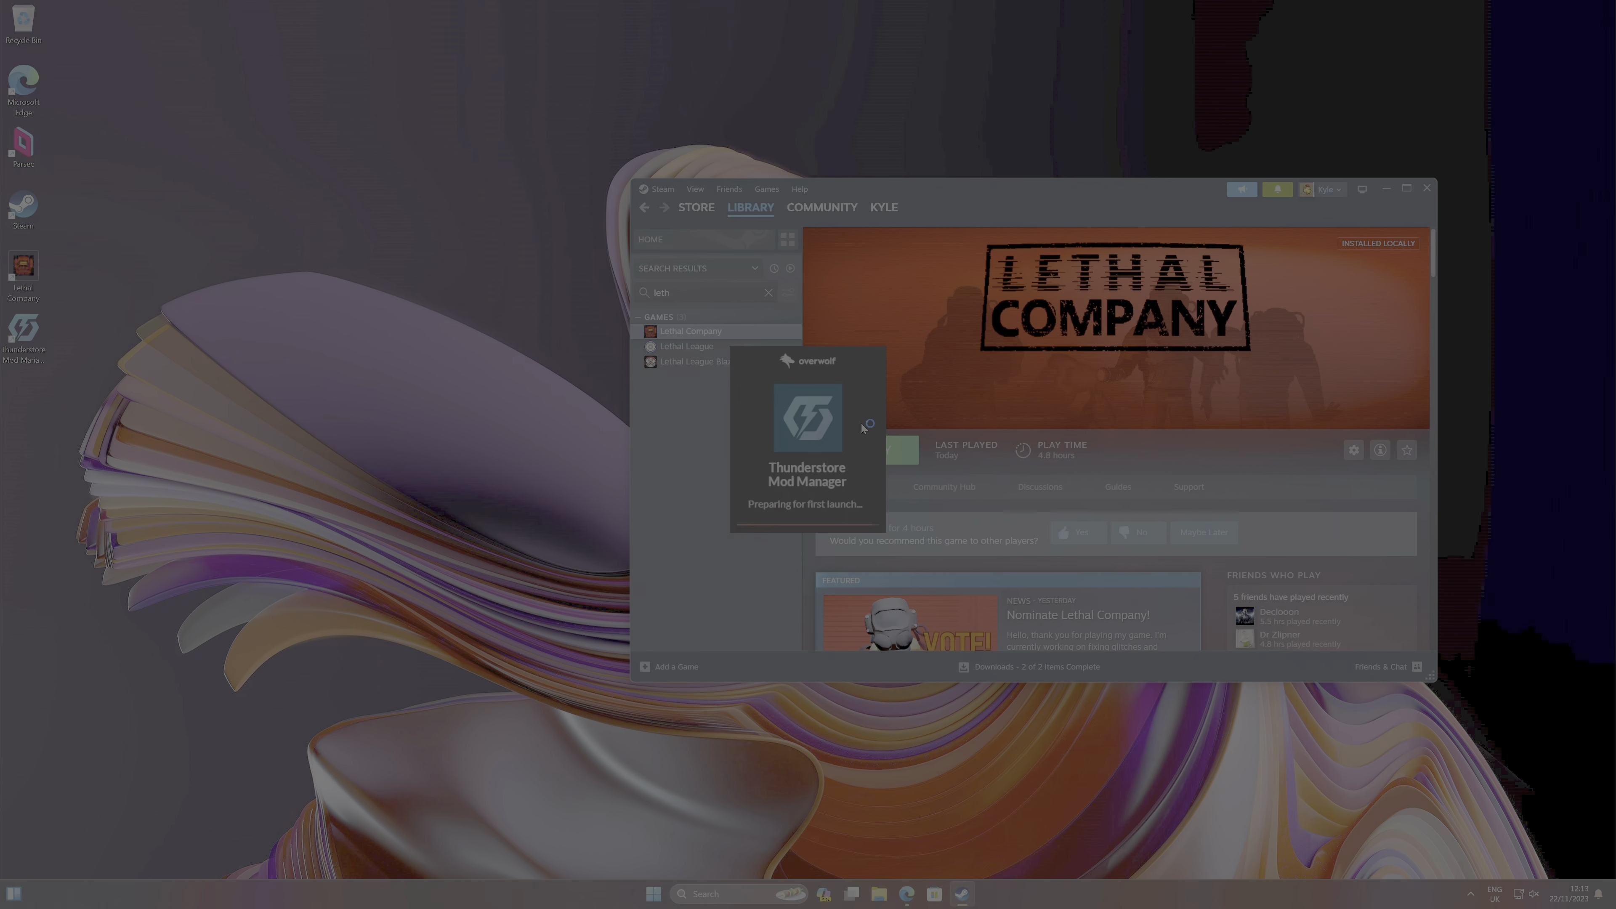
{"action": "mouse_move", "coordinate": [847, 402]}
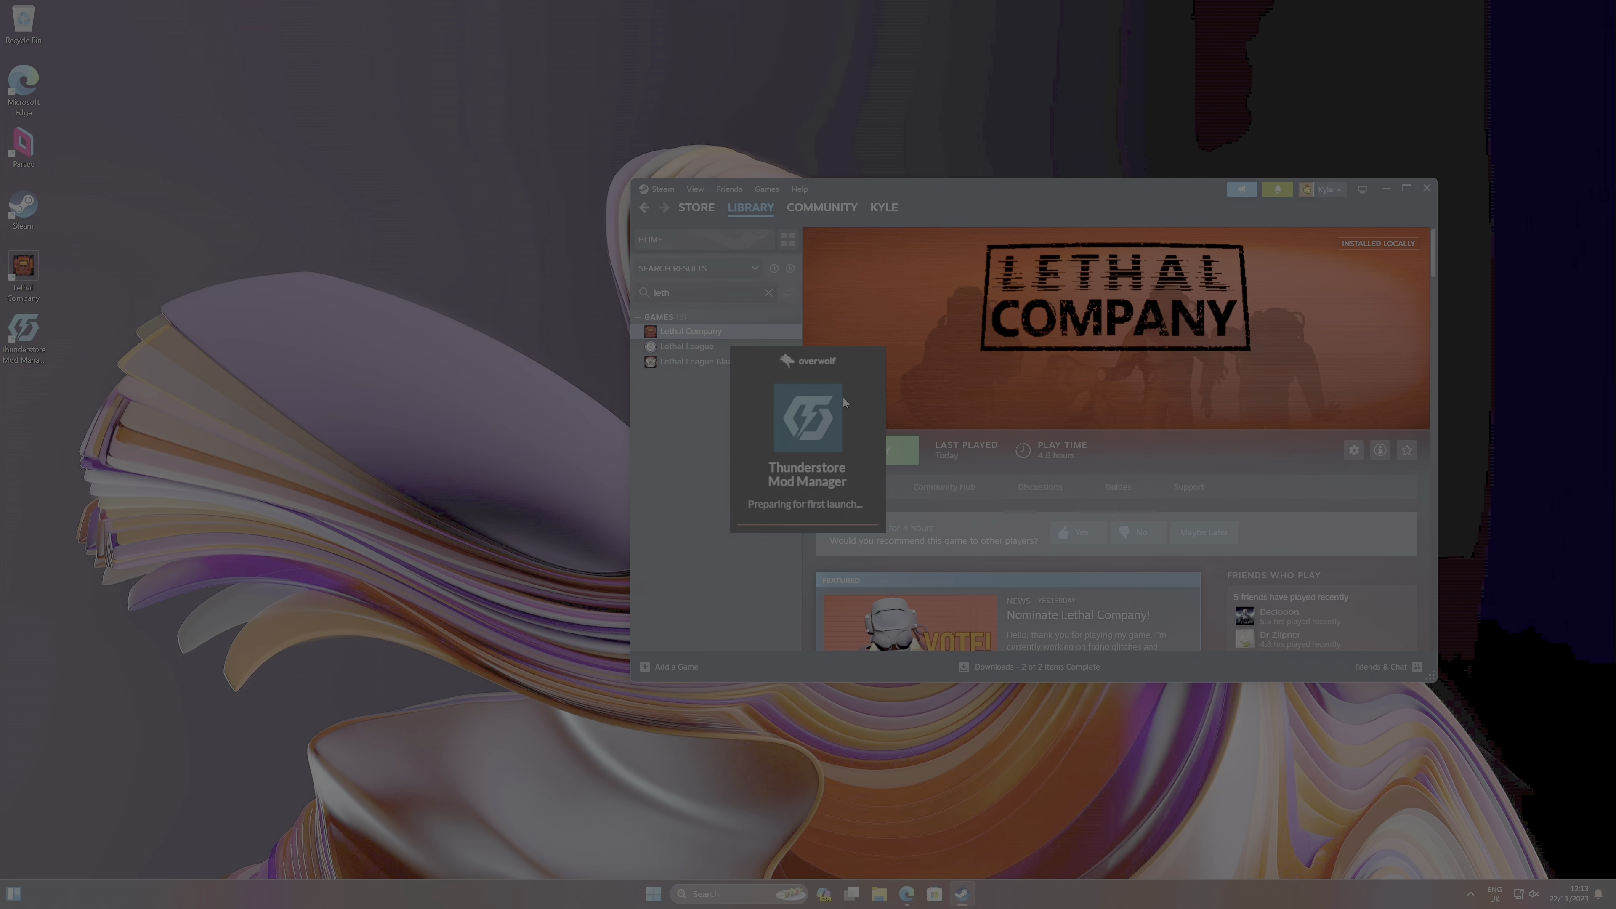
{"action": "mouse_move", "coordinate": [849, 358]}
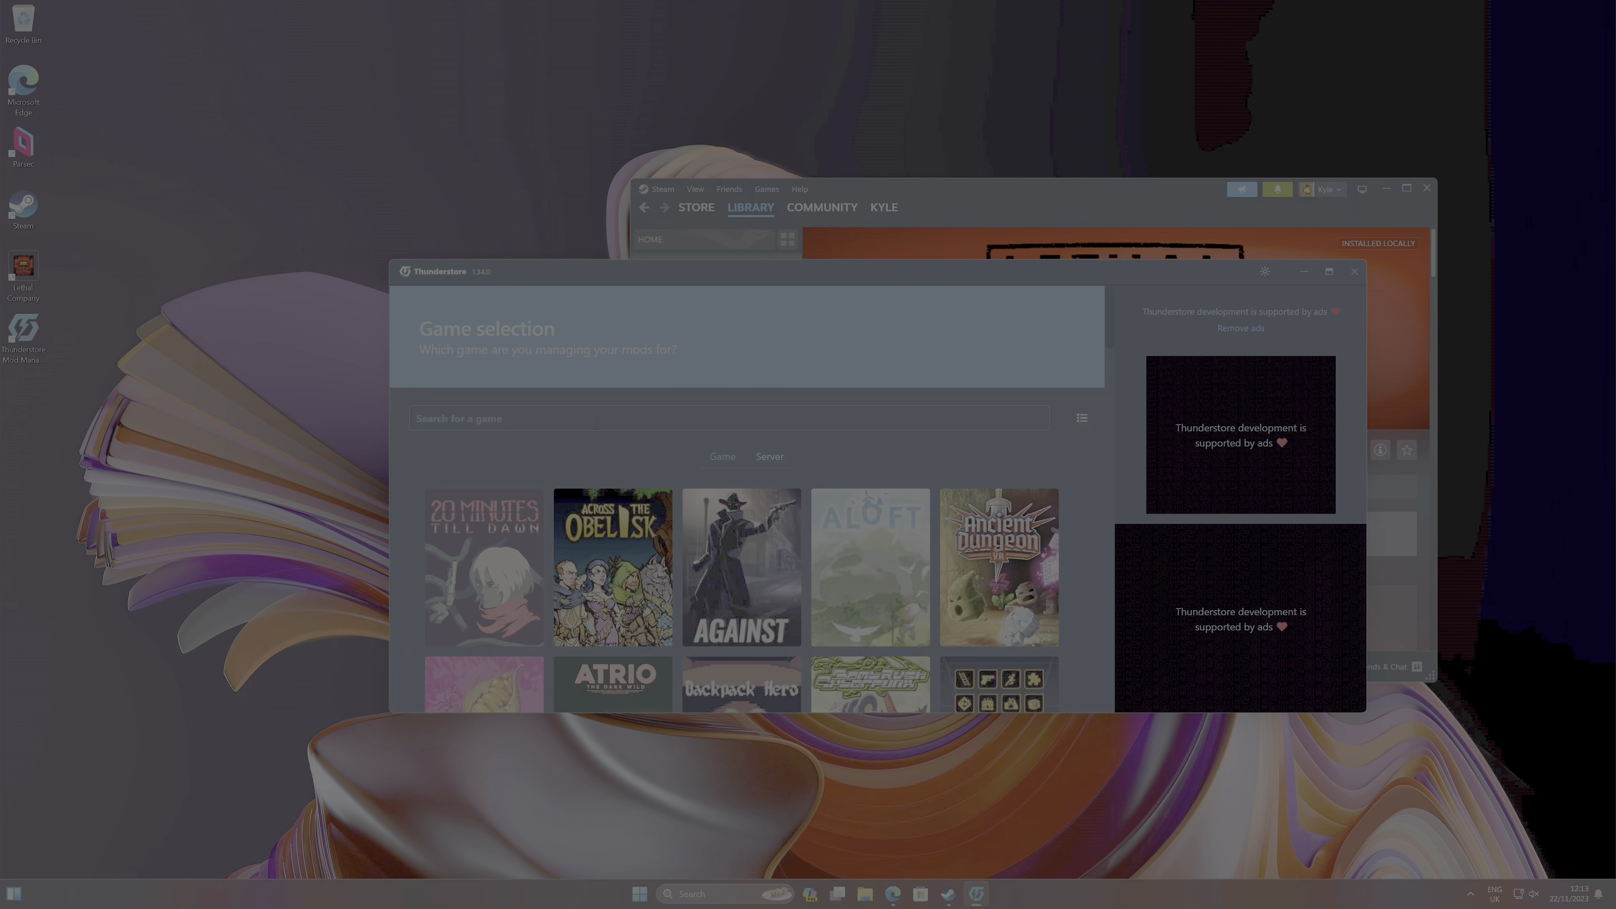
- Search 'let' and select Lethal Company as the game to manage mods for
{"action": "type", "text": "let"}
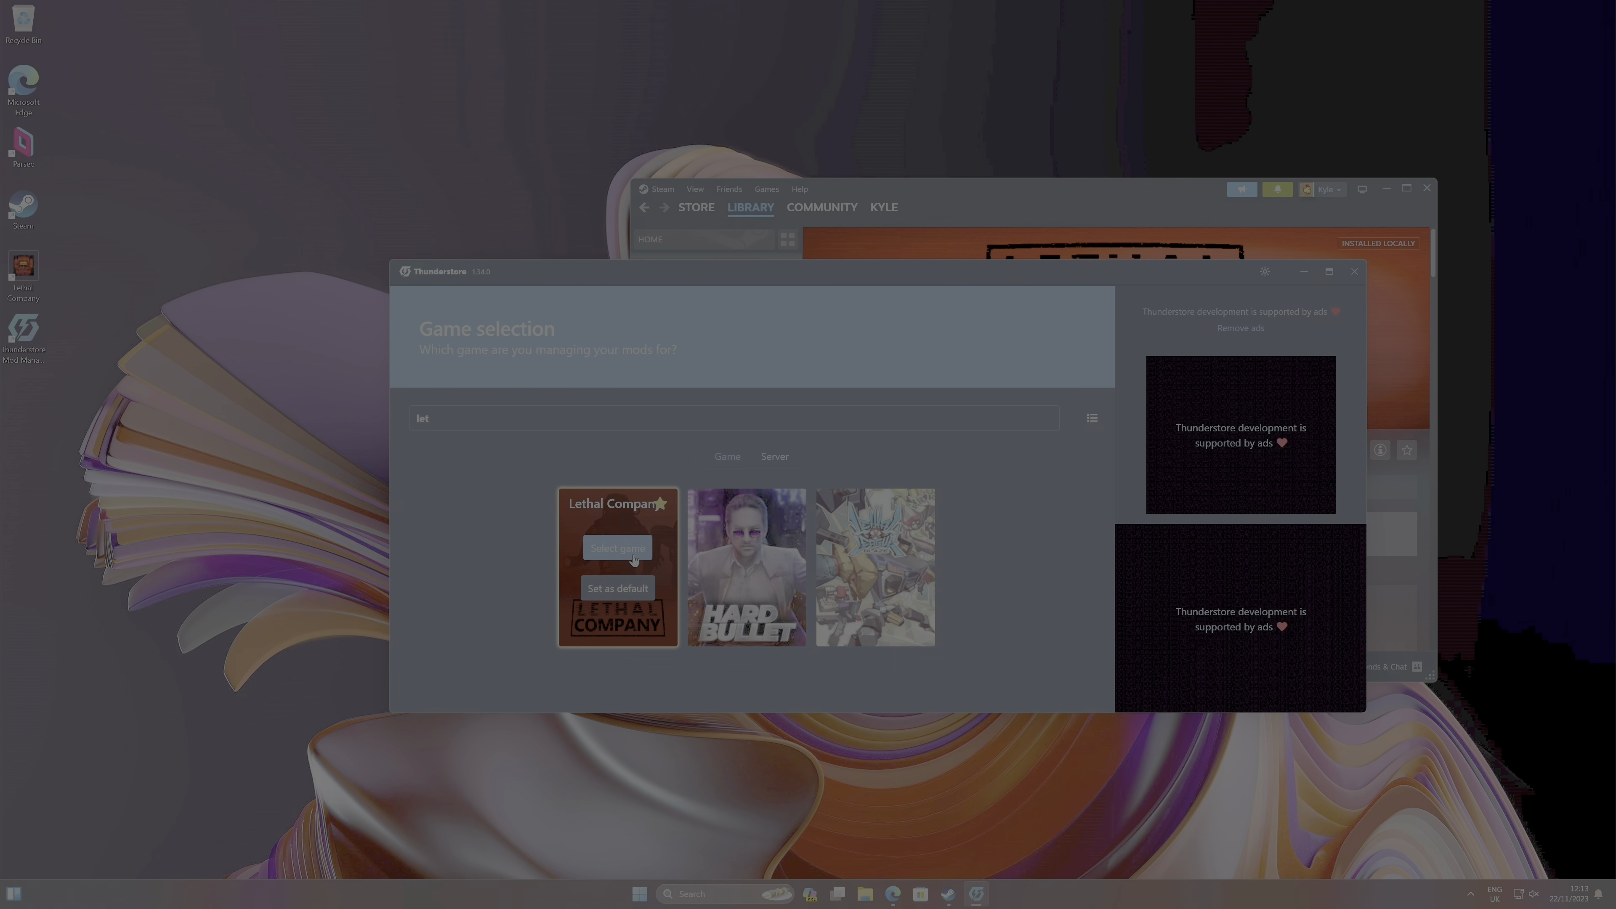
{"action": "left_click", "coordinate": [618, 547]}
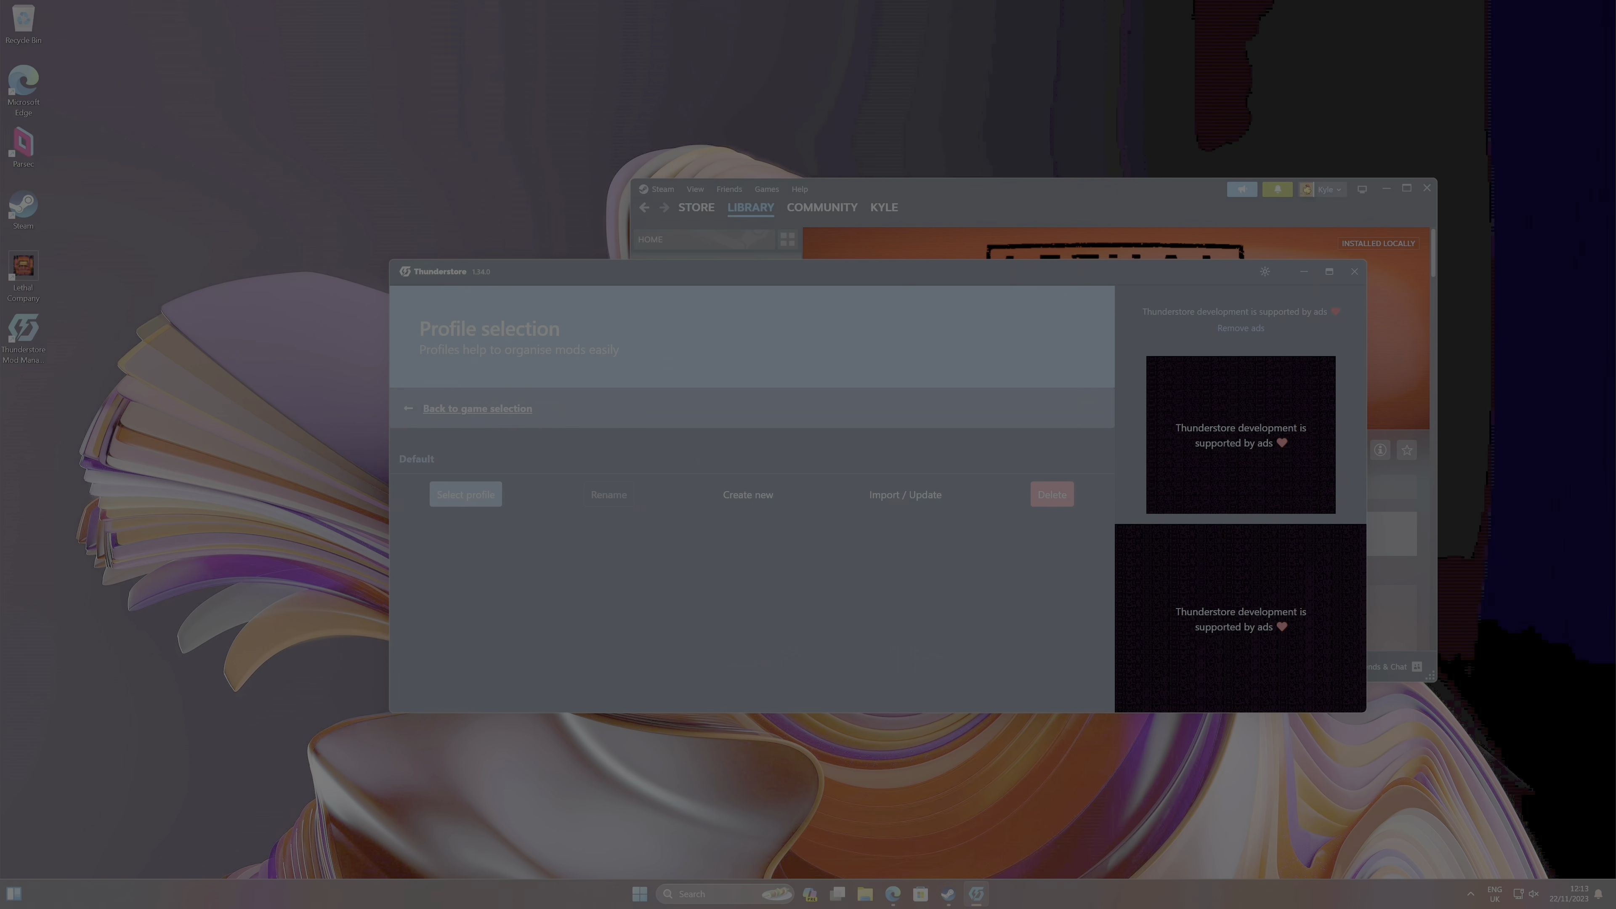
- Create a new profile named 'MutplePeople' and select it
{"action": "left_click", "coordinate": [748, 494]}
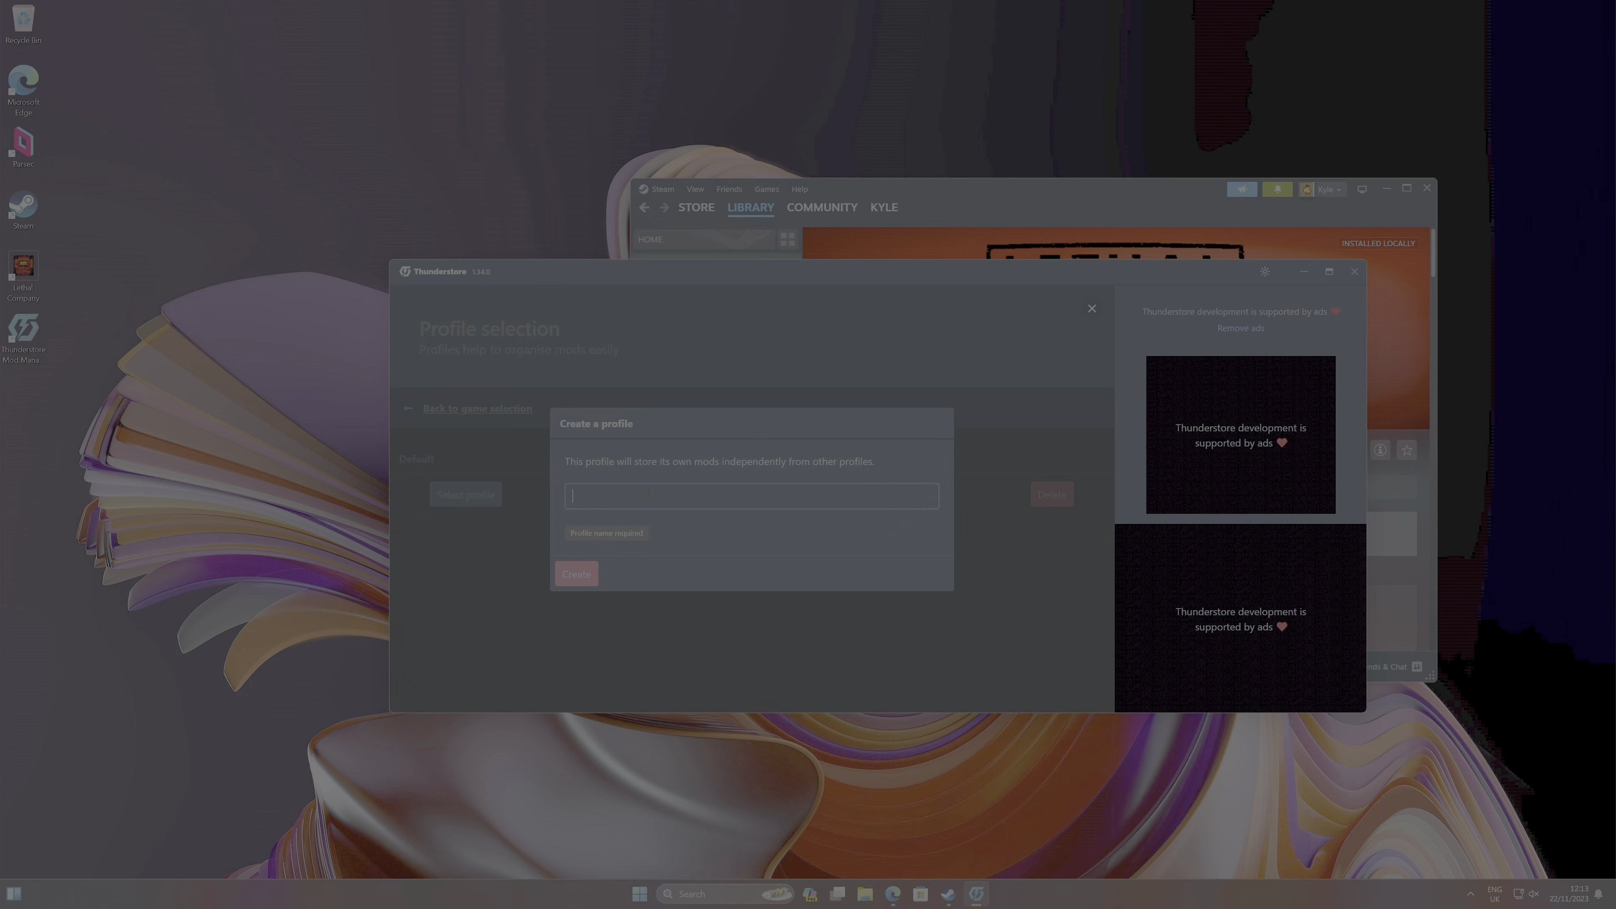
{"action": "type", "text": "M"}
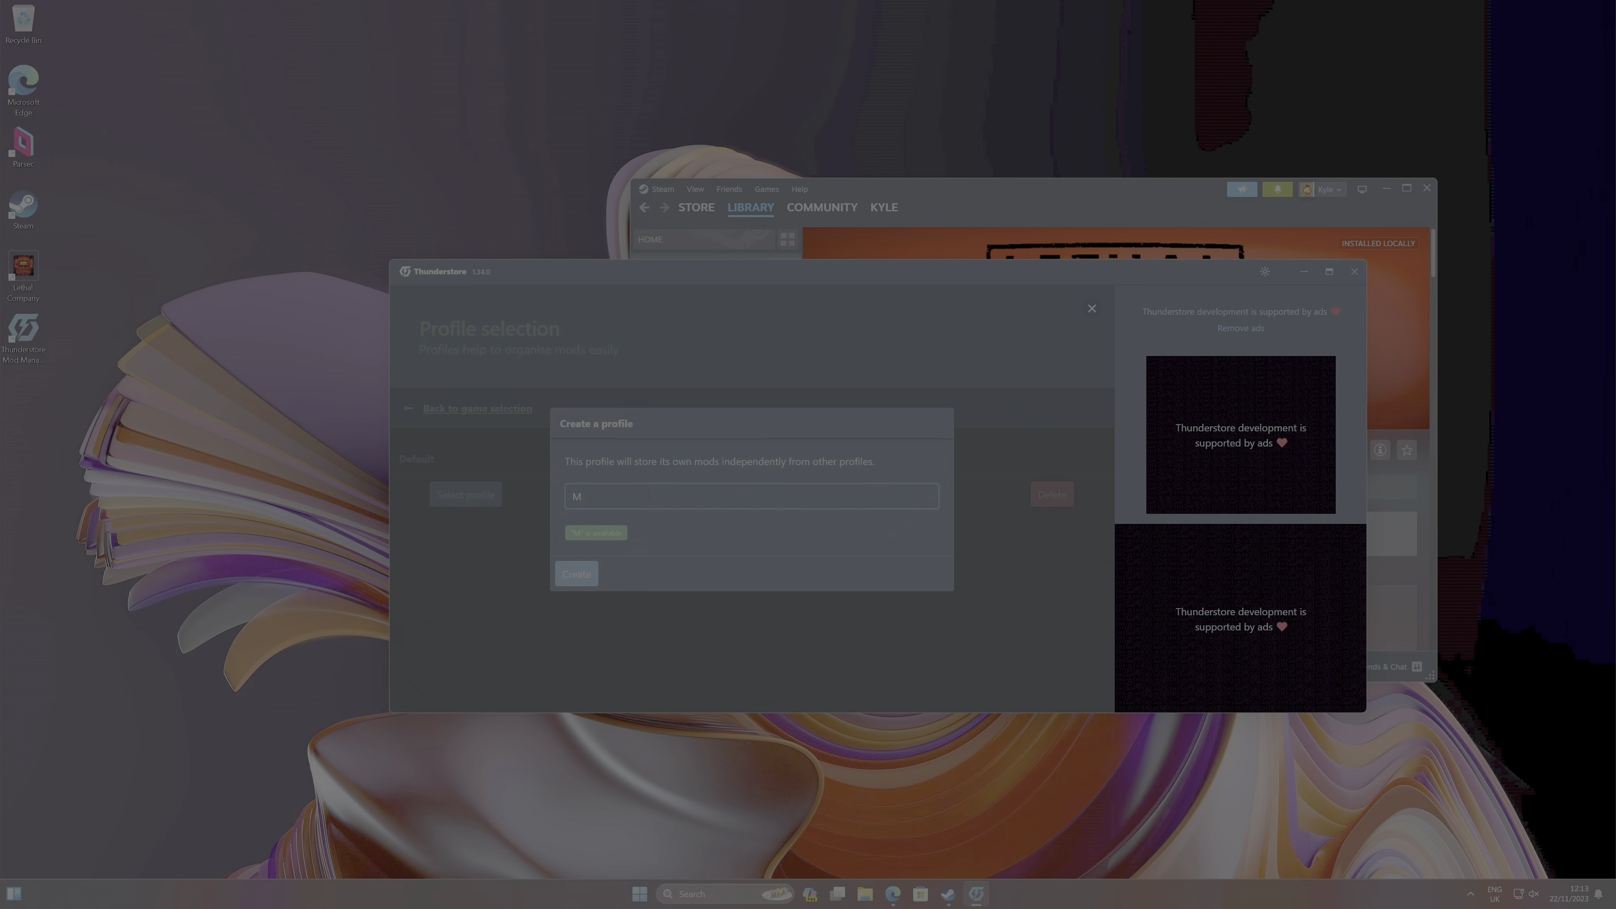
{"action": "type", "text": "utplie"}
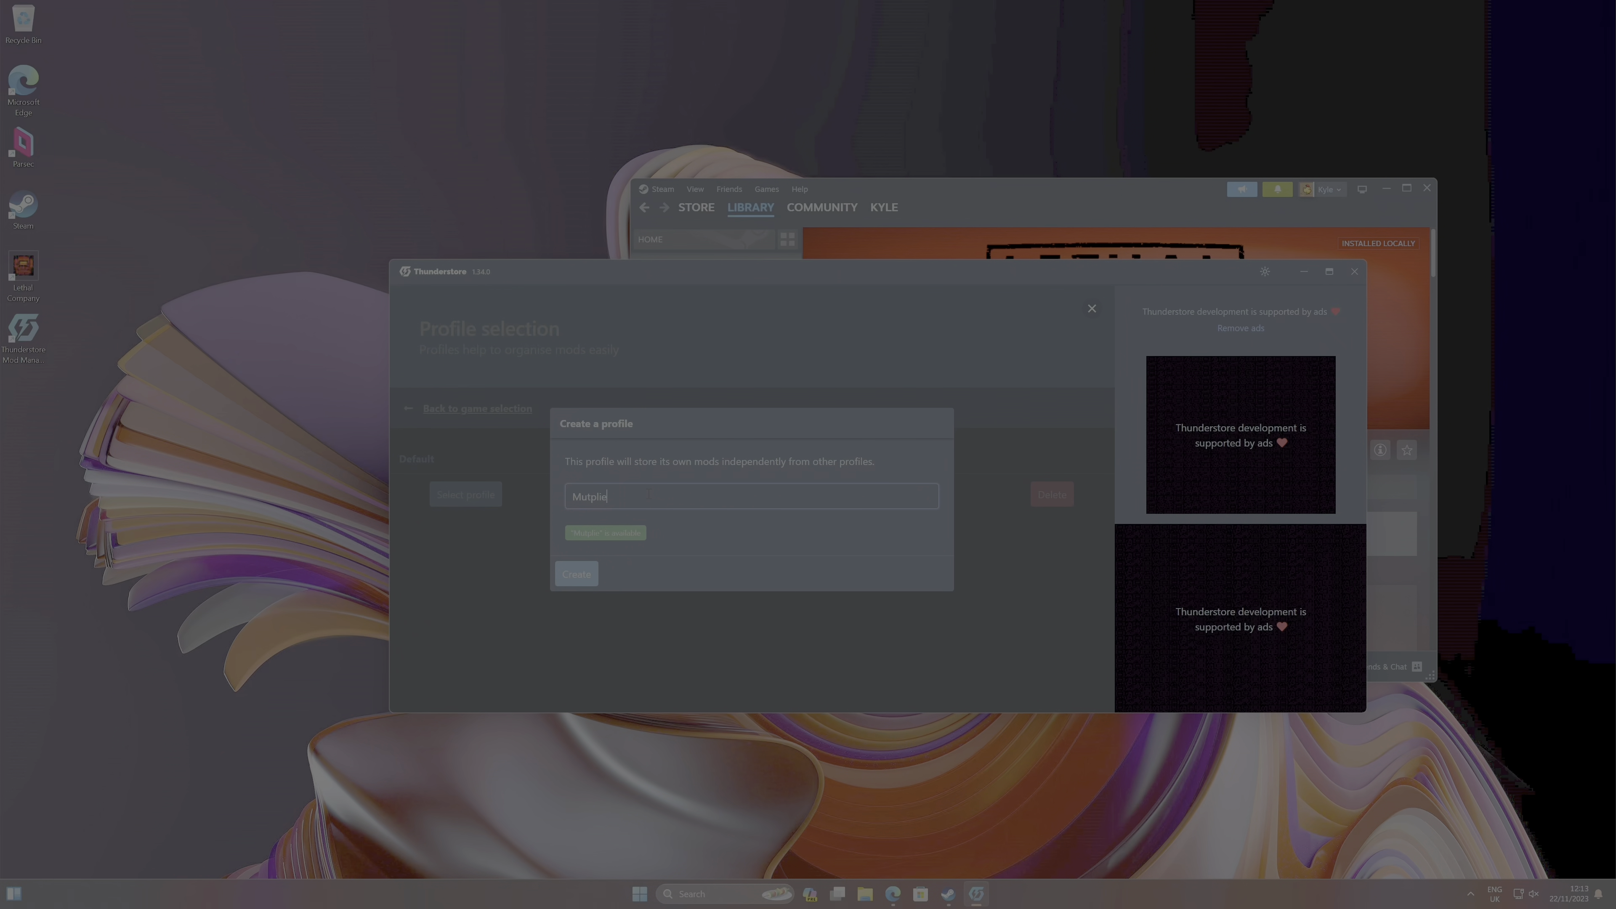
{"action": "type", "text": "people"}
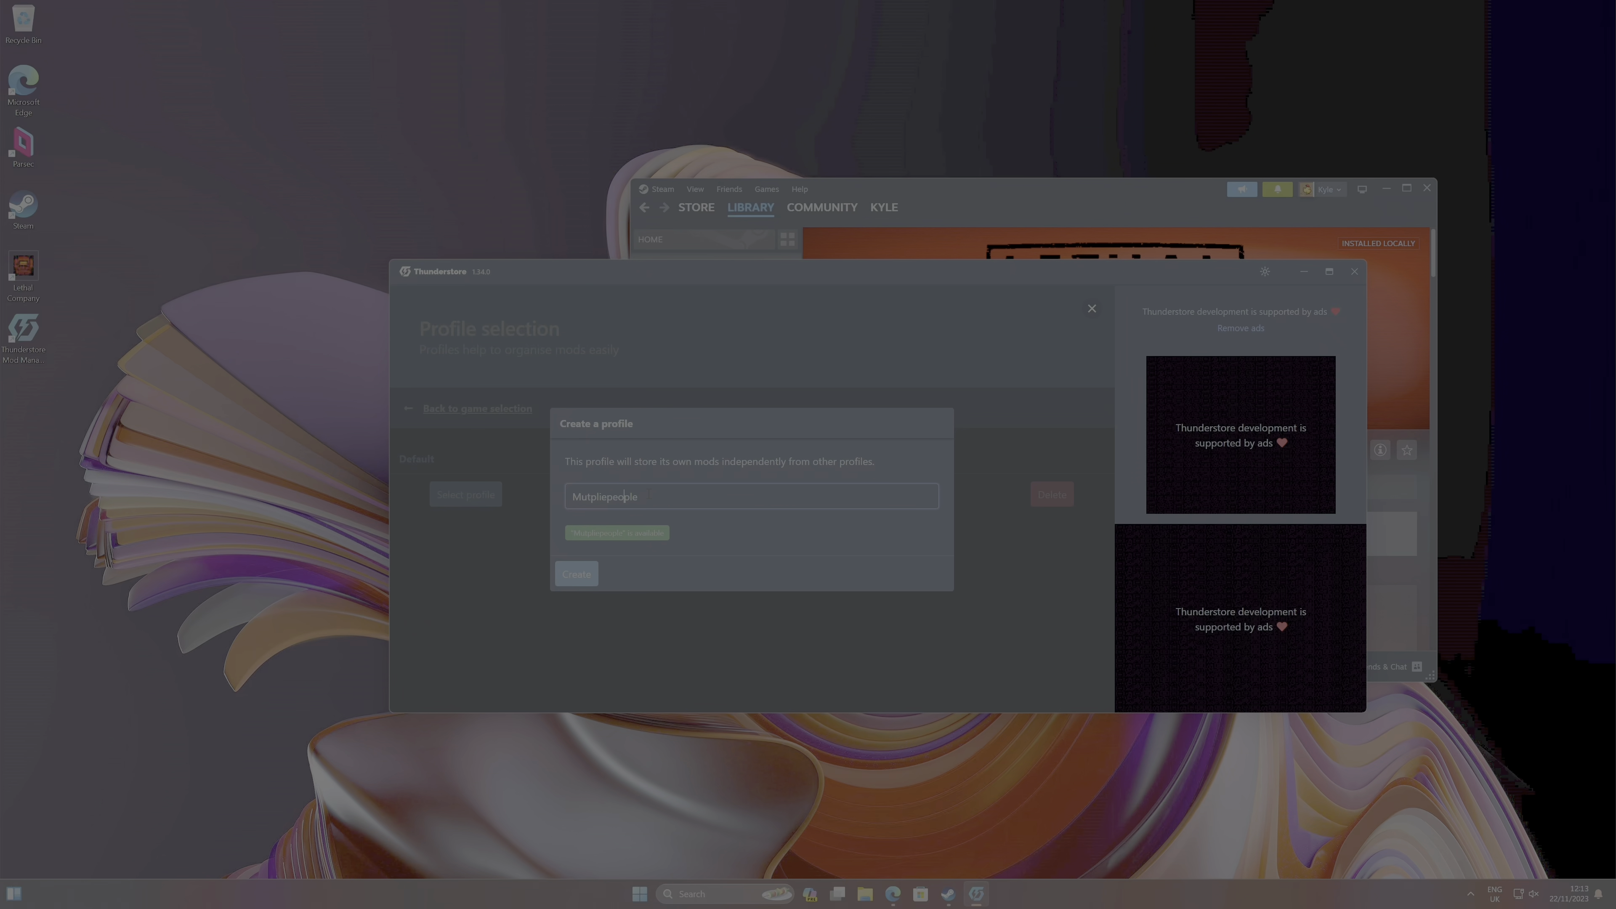
{"action": "left_click", "coordinate": [577, 573]}
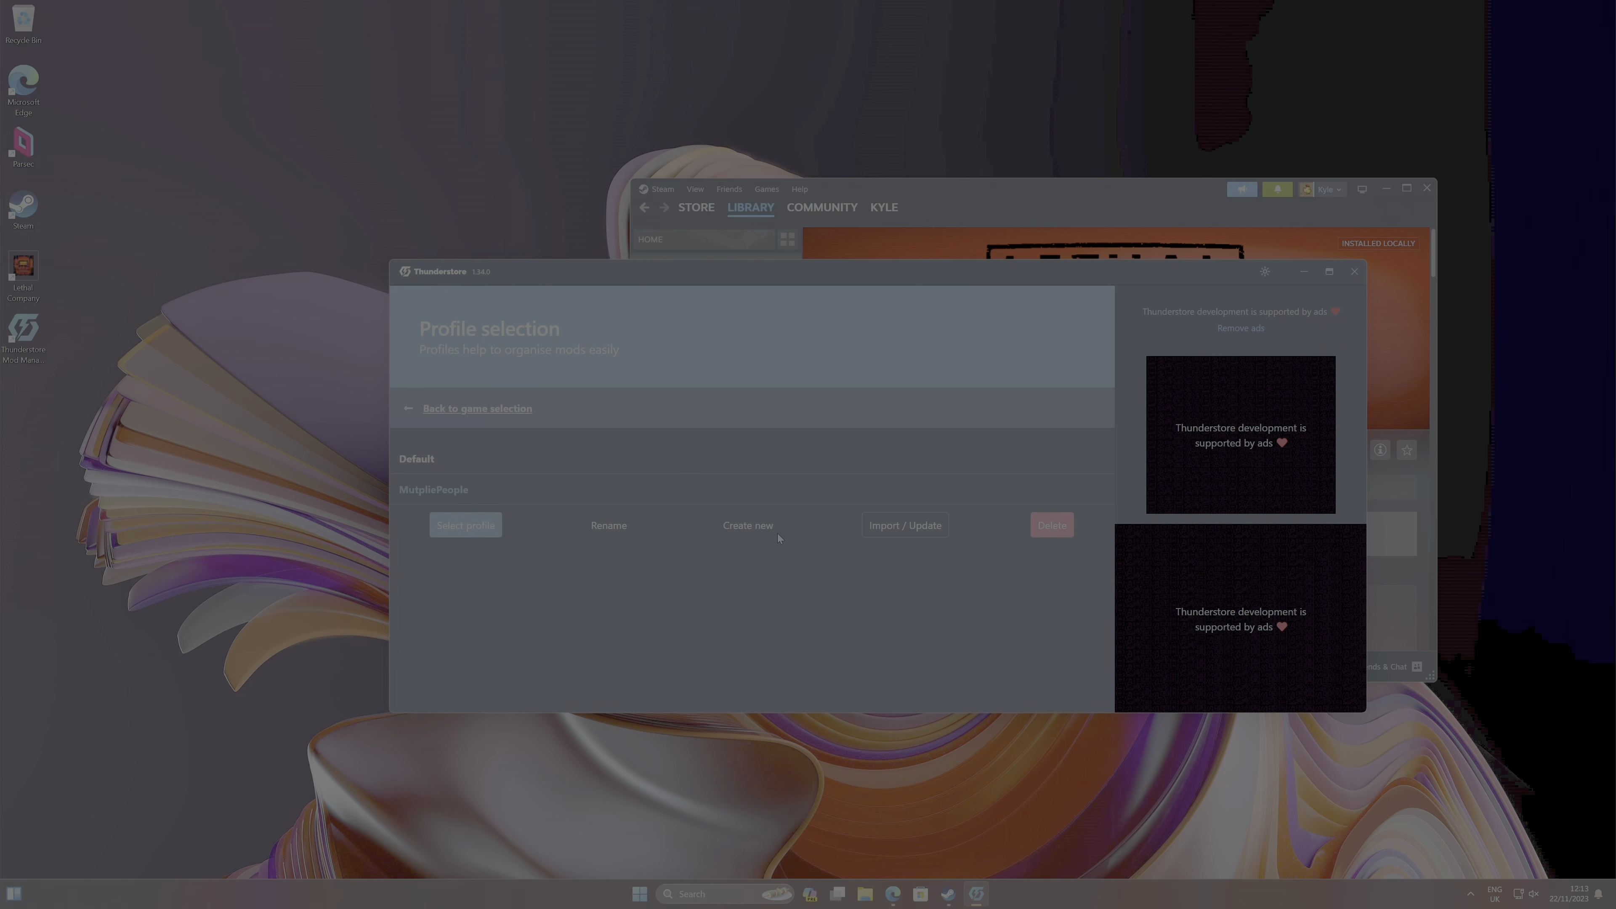
{"action": "left_click", "coordinate": [466, 525]}
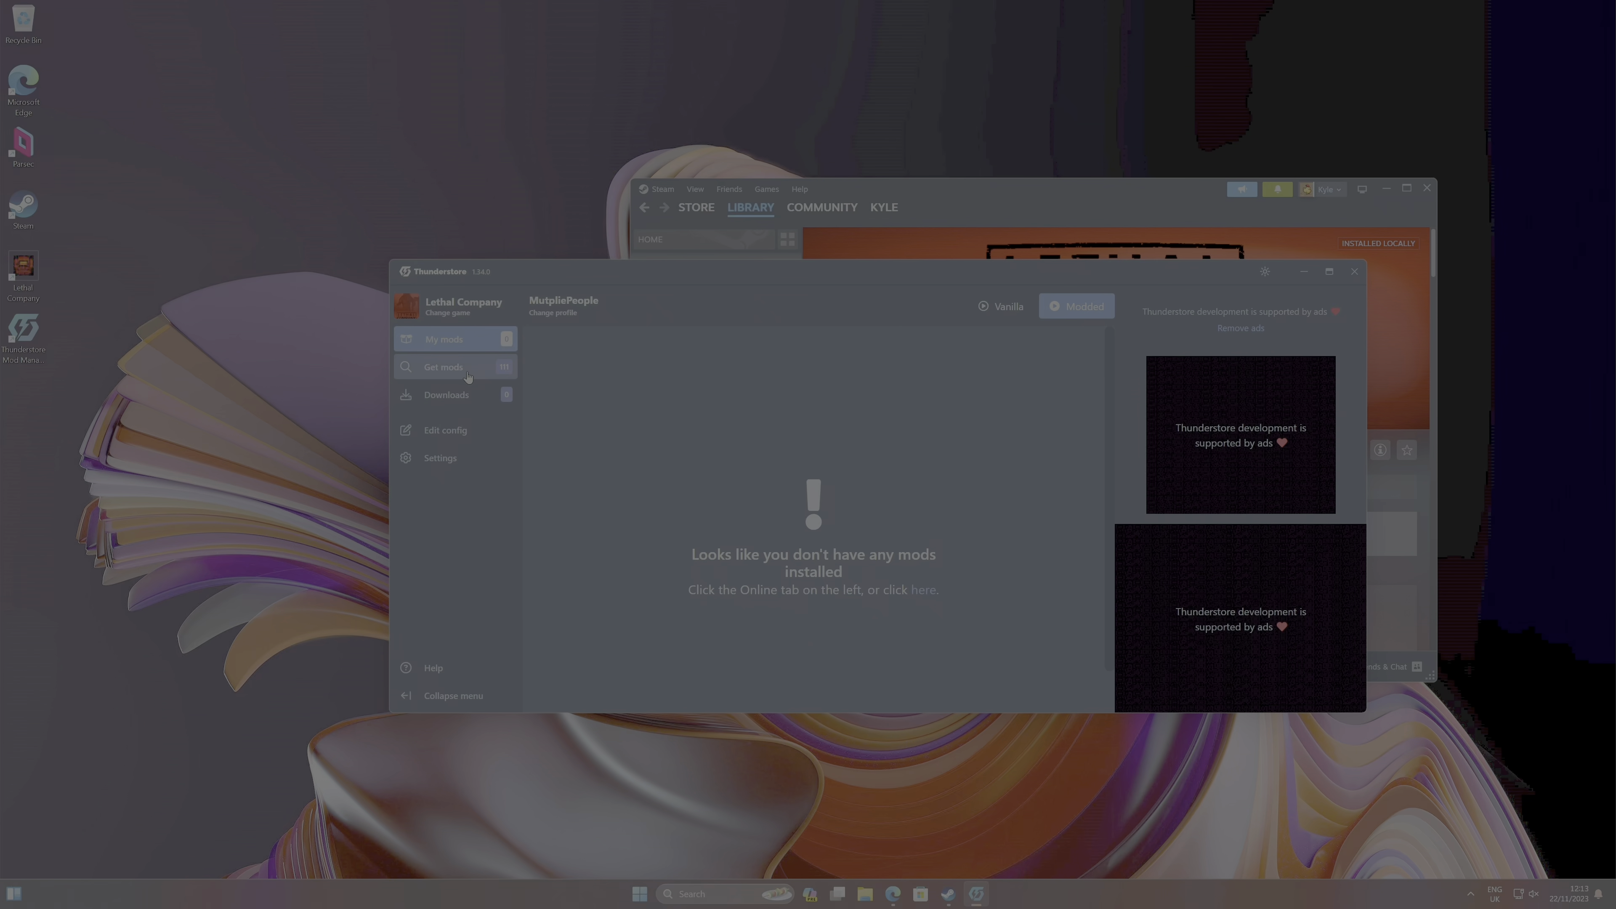
- From Get mods, download LC API with its dependencies and expand the BepInExPack entry
{"action": "left_click", "coordinate": [443, 367]}
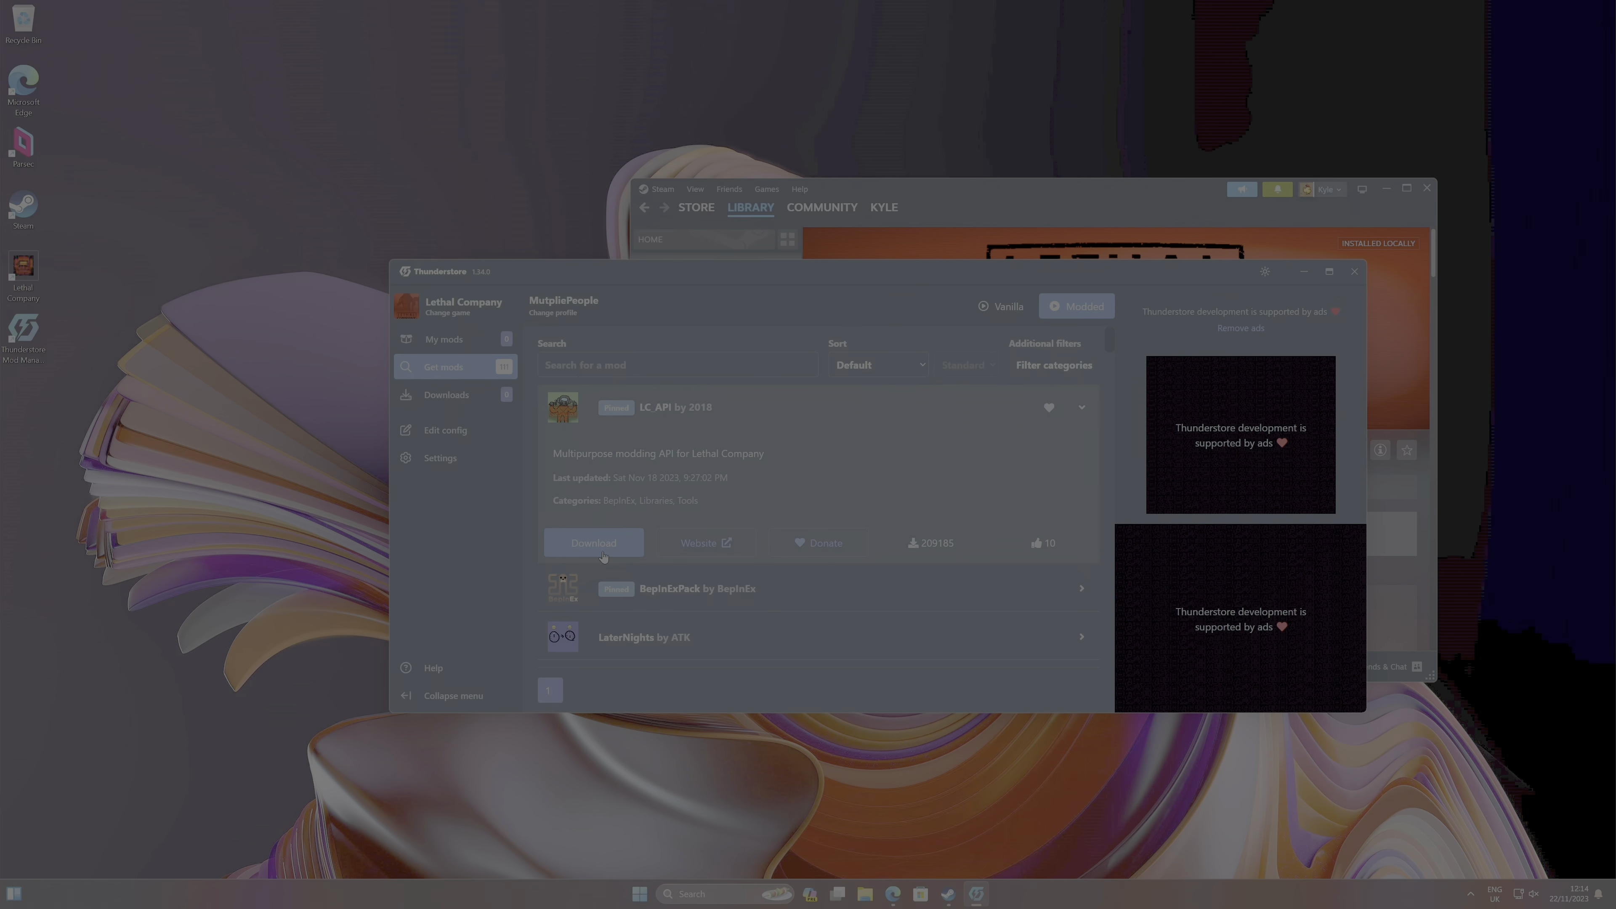
{"action": "left_click", "coordinate": [594, 543]}
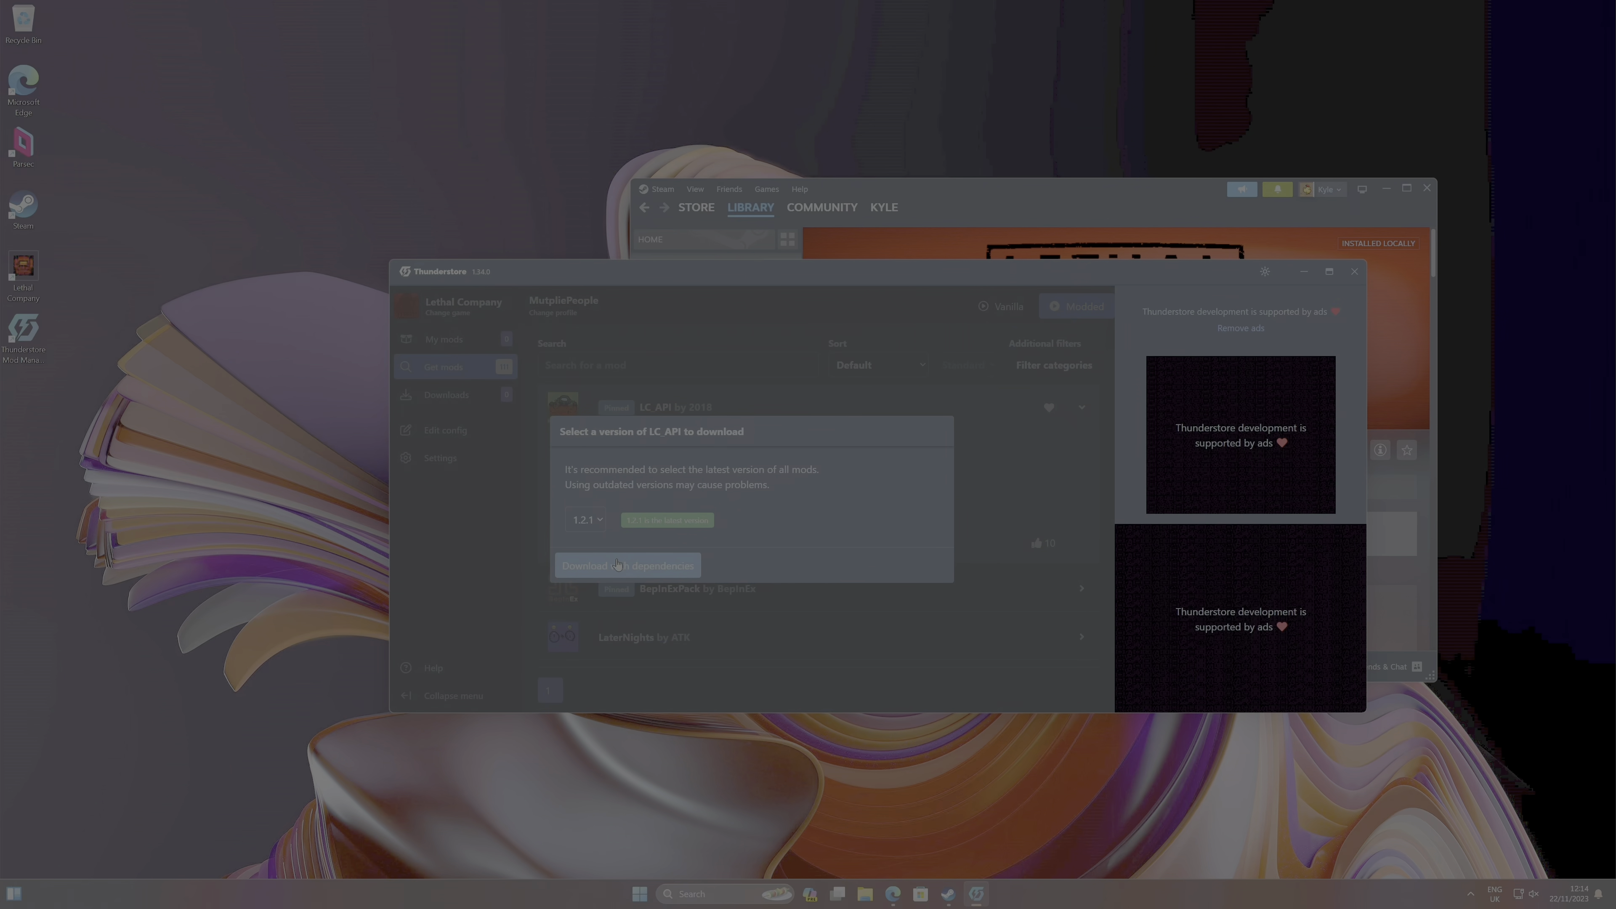
{"action": "left_click", "coordinate": [618, 566]}
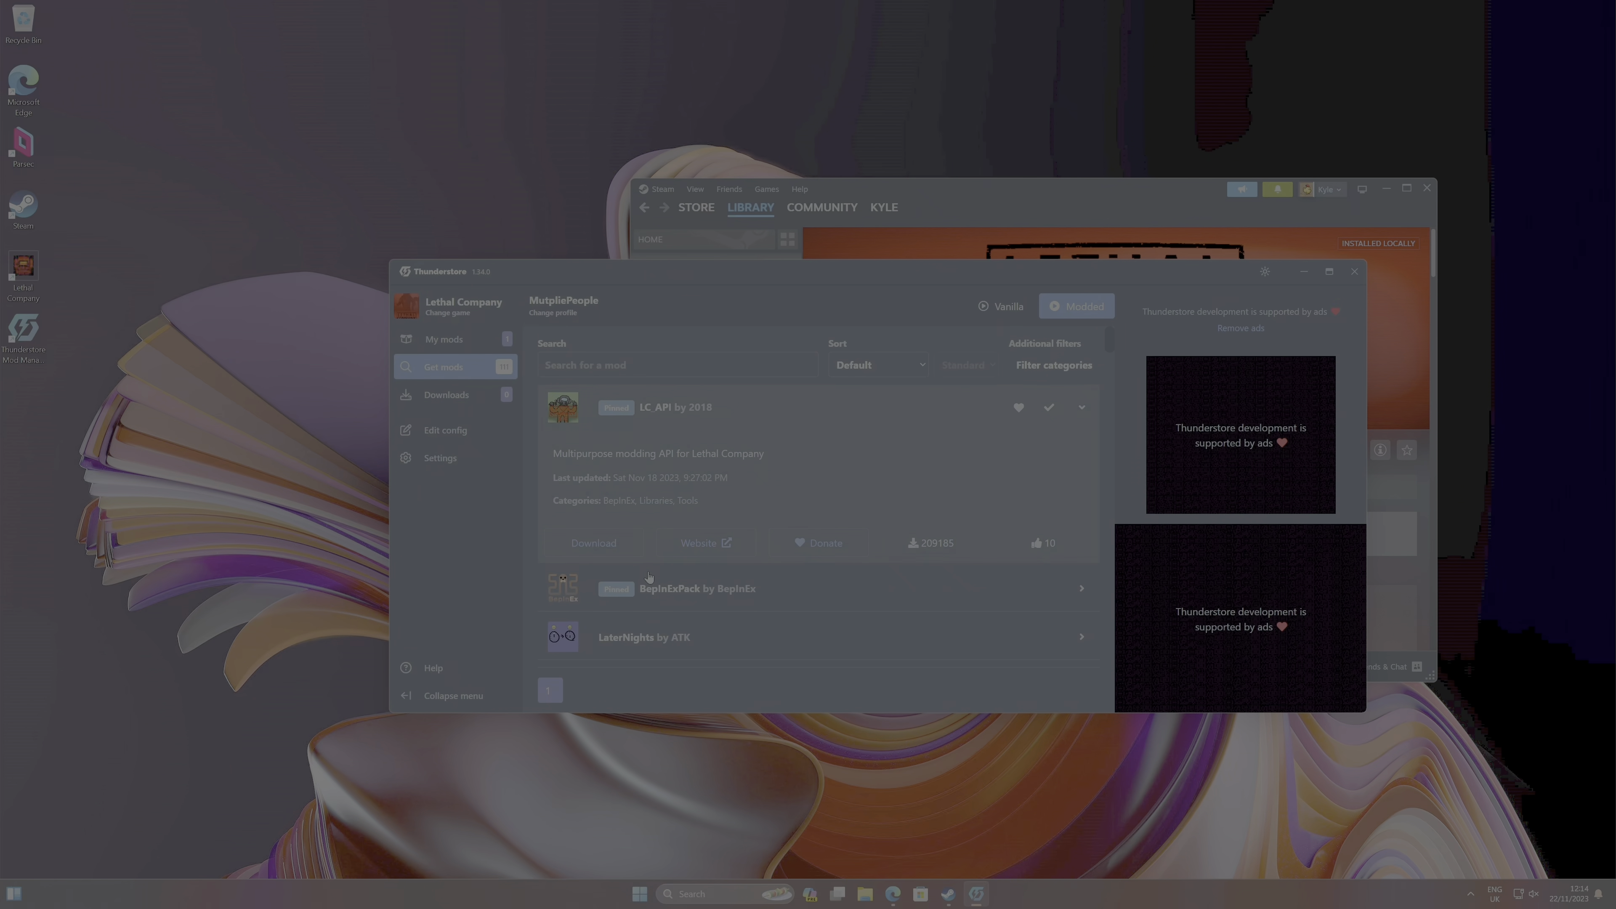
{"action": "left_click", "coordinate": [697, 589]}
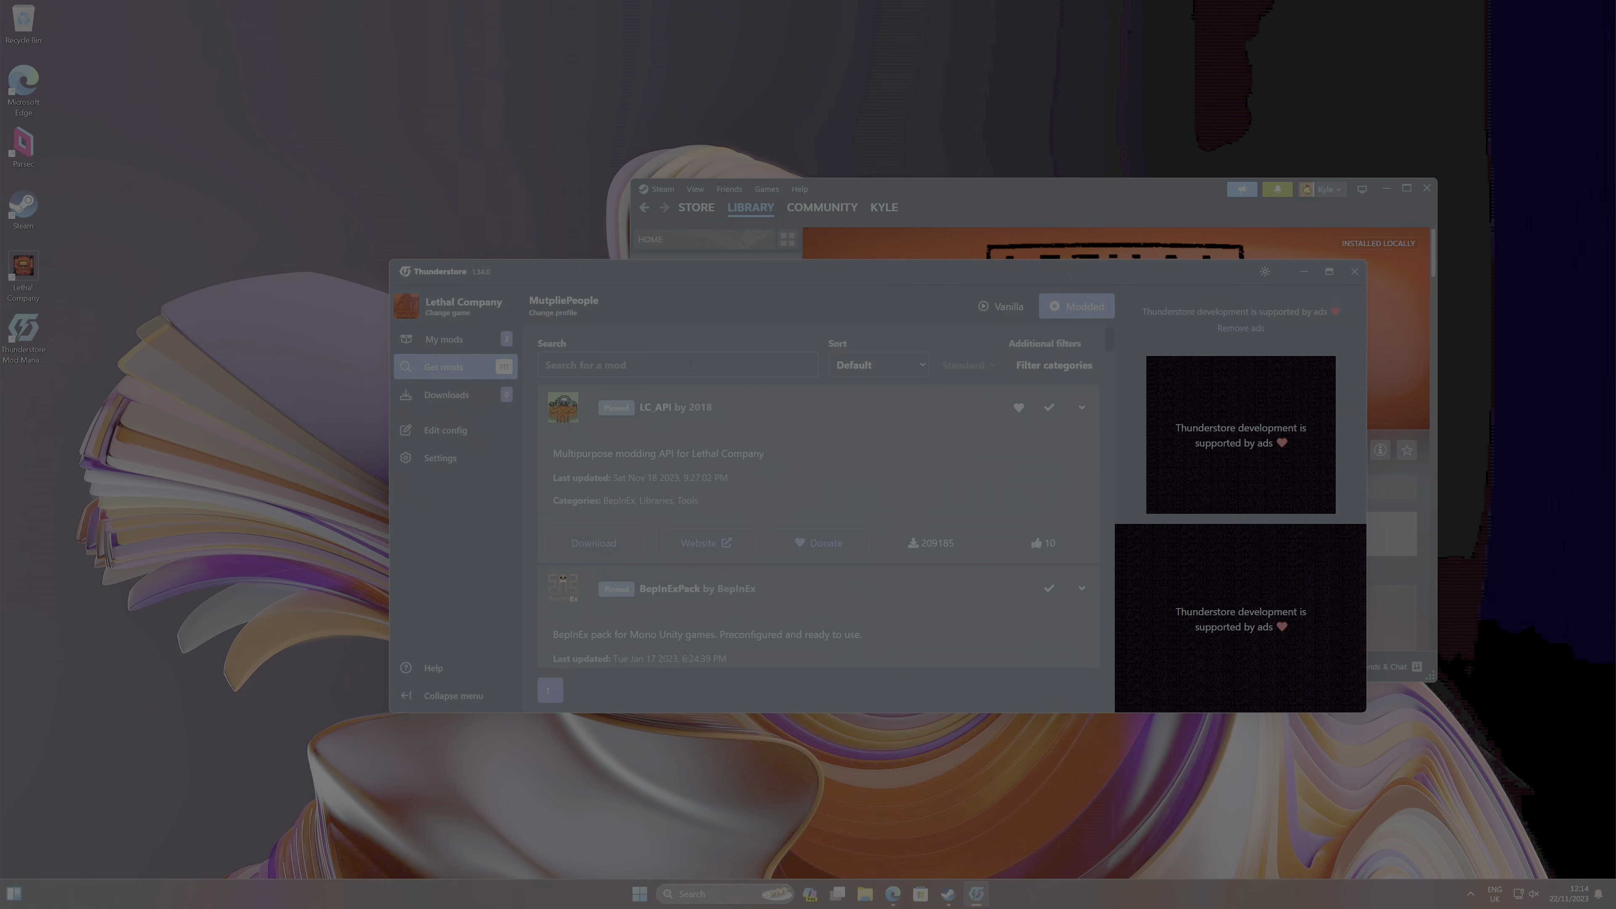
- Search 'bigg', download BiggerLobby and view the profile's installed mods list
{"action": "type", "text": "bigg"}
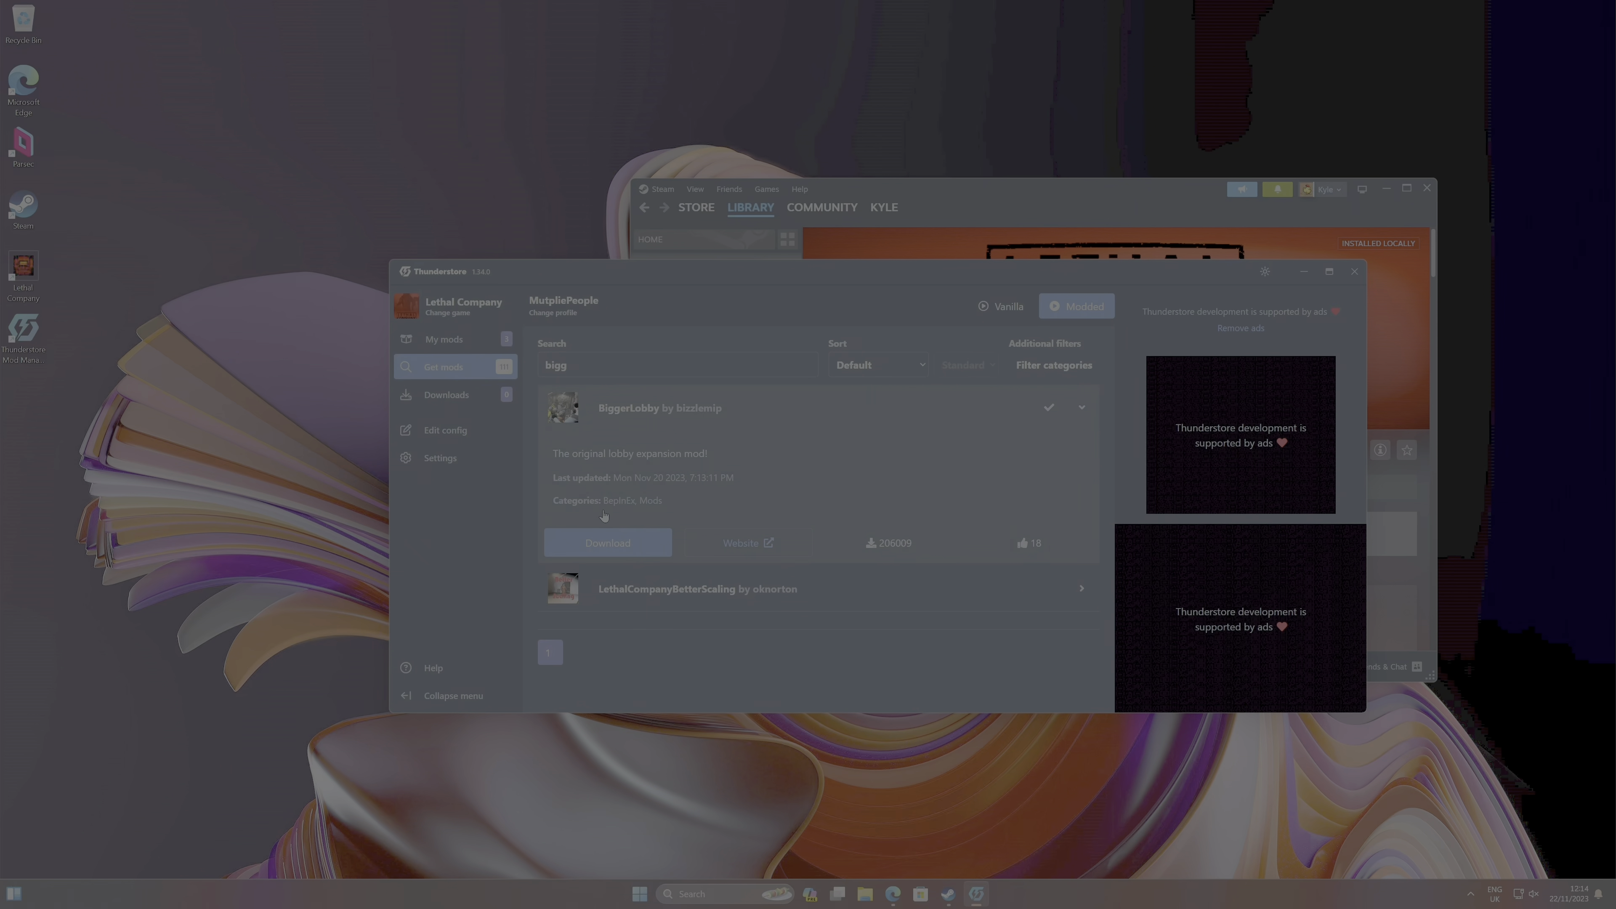
{"action": "left_click", "coordinate": [445, 339]}
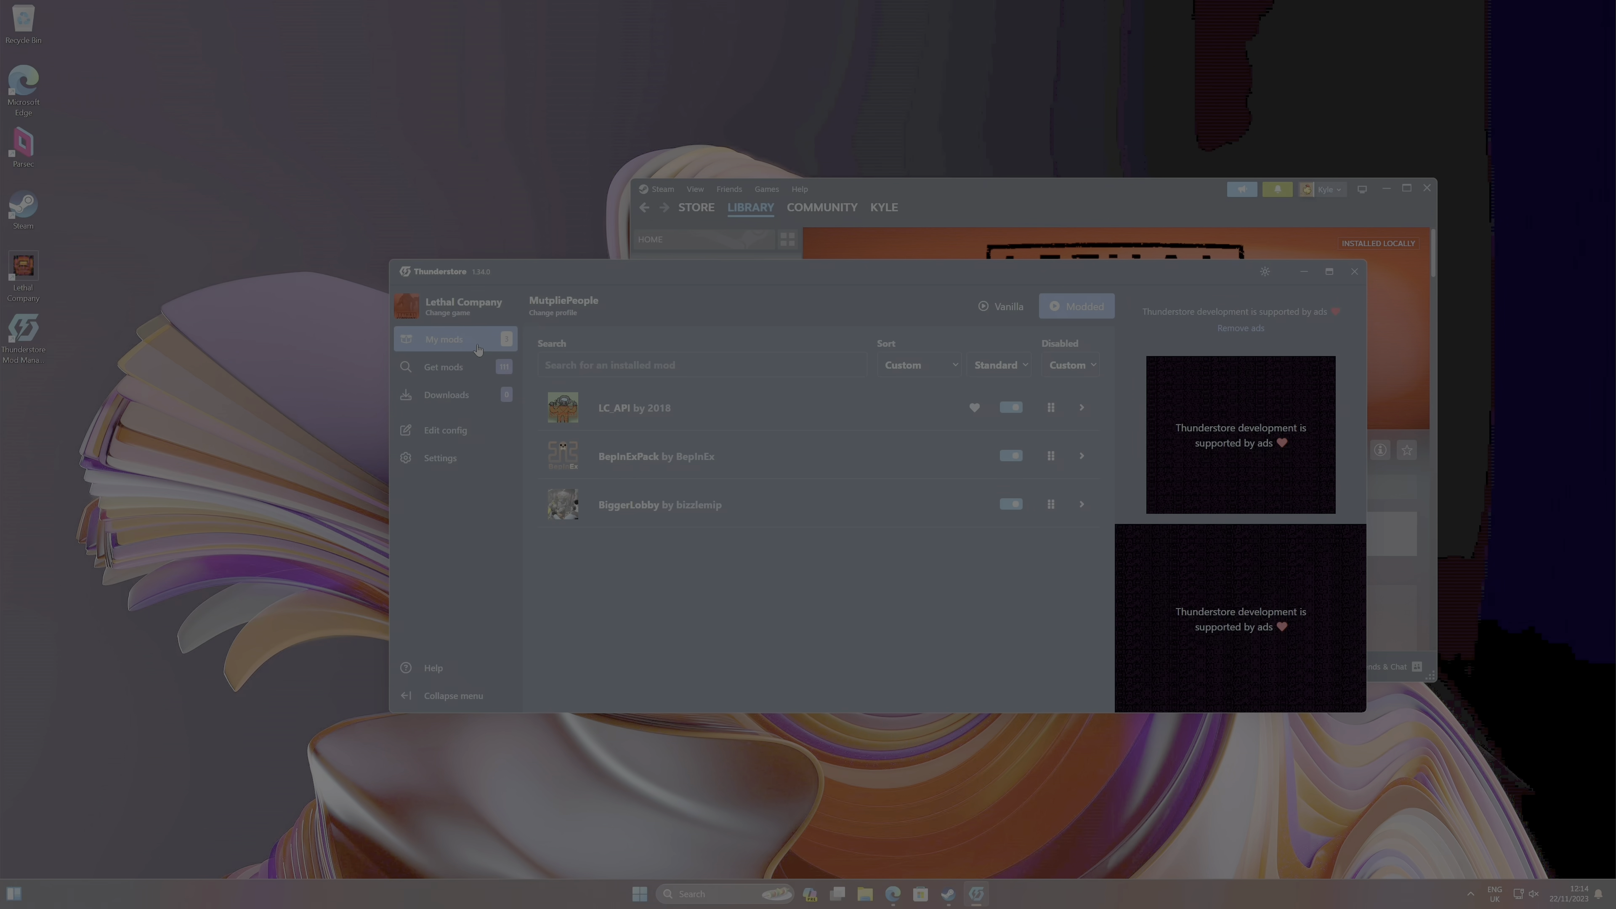
{"action": "mouse_move", "coordinate": [630, 432]}
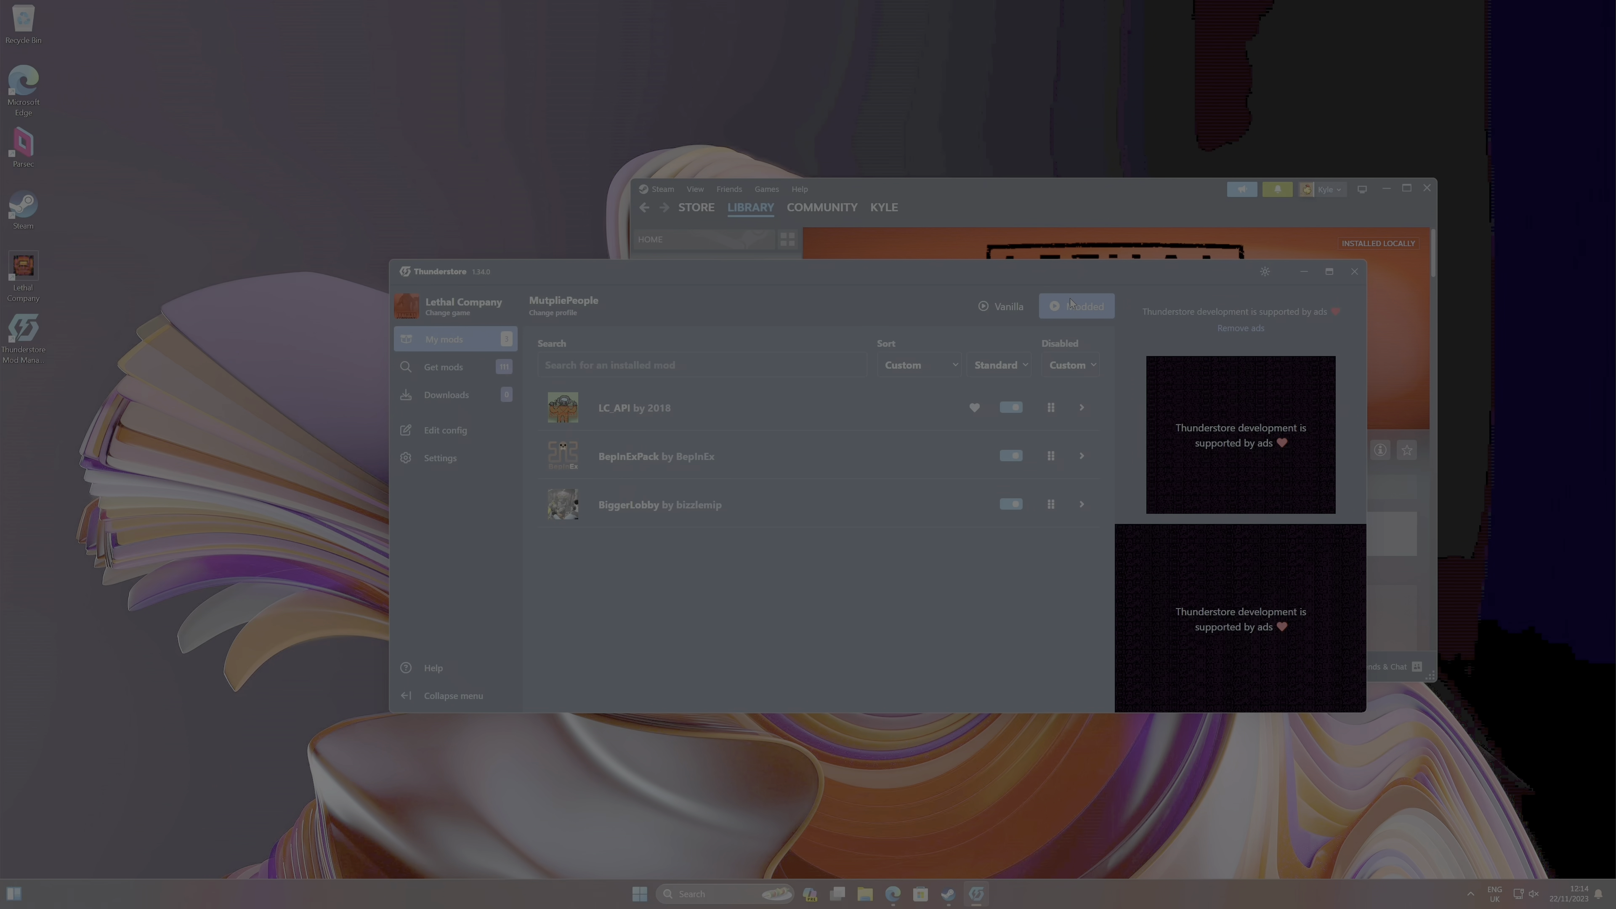
- Launch Lethal Company modded from Thunderstore Mod Manager
{"action": "left_click", "coordinate": [1077, 306]}
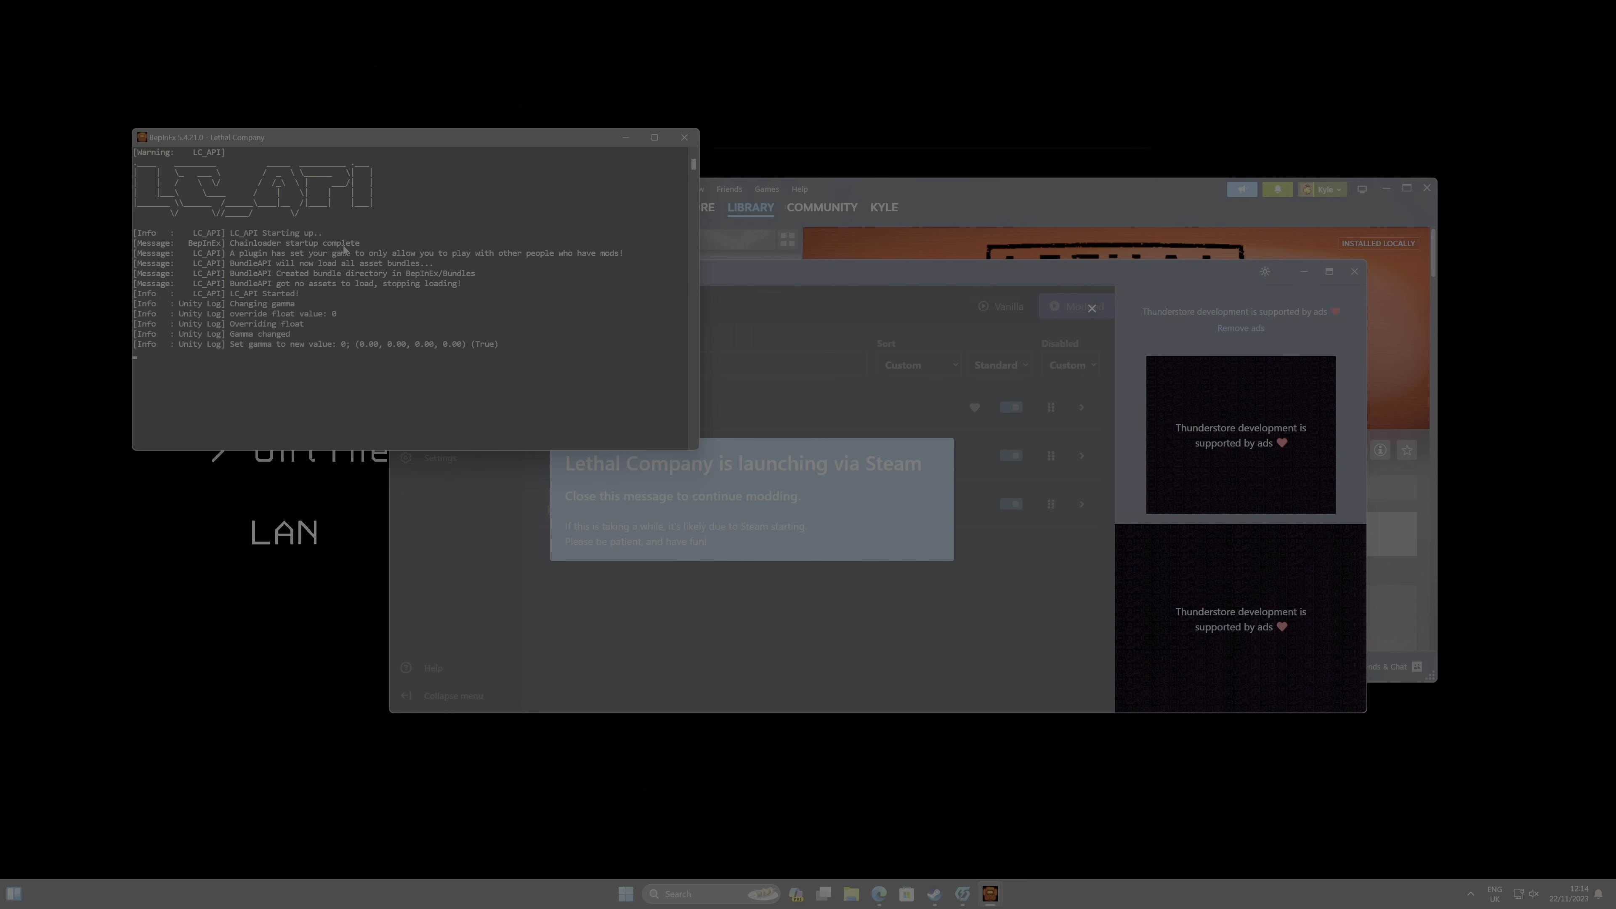
{"action": "mouse_move", "coordinate": [268, 674]}
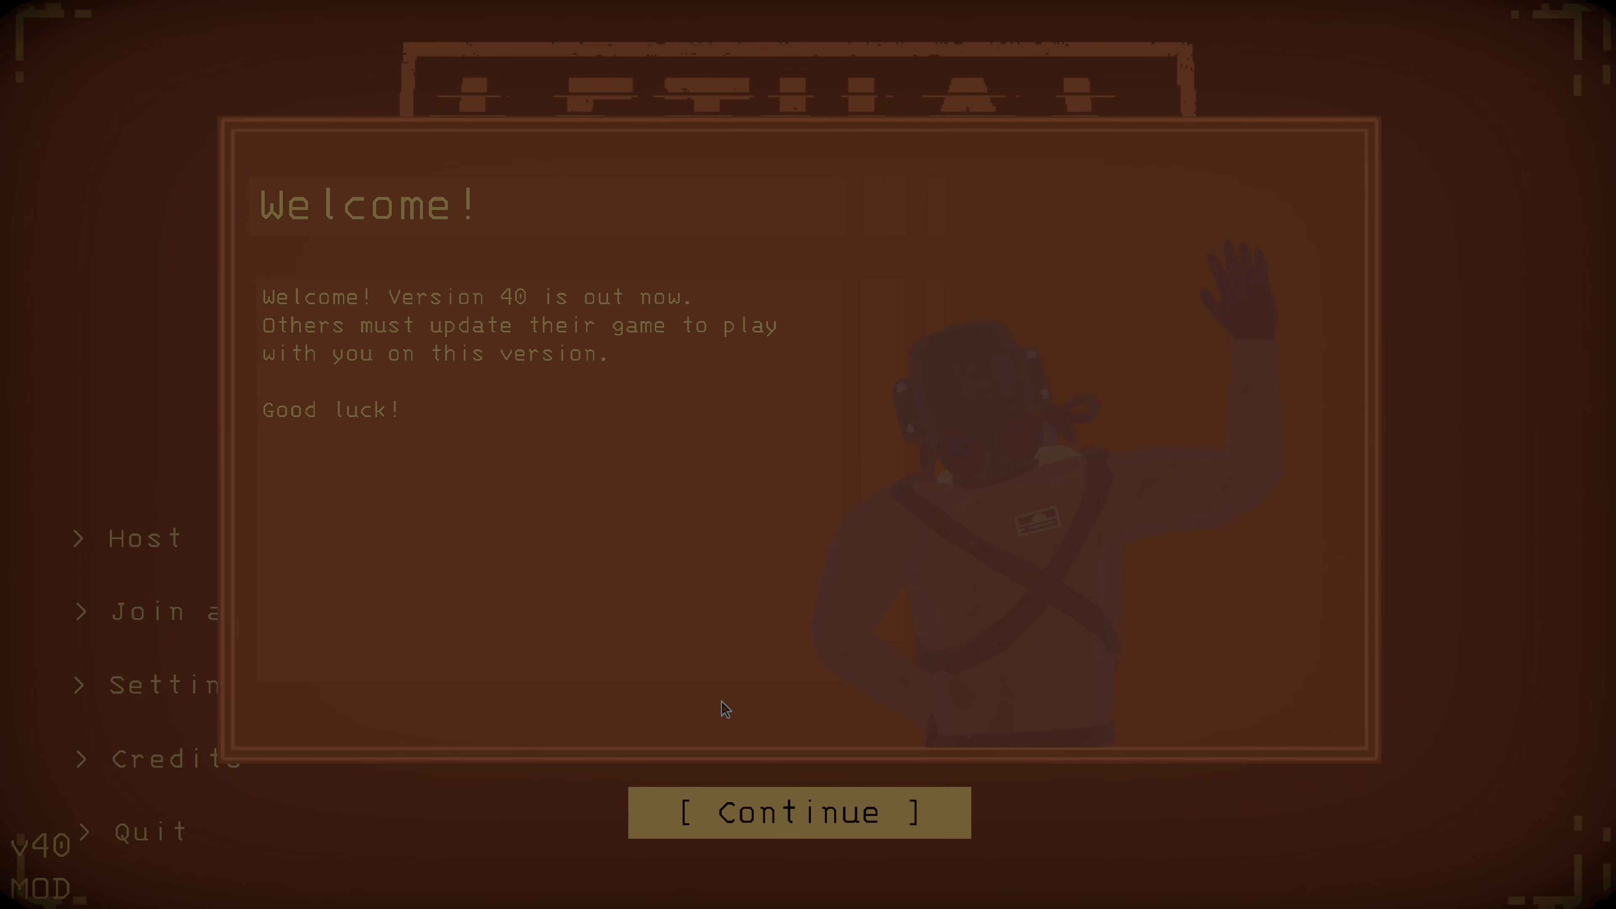
- Continue past the welcome message and choose Host to start a new lobby
{"action": "left_click", "coordinate": [796, 813]}
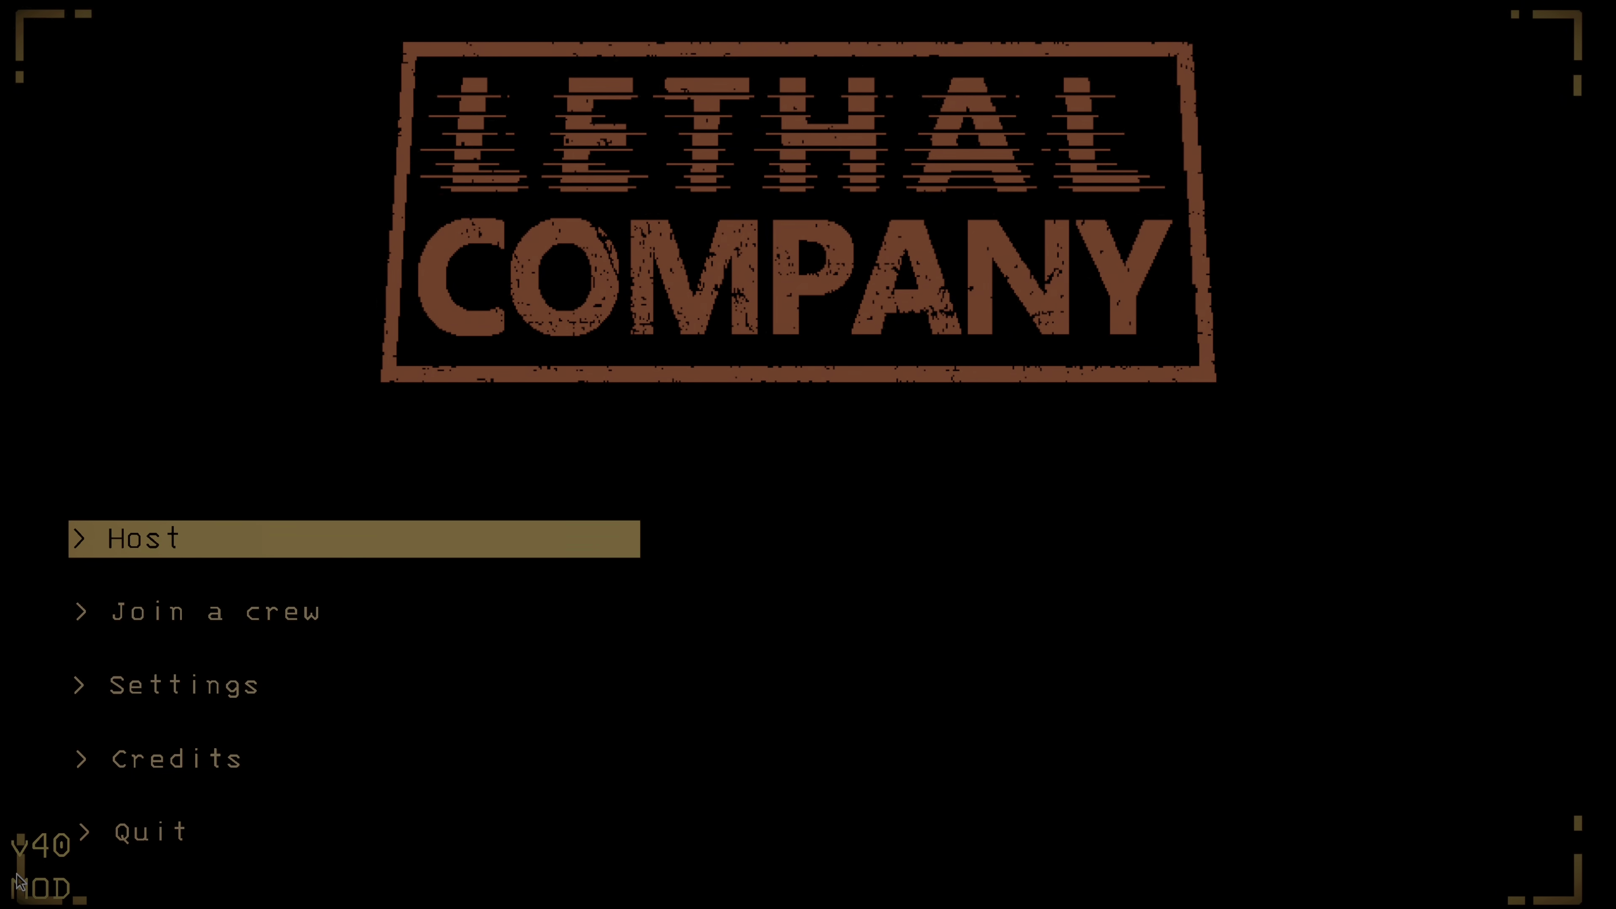
{"action": "mouse_move", "coordinate": [30, 887]}
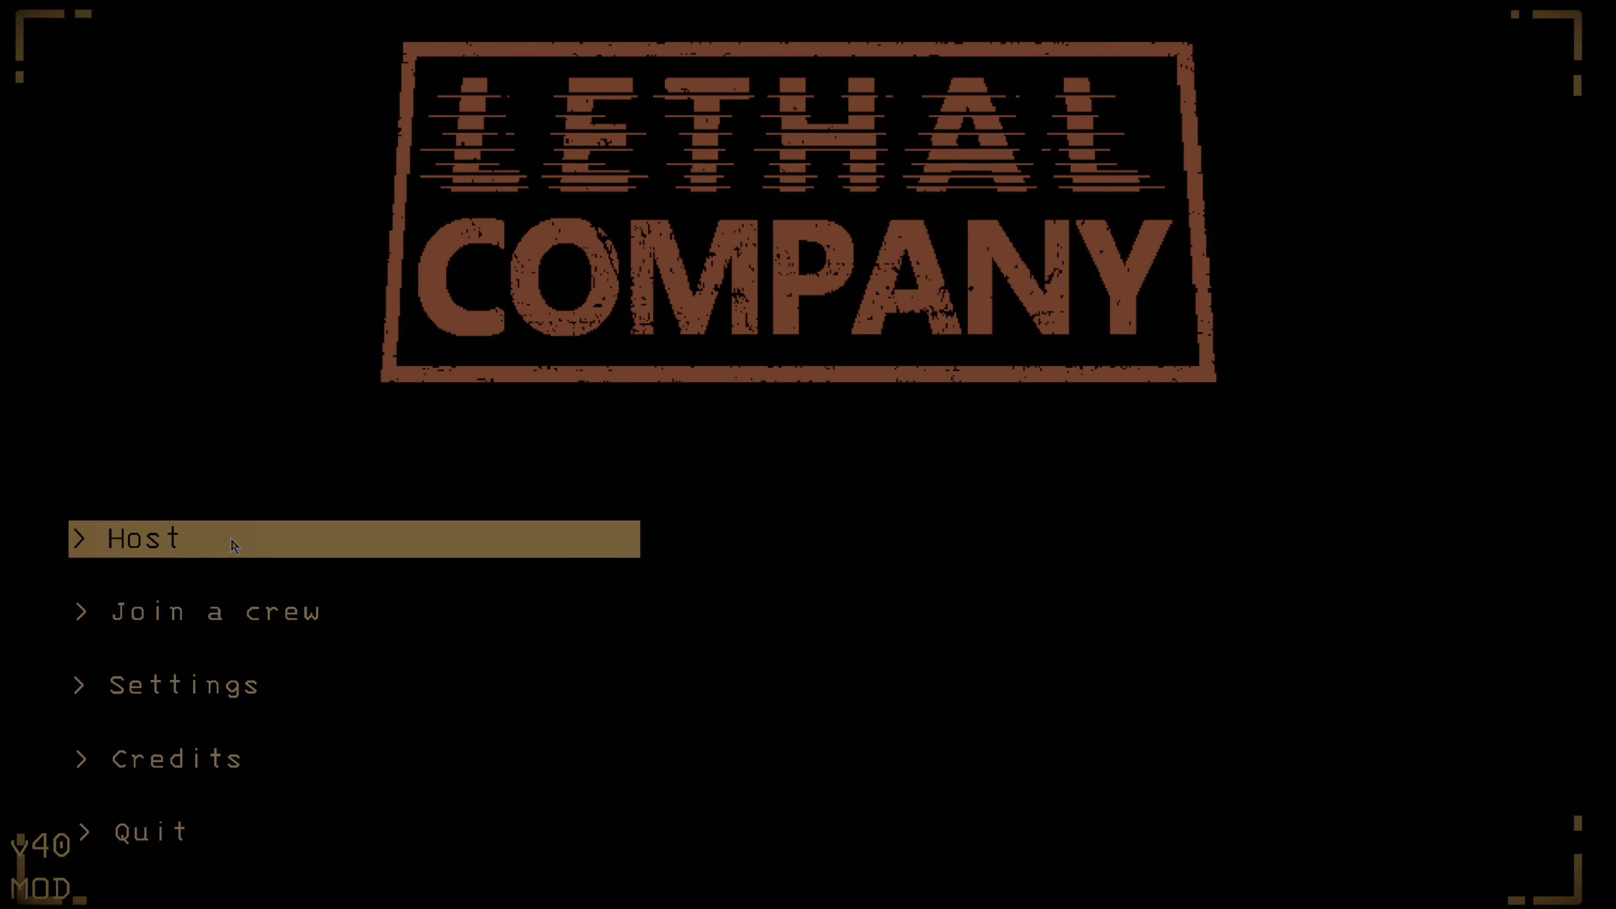
{"action": "left_click", "coordinate": [139, 540]}
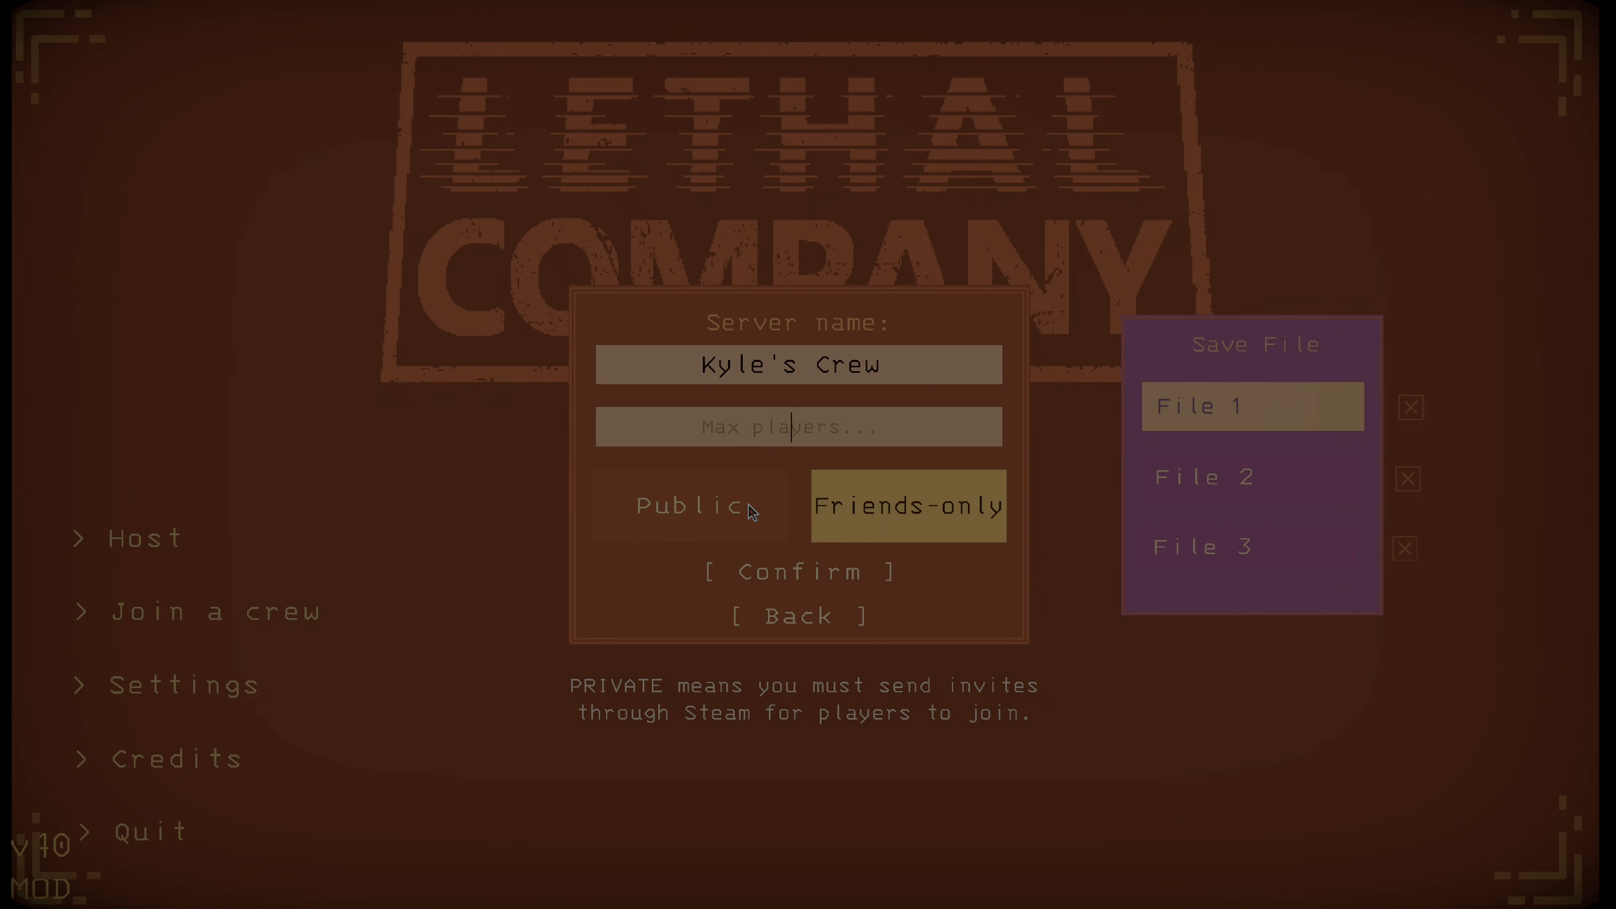
{"action": "mouse_move", "coordinate": [886, 534]}
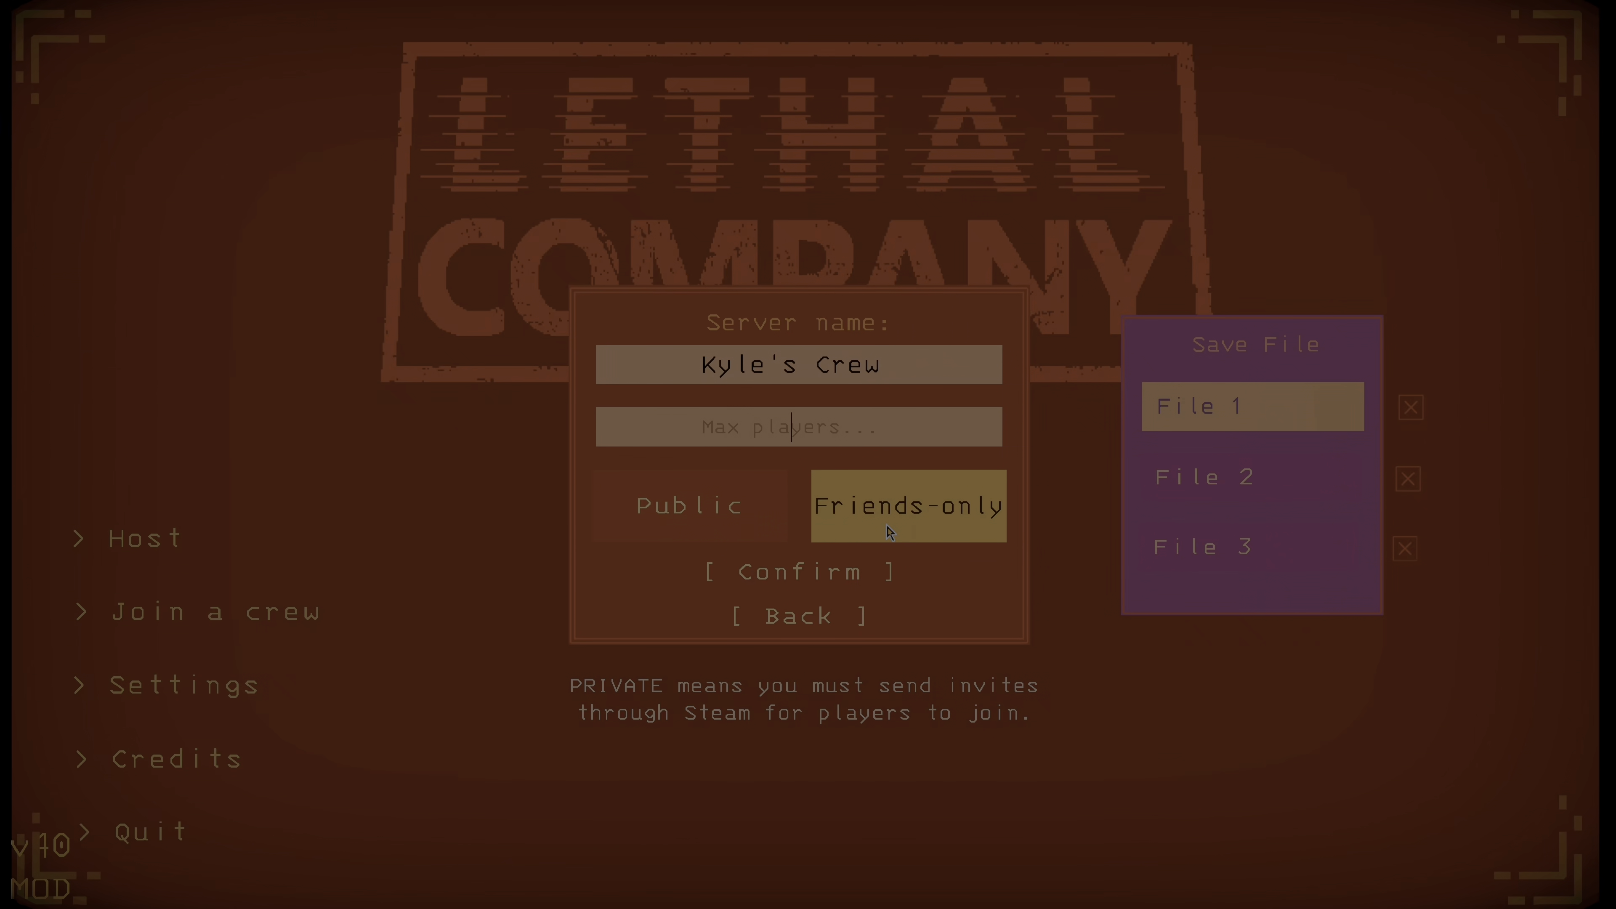
{"action": "mouse_move", "coordinate": [784, 459]}
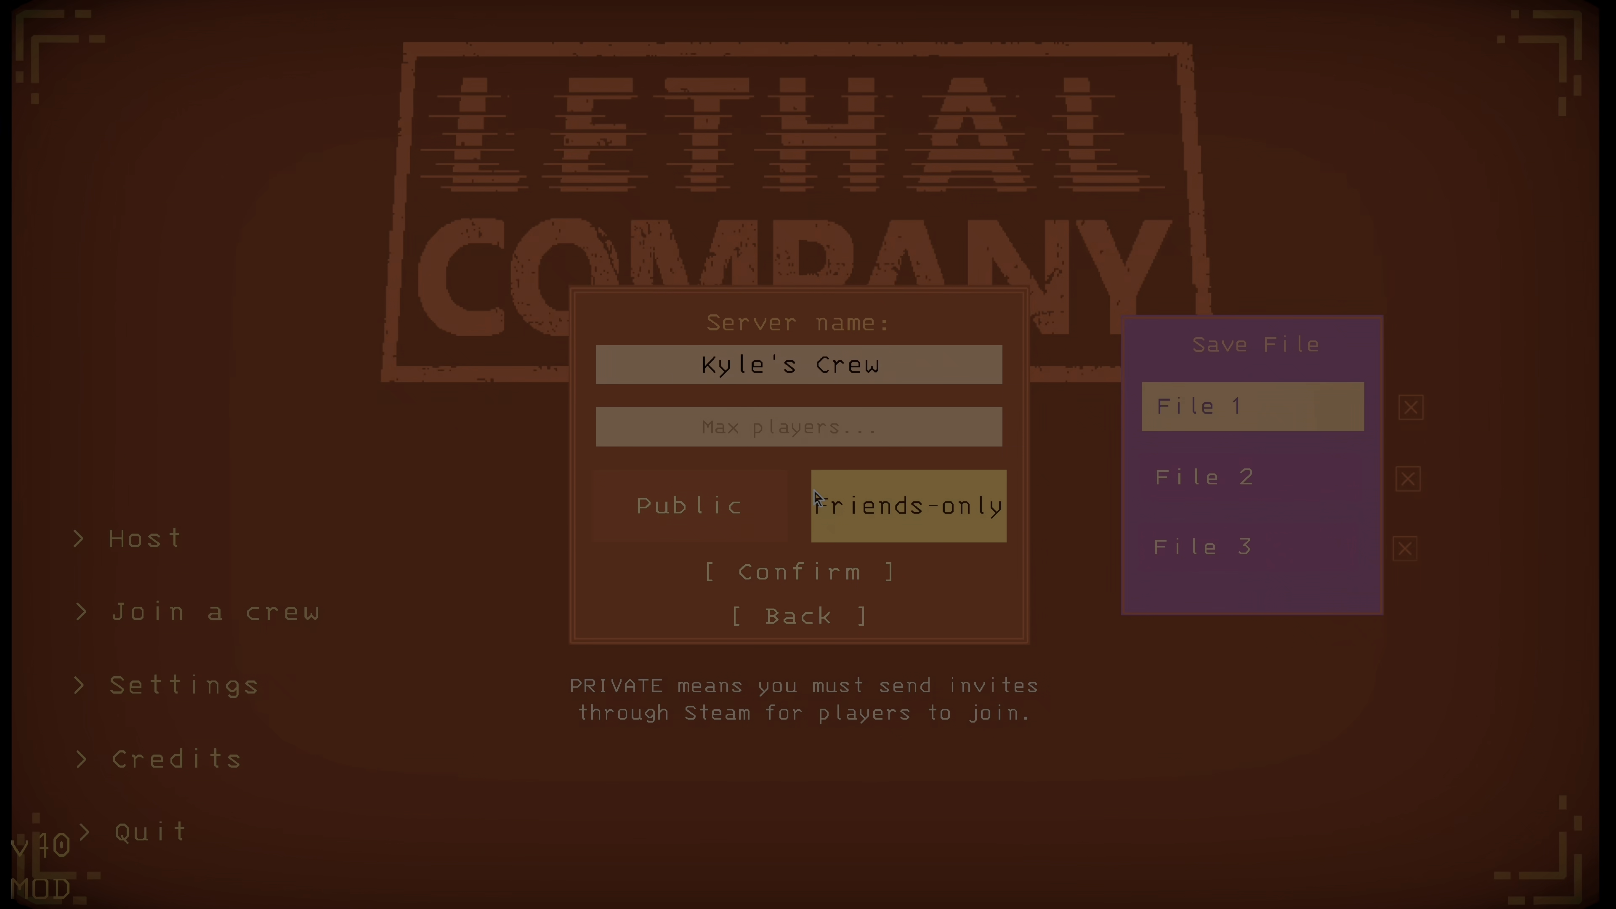
- Host a Friends-only lobby with Max players left as is and start it
{"action": "left_click", "coordinate": [790, 427]}
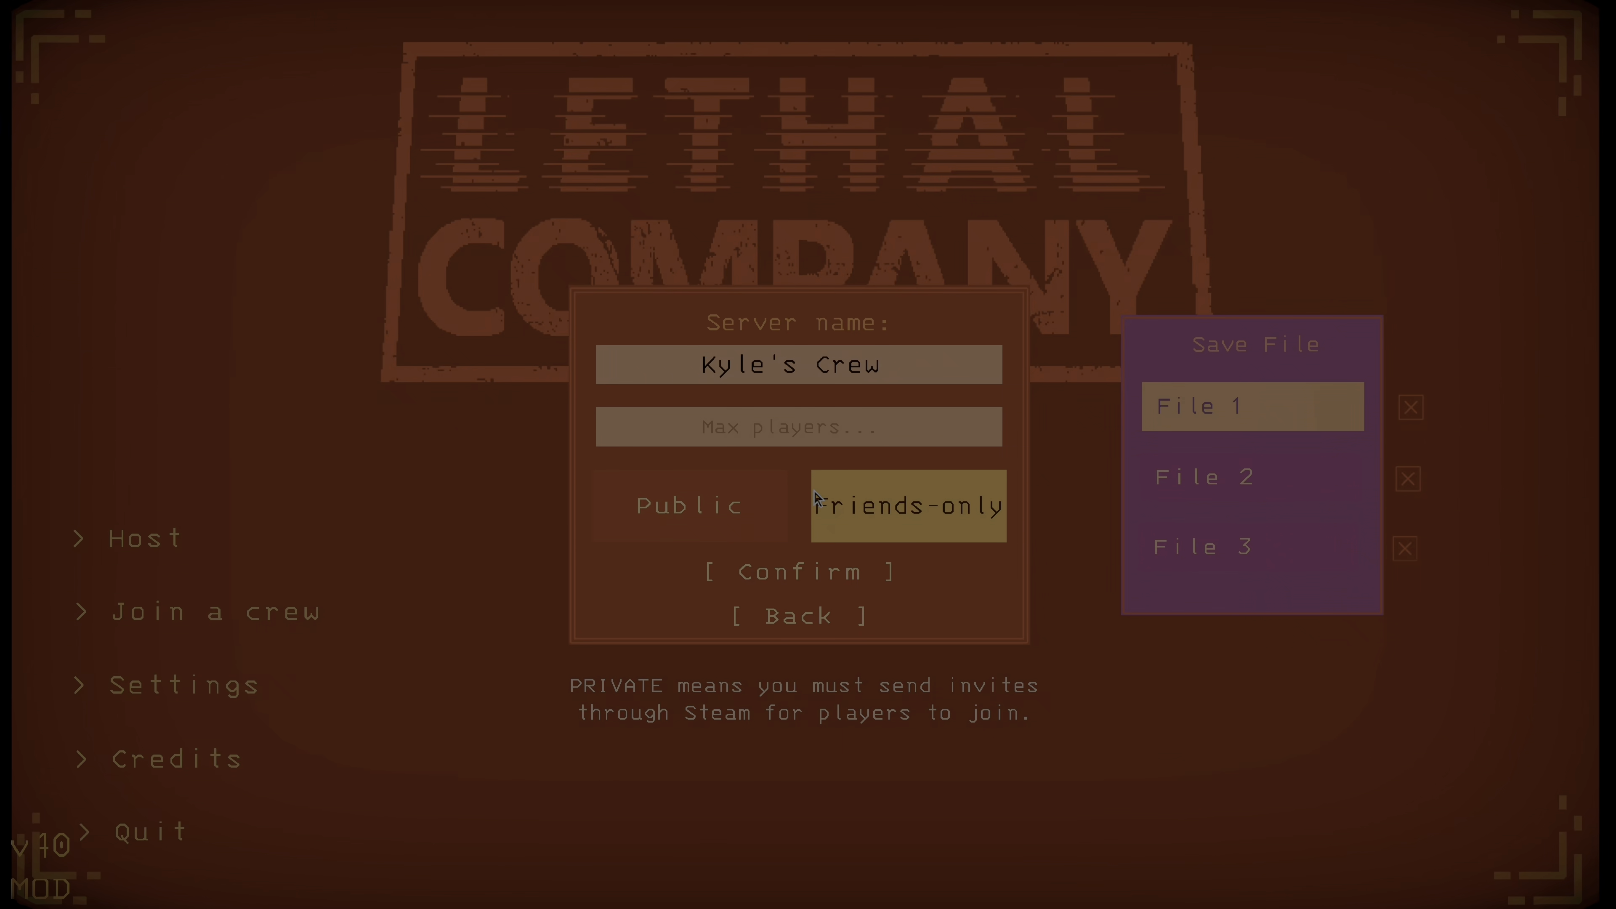
{"action": "left_click", "coordinate": [798, 572]}
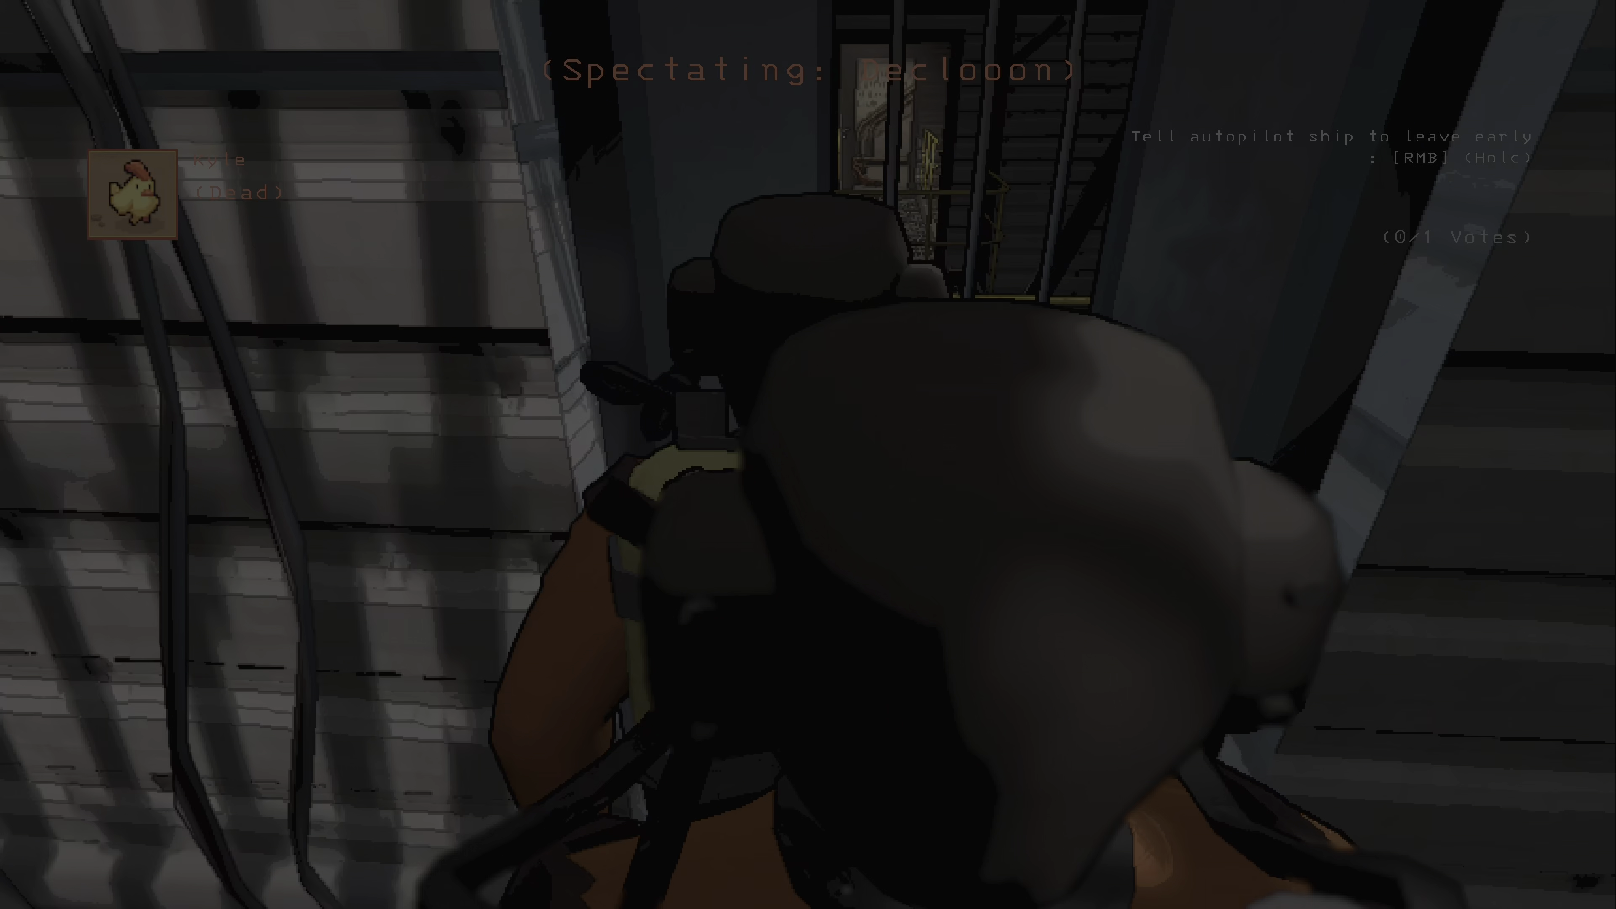